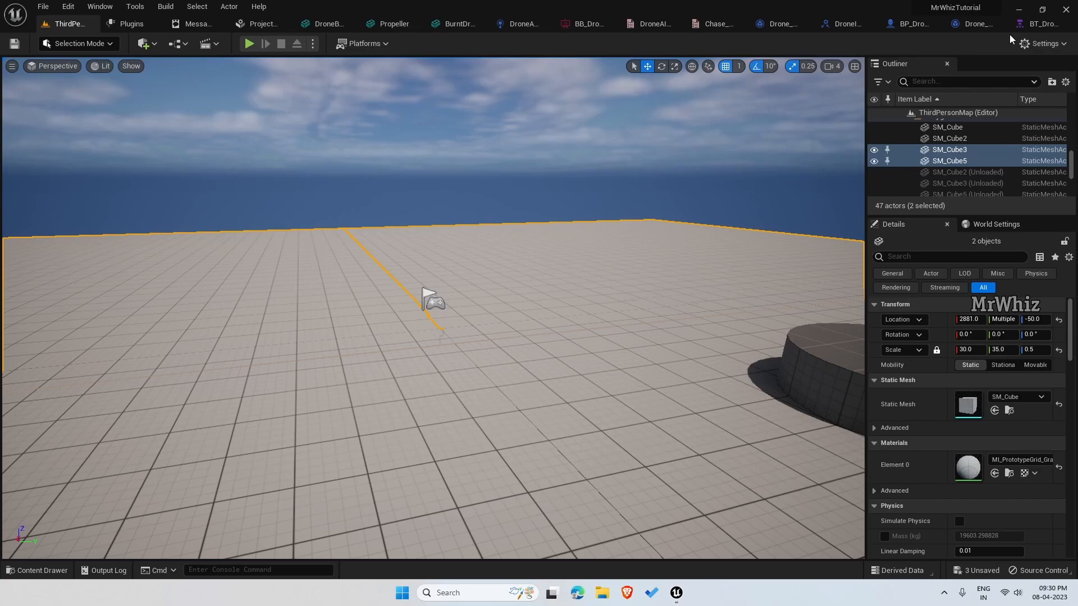
{"action": "mouse_move", "coordinate": [1000, 24]}
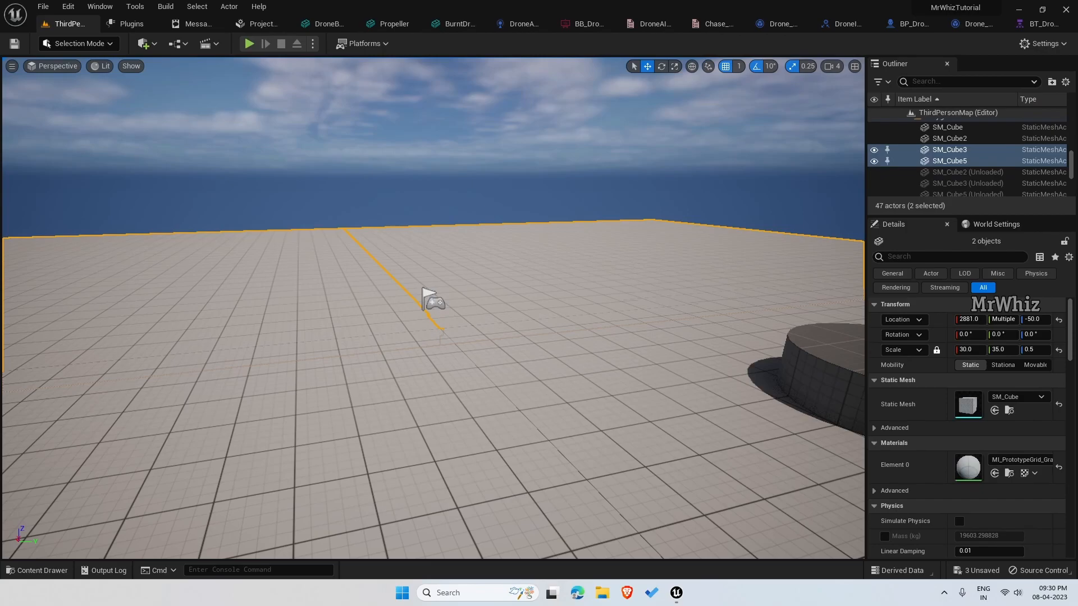
{"action": "mouse_move", "coordinate": [690, 164]}
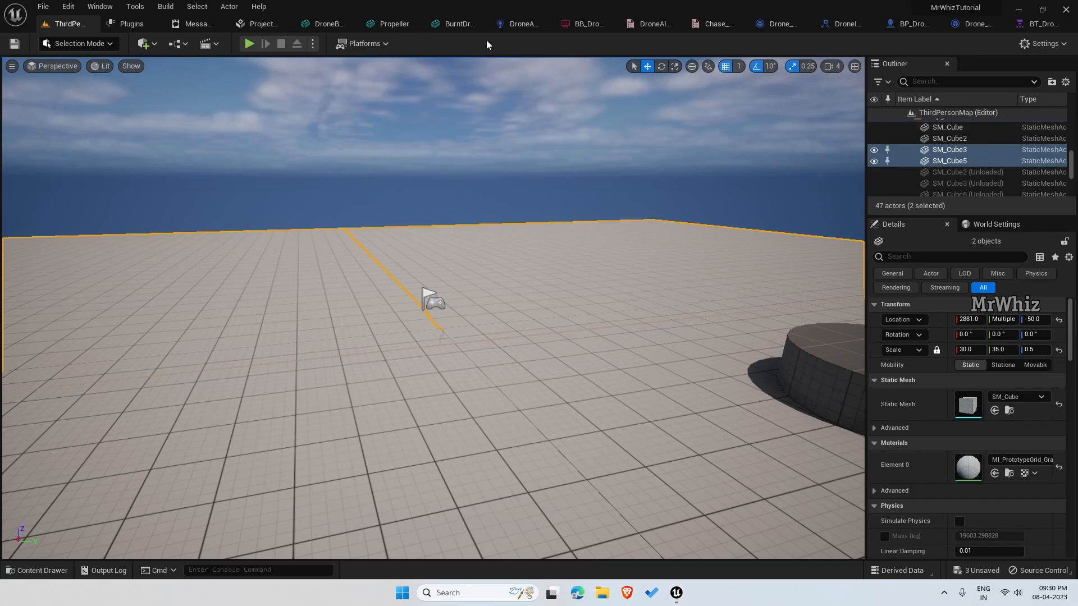
Show the Drone_BTT_MoveToLocation task graph beside the BT_DroneAI behavior tree.
{"action": "left_click", "coordinate": [583, 24]}
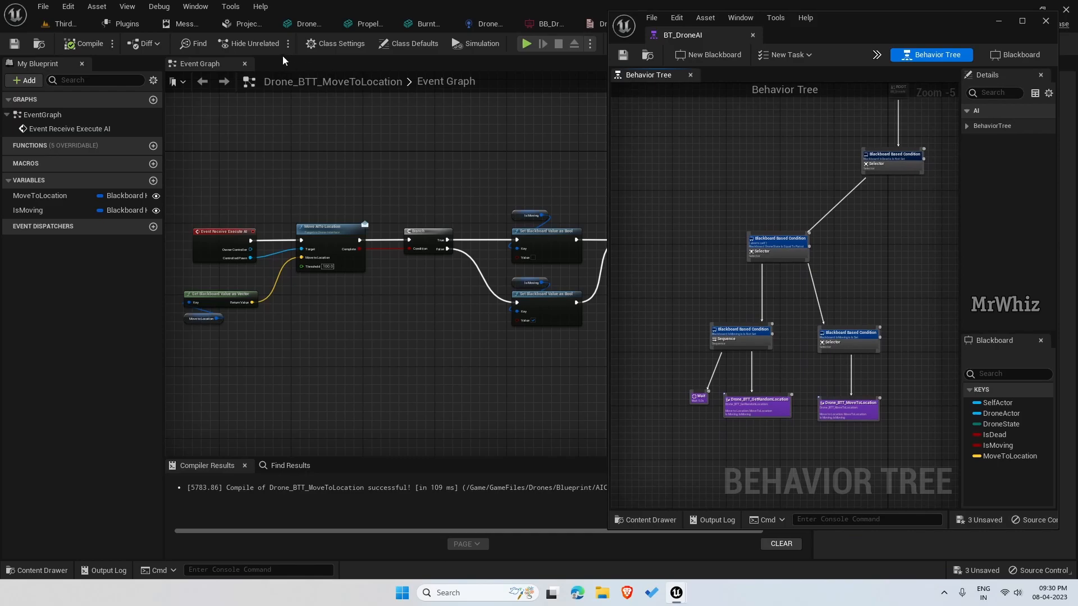
Focus the BT_DroneAI behavior tree editor in the main window.
{"action": "left_click", "coordinate": [526, 43]}
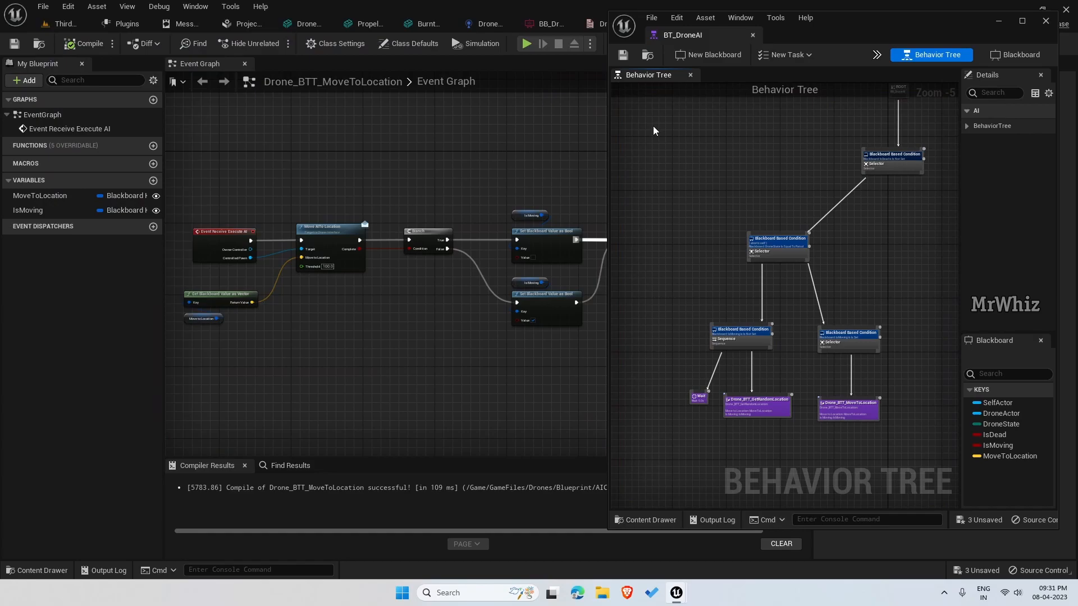
{"action": "mouse_move", "coordinate": [858, 28]}
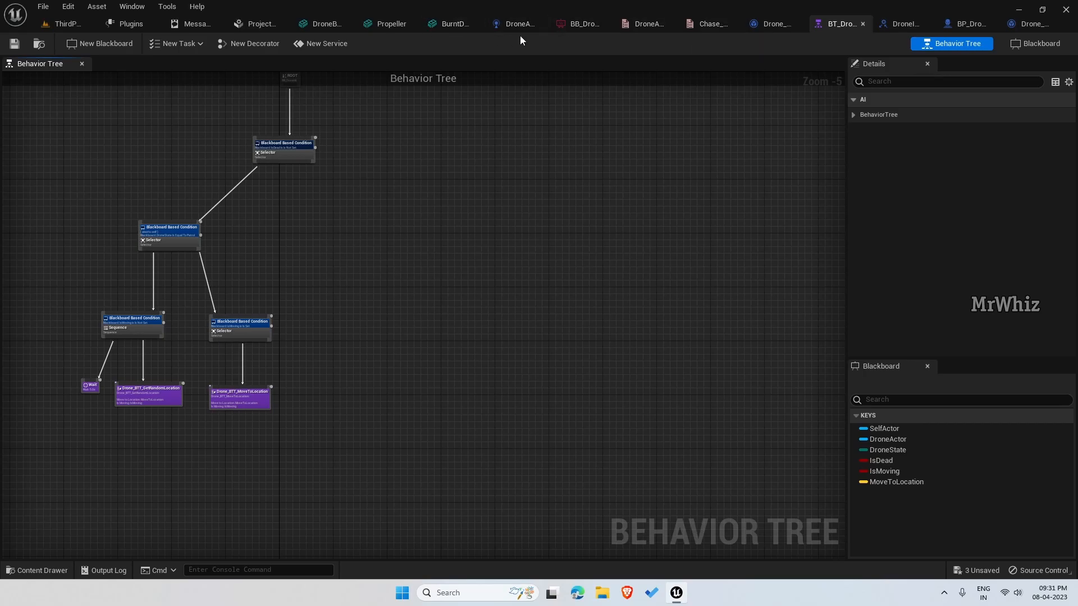
Check BP_DroneBase's Character Movement Max Fly Speed is 600 and recompile the blueprint.
{"action": "left_click", "coordinate": [894, 24]}
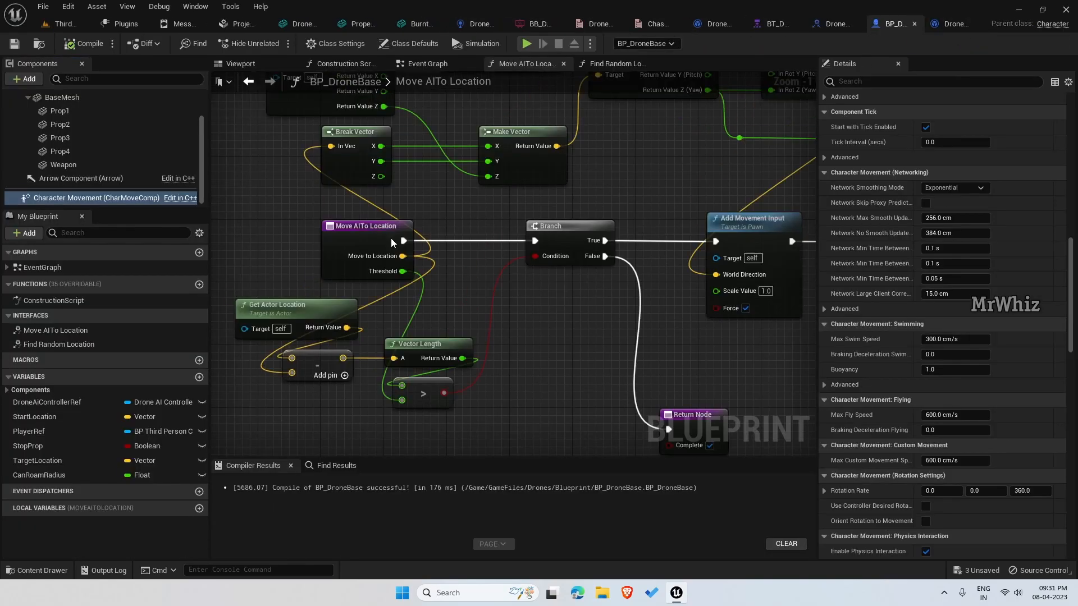
{"action": "scroll", "scroll_direction": "down", "scroll_amount": 3}
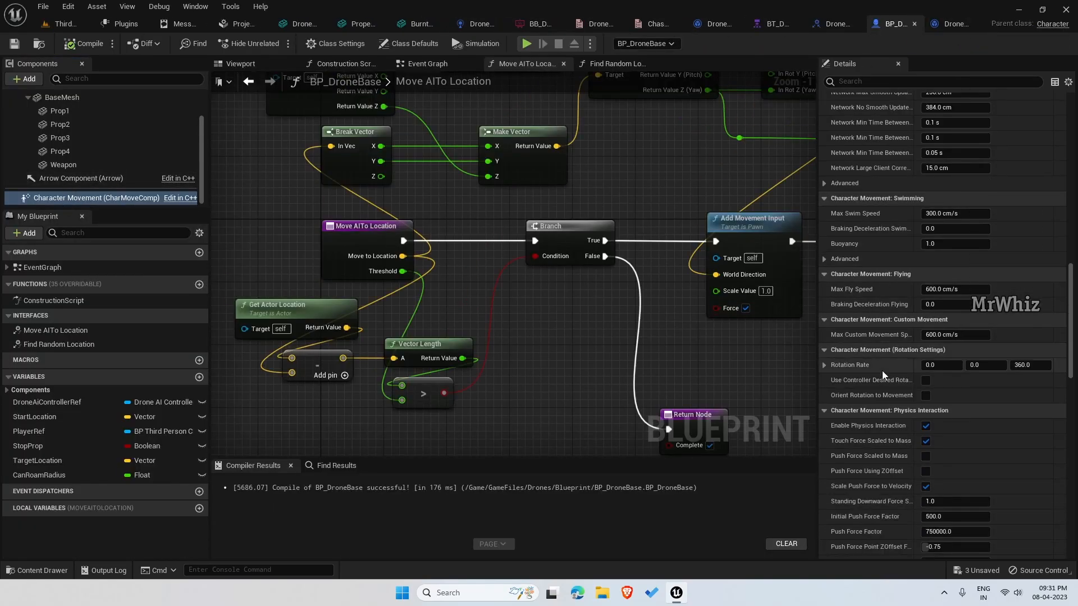
{"action": "scroll", "scroll_direction": "down", "scroll_amount": 3}
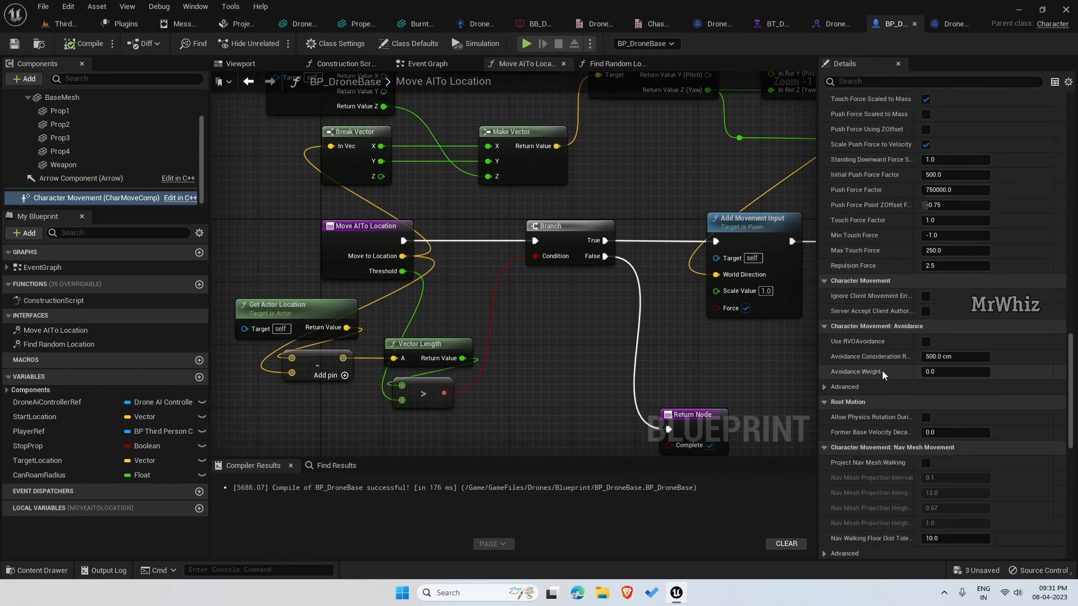
{"action": "mouse_move", "coordinate": [861, 369]}
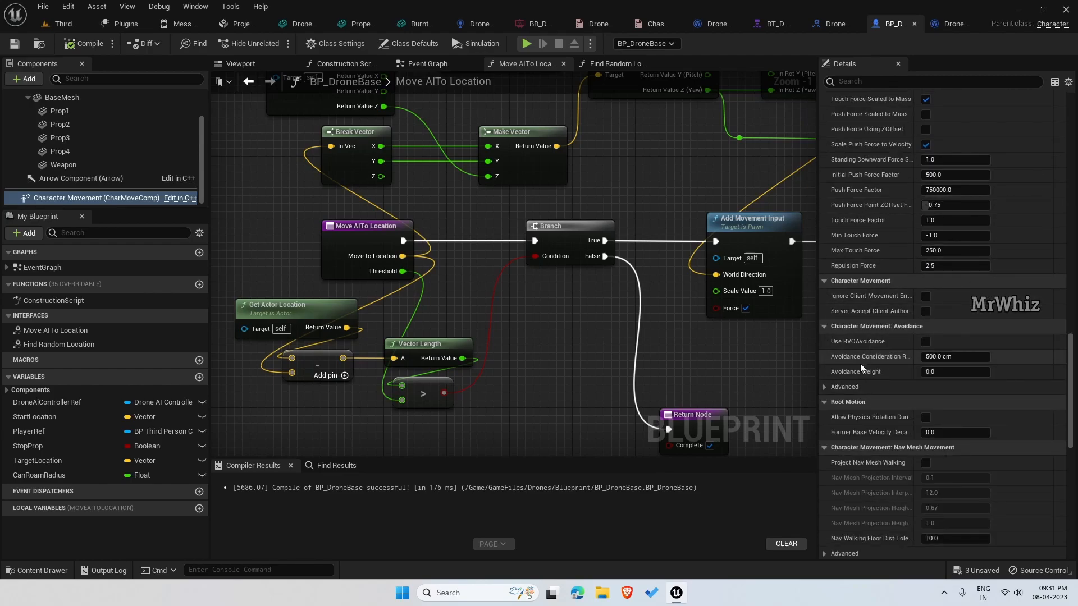
{"action": "scroll", "scroll_direction": "down", "scroll_amount": 3}
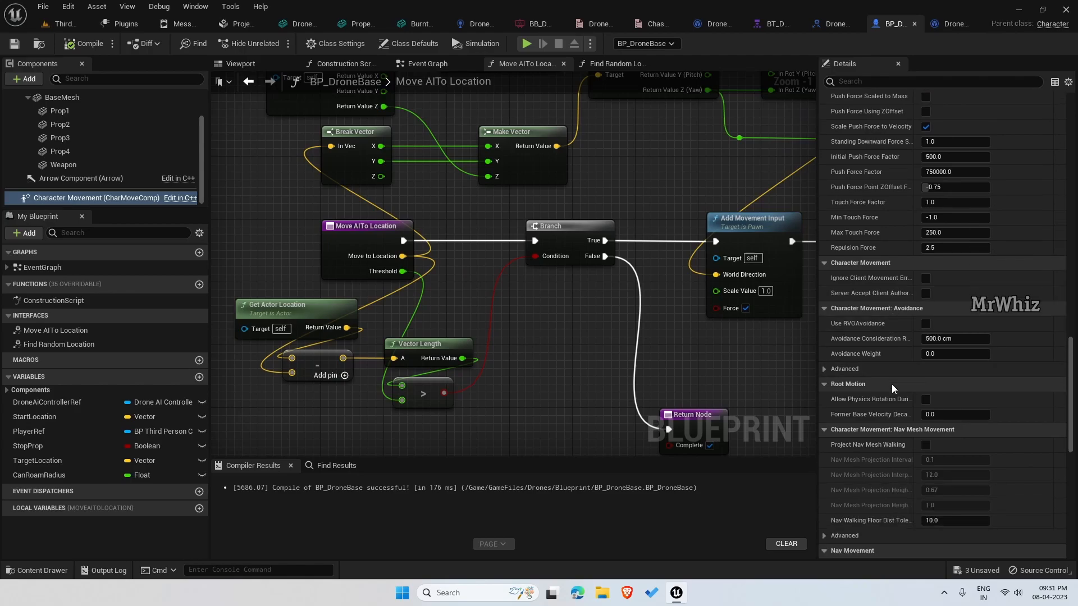
{"action": "scroll", "scroll_direction": "down", "scroll_amount": 3}
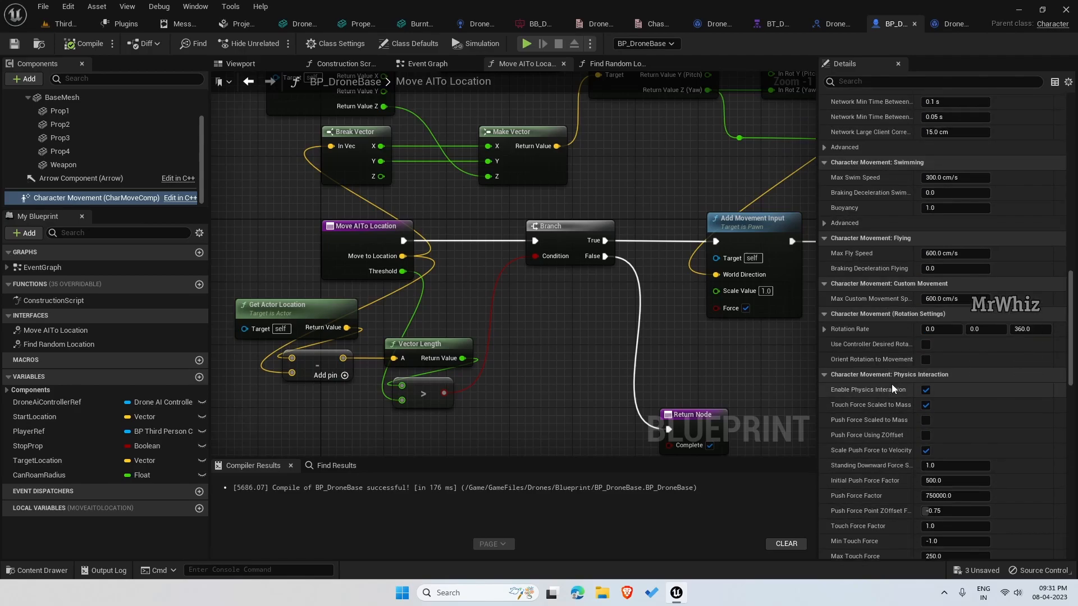
{"action": "scroll", "scroll_direction": "down", "scroll_amount": 3}
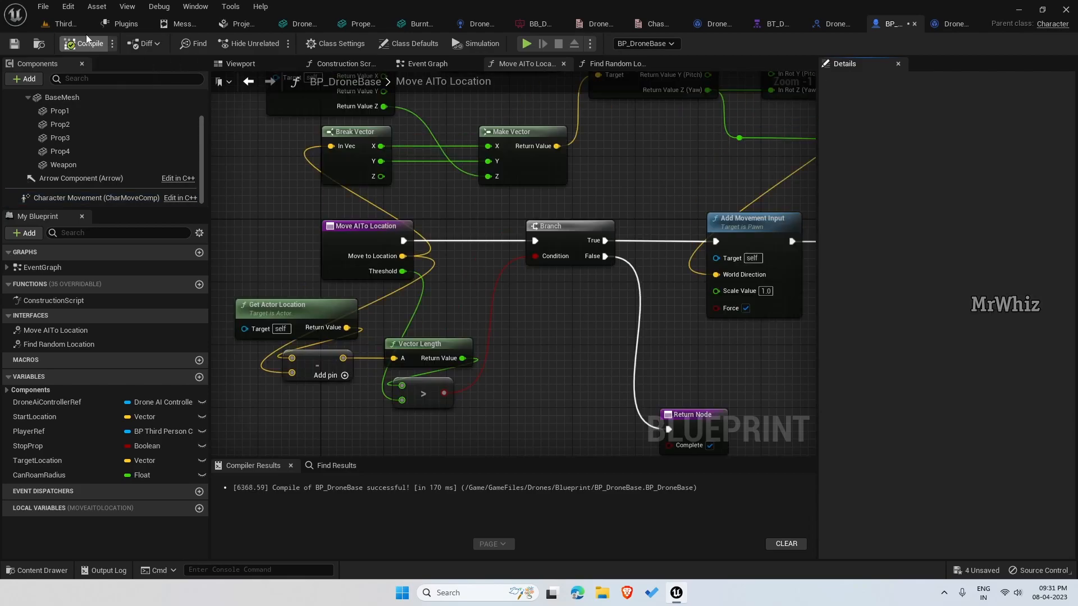
{"action": "left_click", "coordinate": [525, 44]}
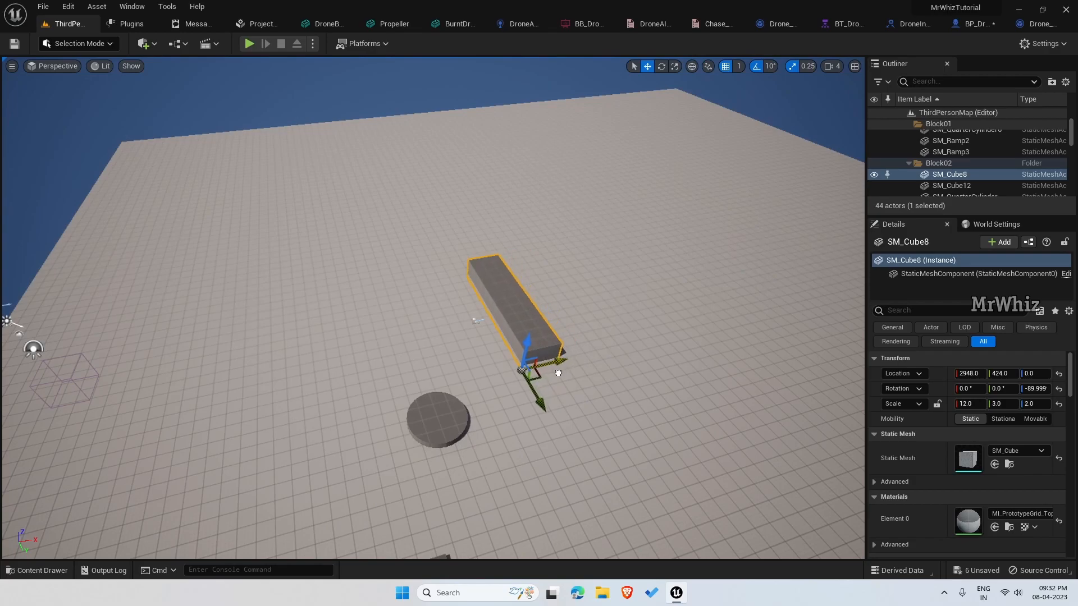
Reshape SM_Cube8 into a thin upright wall (Z 32, scale 12, 0.5, 5) and show DroneAI_Controller.
{"action": "left_click", "coordinate": [996, 402]}
{"action": "type", "text": "0.5"}
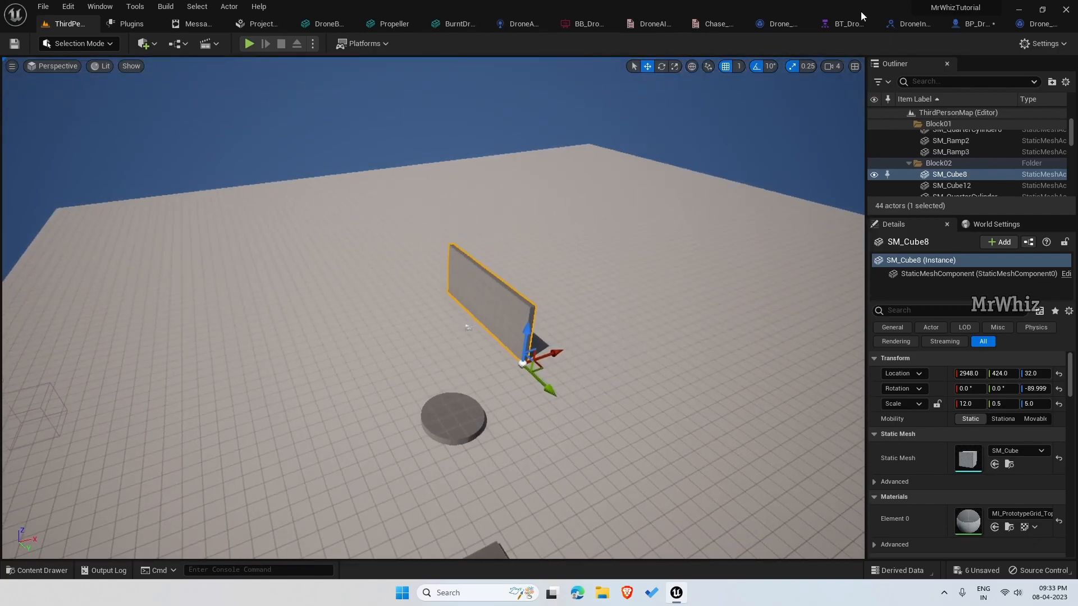
{"action": "left_click", "coordinate": [583, 23]}
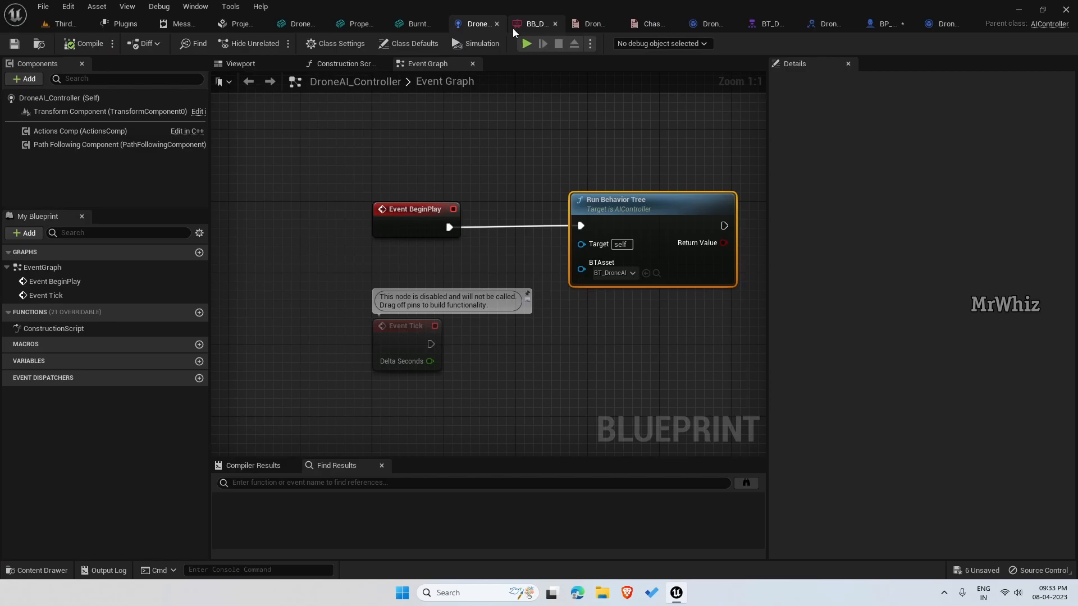
Add an AIPerception component to the DroneAI_Controller.
{"action": "left_click", "coordinate": [23, 79]}
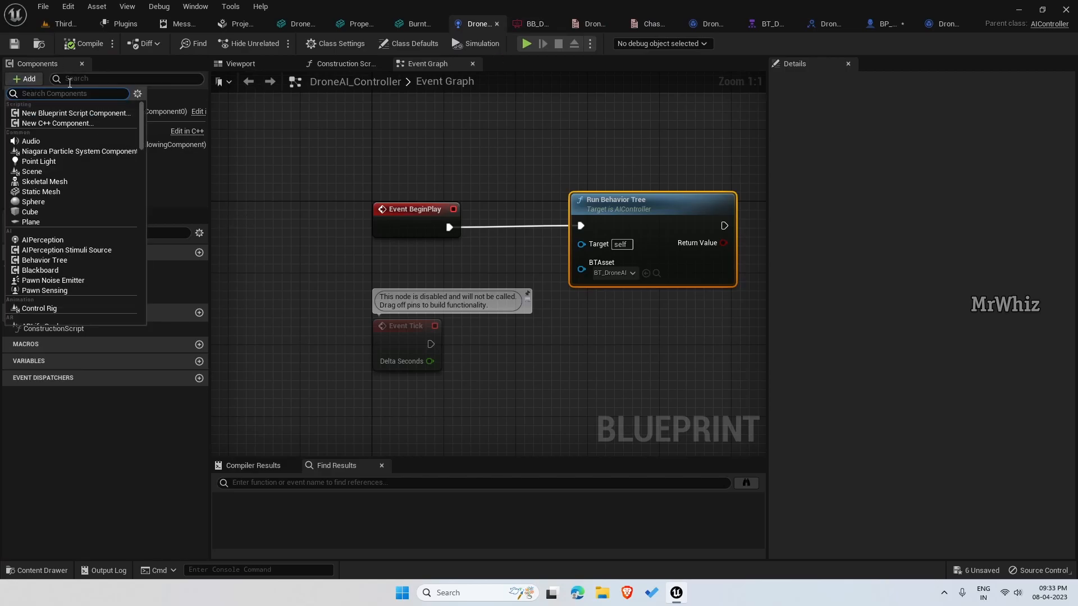
{"action": "type", "text": "ai perc"}
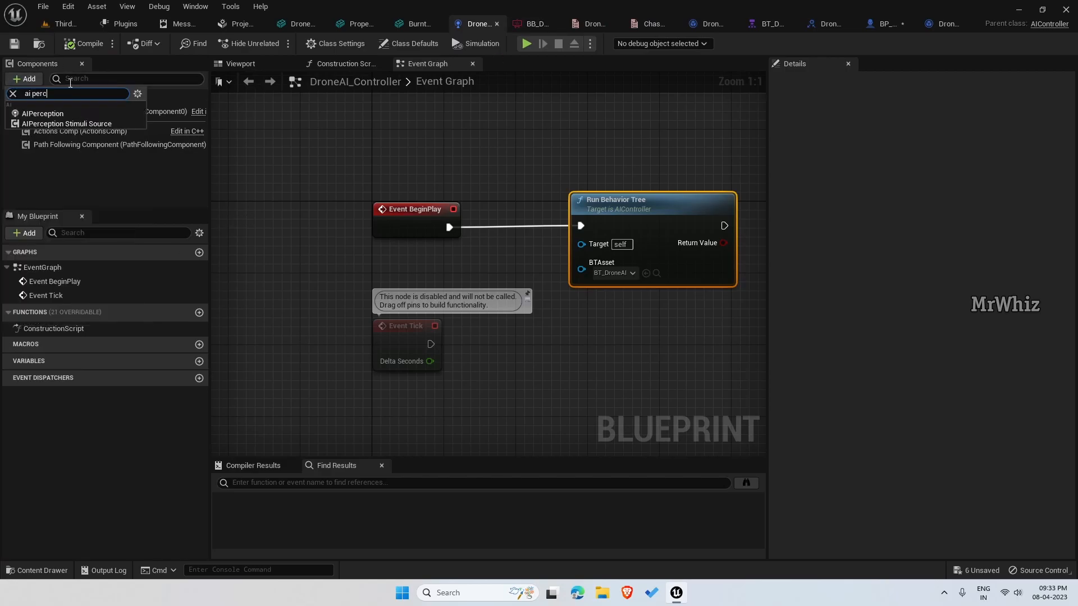
{"action": "left_click", "coordinate": [43, 113]}
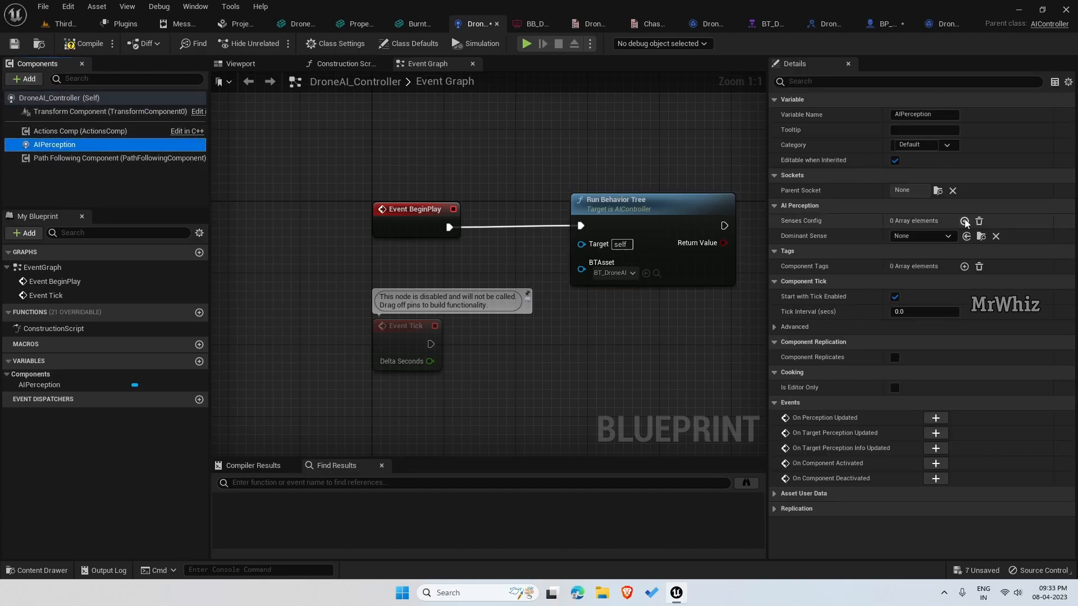
Give the perception a Senses Config entry using AI Sight config and review its detection settings.
{"action": "left_click", "coordinate": [963, 221]}
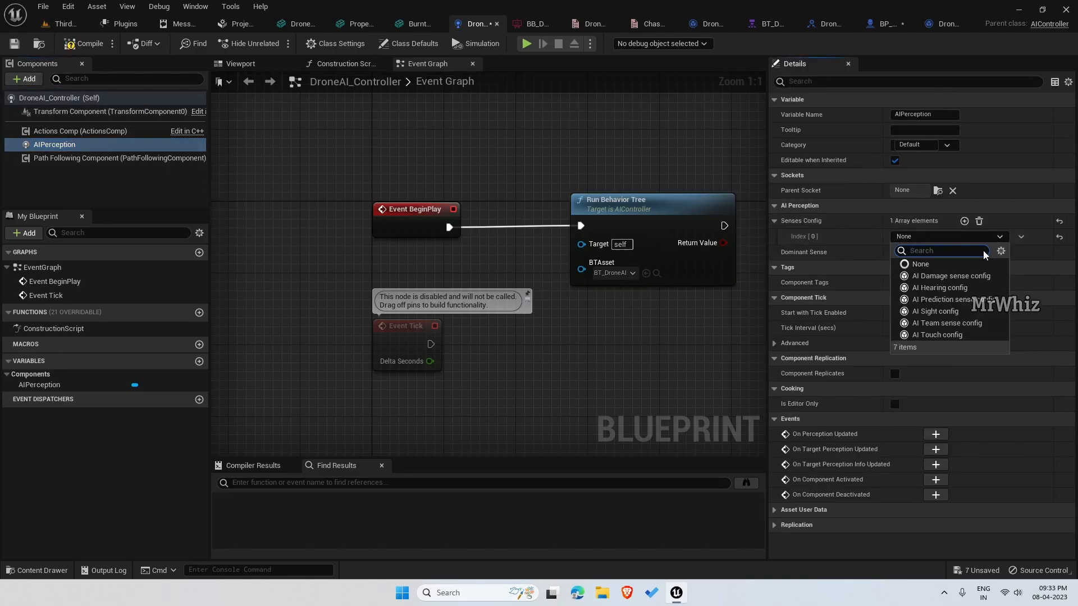
{"action": "left_click", "coordinate": [935, 311]}
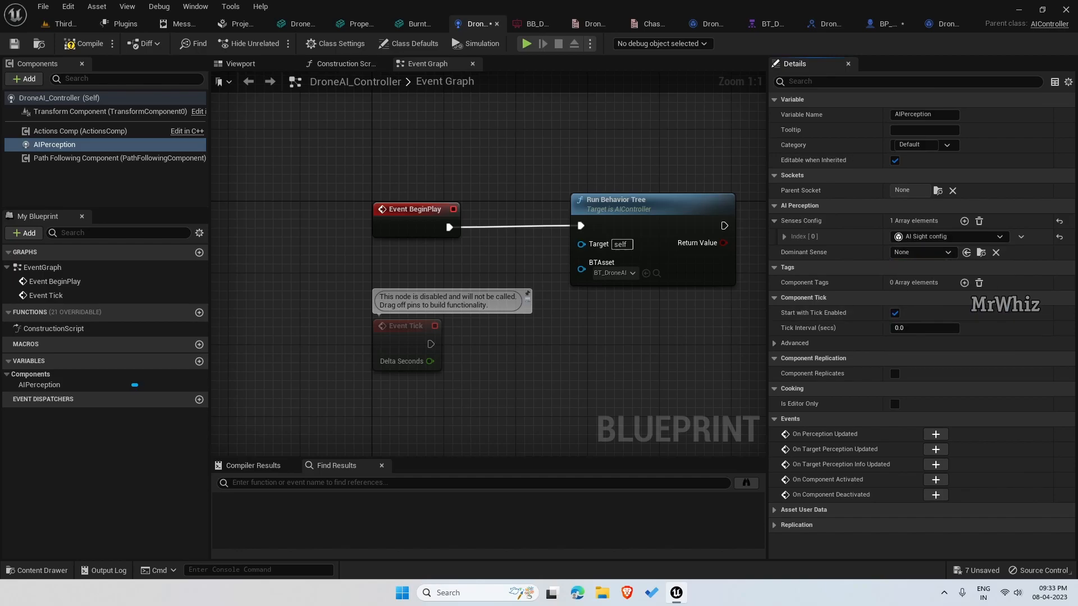
{"action": "left_click", "coordinate": [785, 237]}
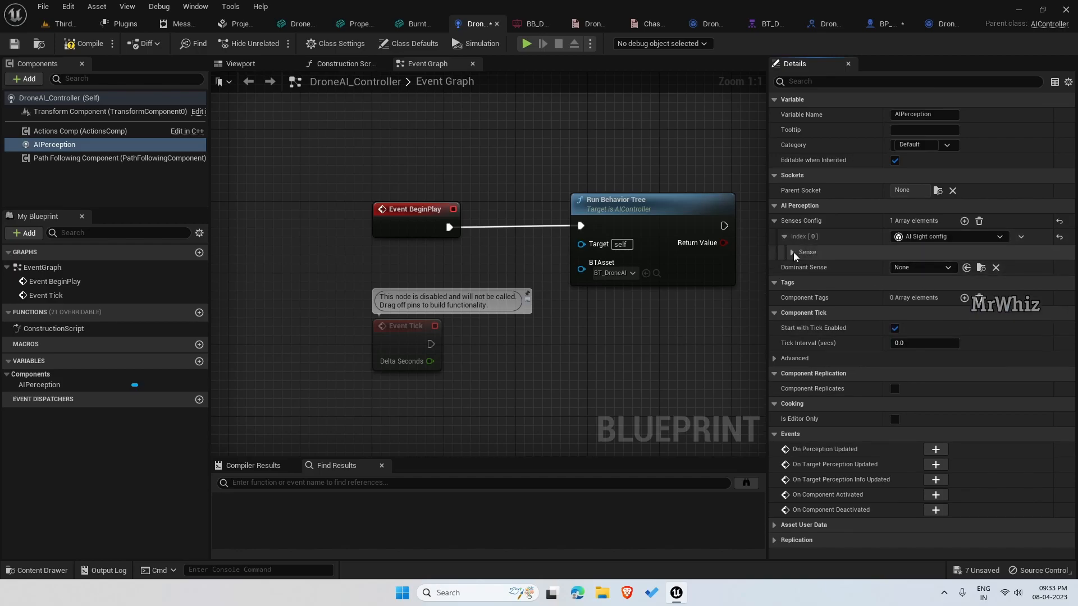
{"action": "left_click", "coordinate": [791, 252]}
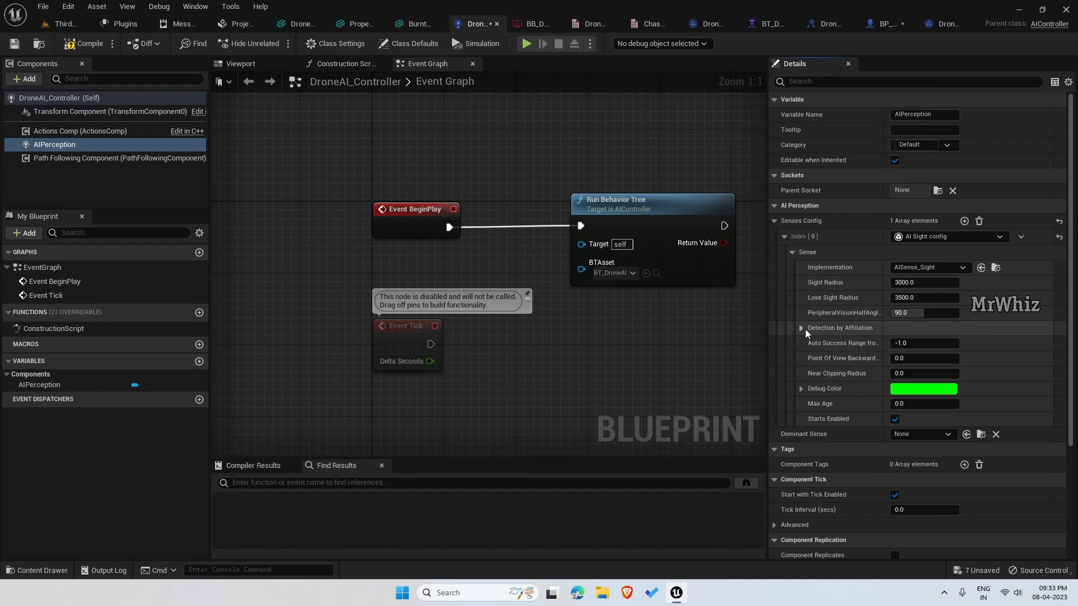
{"action": "left_click", "coordinate": [801, 328]}
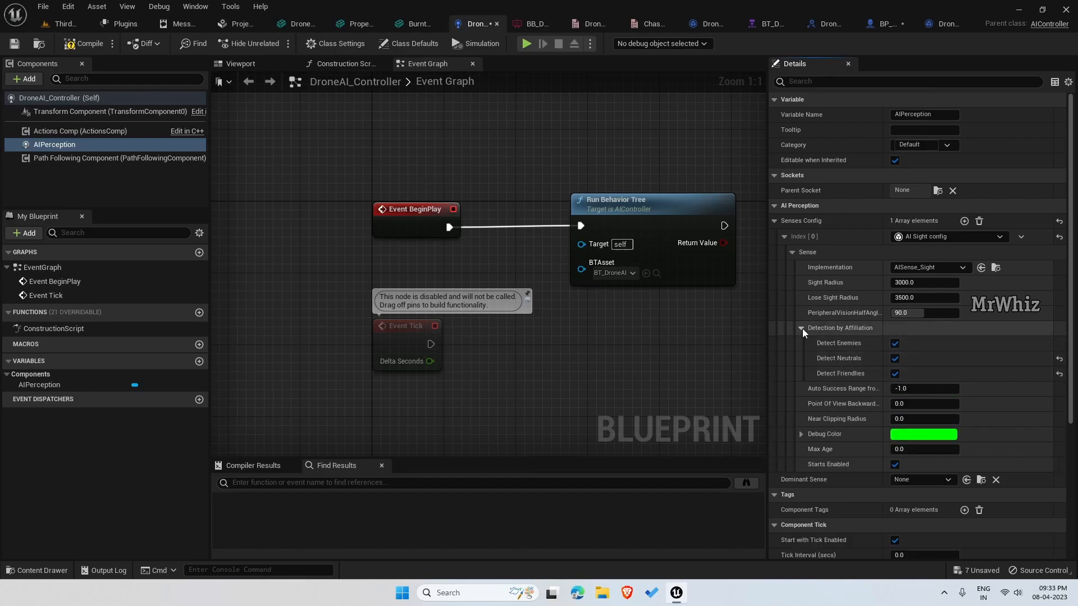
{"action": "left_click", "coordinate": [786, 236]}
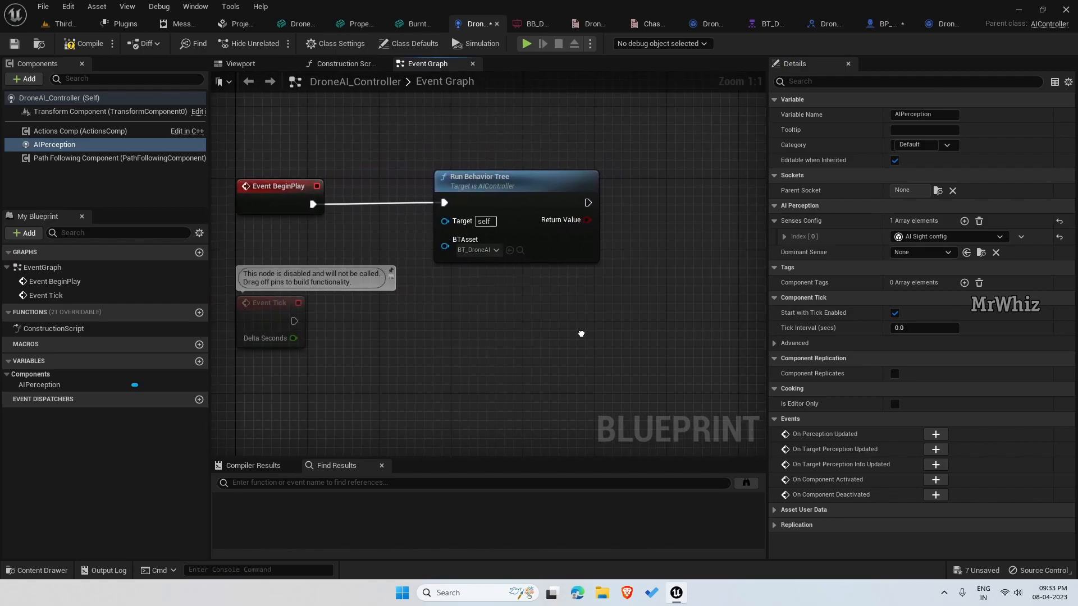
After Run Behavior Tree, cast to BP_DroneBase and promote the result to a DroneAIRef variable.
{"action": "left_click_drag", "start_coordinate": [587, 202], "coordinate": [553, 184]}
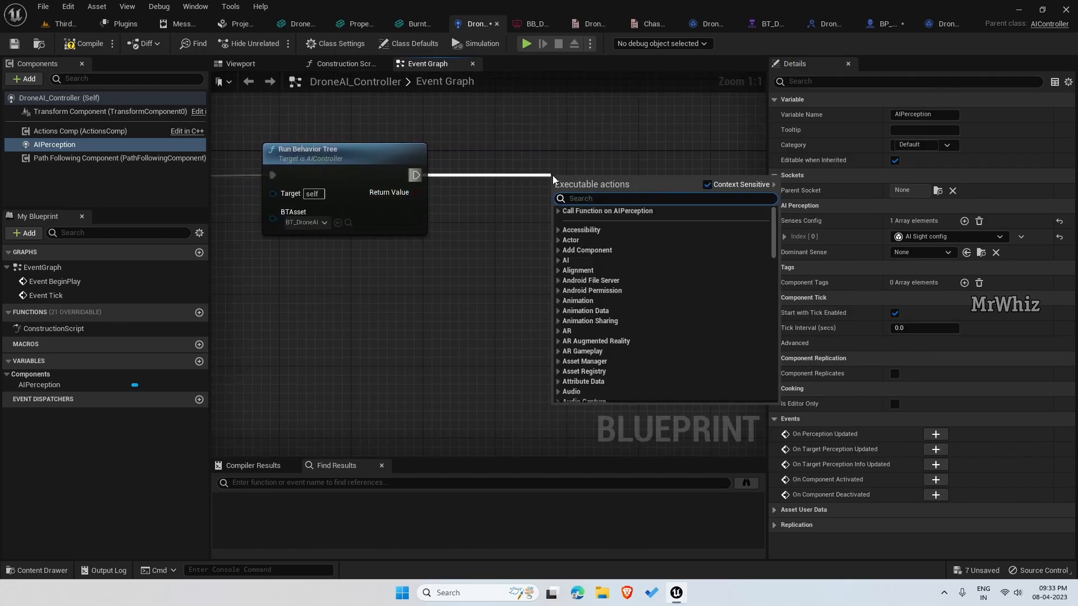
{"action": "type", "text": "cast to bp drone"}
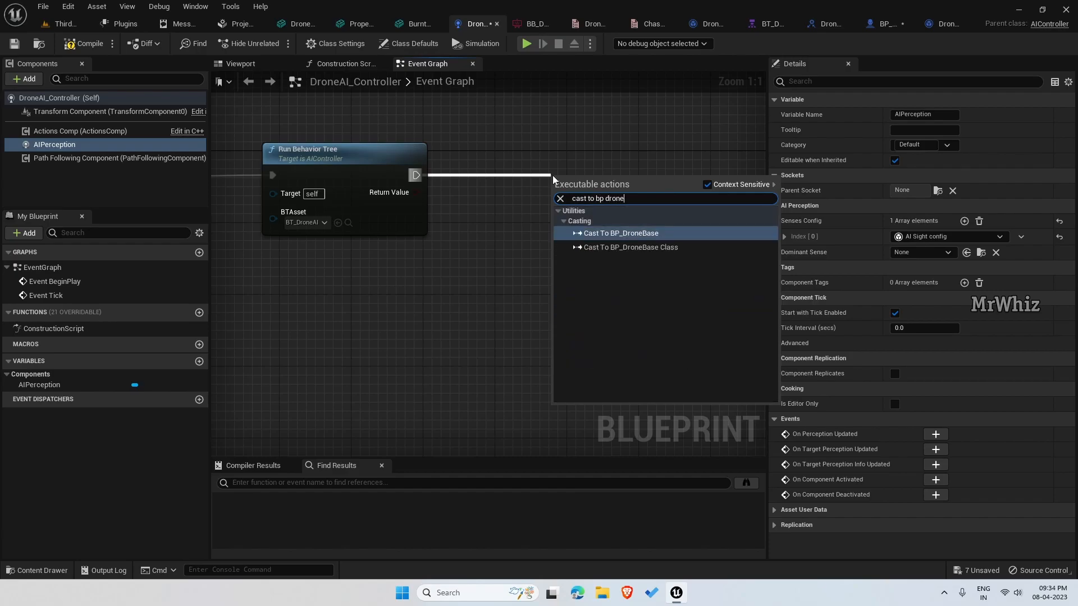
{"action": "left_click", "coordinate": [620, 234]}
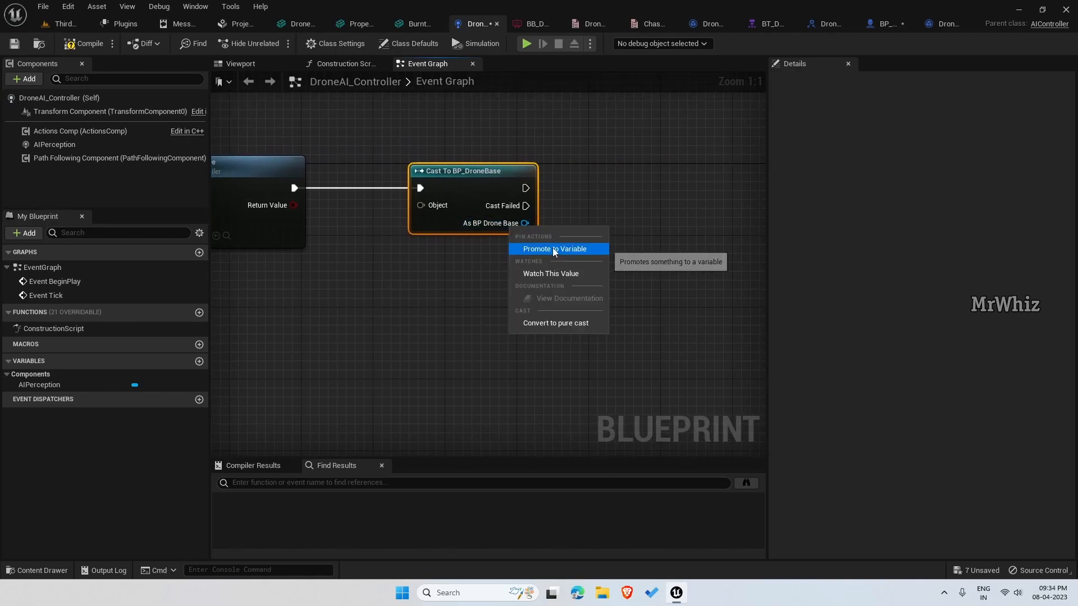
{"action": "left_click", "coordinate": [554, 249]}
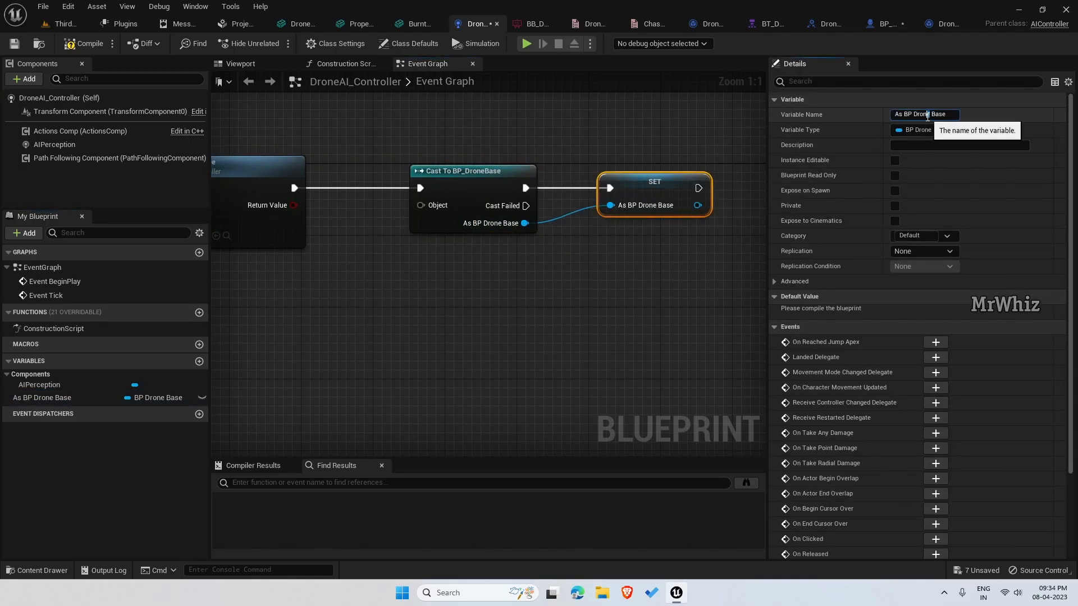
{"action": "type", "text": "Drone"}
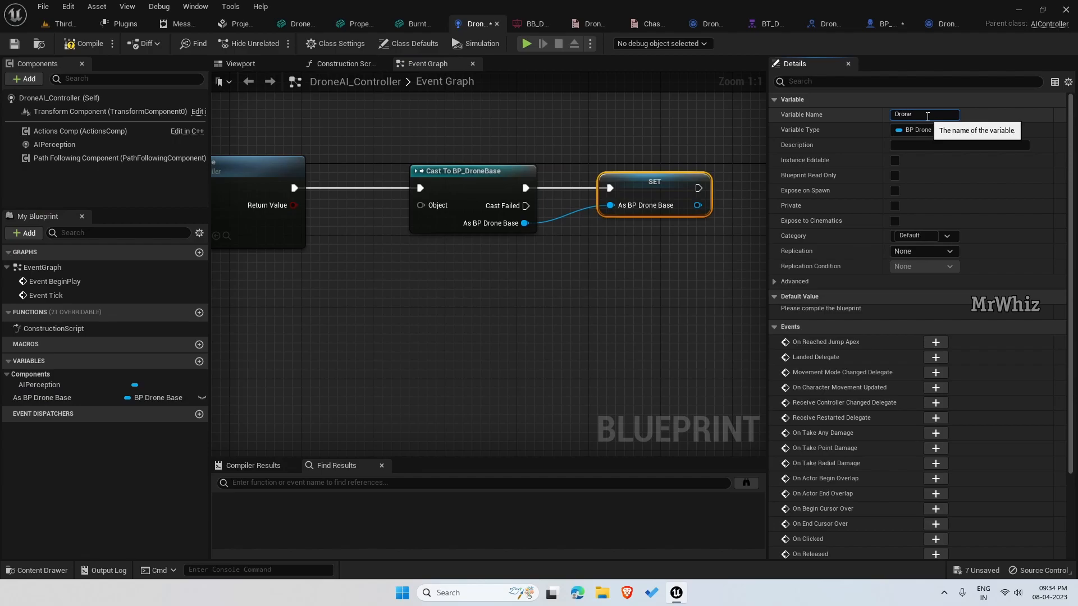
{"action": "type", "text": "DroneAIRef"}
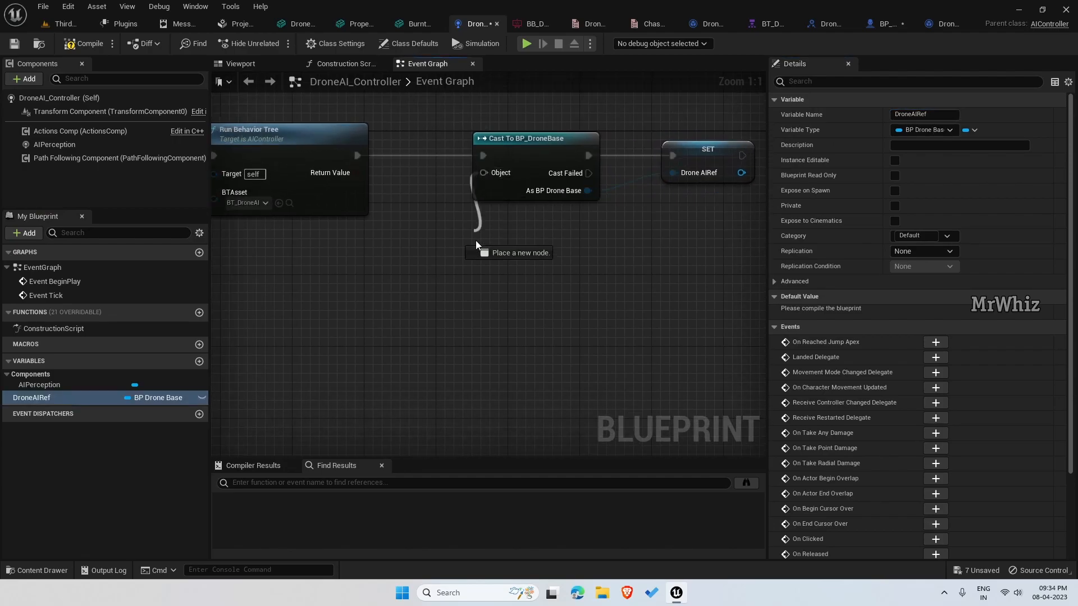
Feed Get Controlled Pawn into the Cast To BP_DroneBase object pin.
{"action": "type", "text": "get contro"}
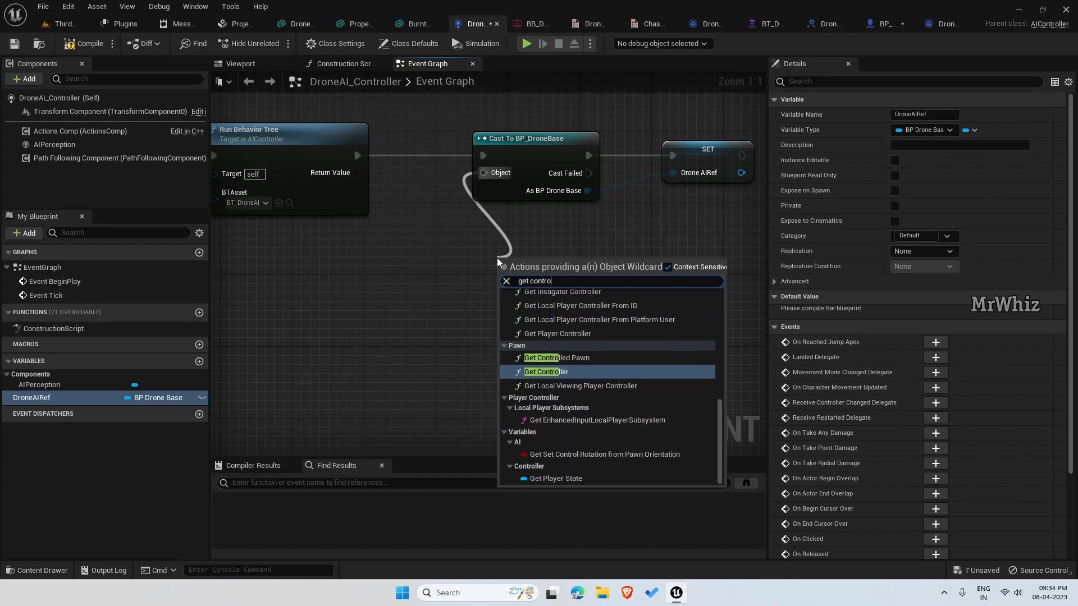
{"action": "left_click", "coordinate": [557, 357]}
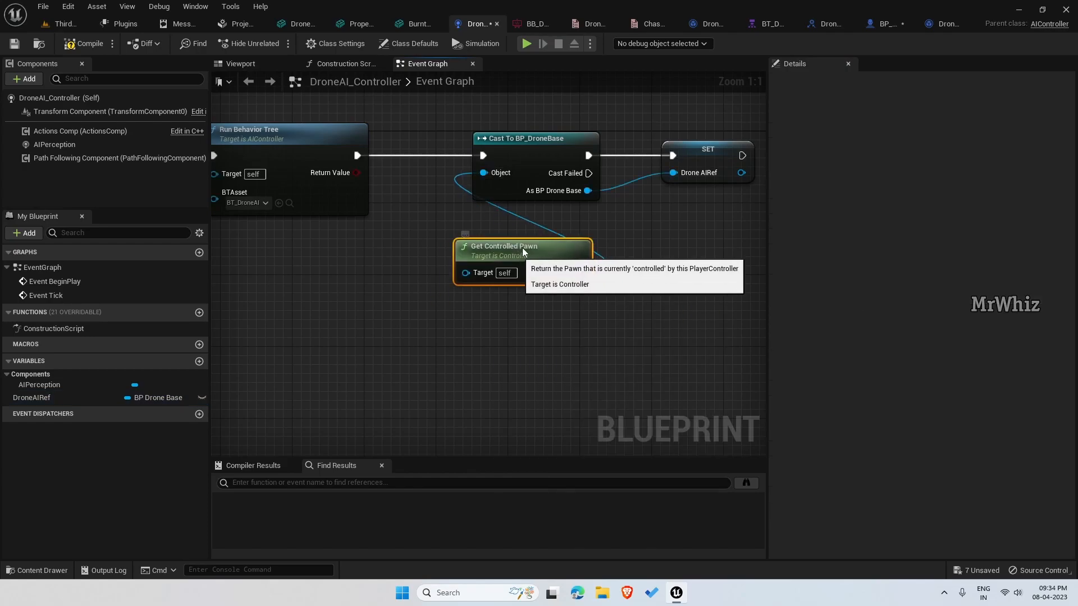
{"action": "scroll", "scroll_direction": "down", "scroll_amount": 3}
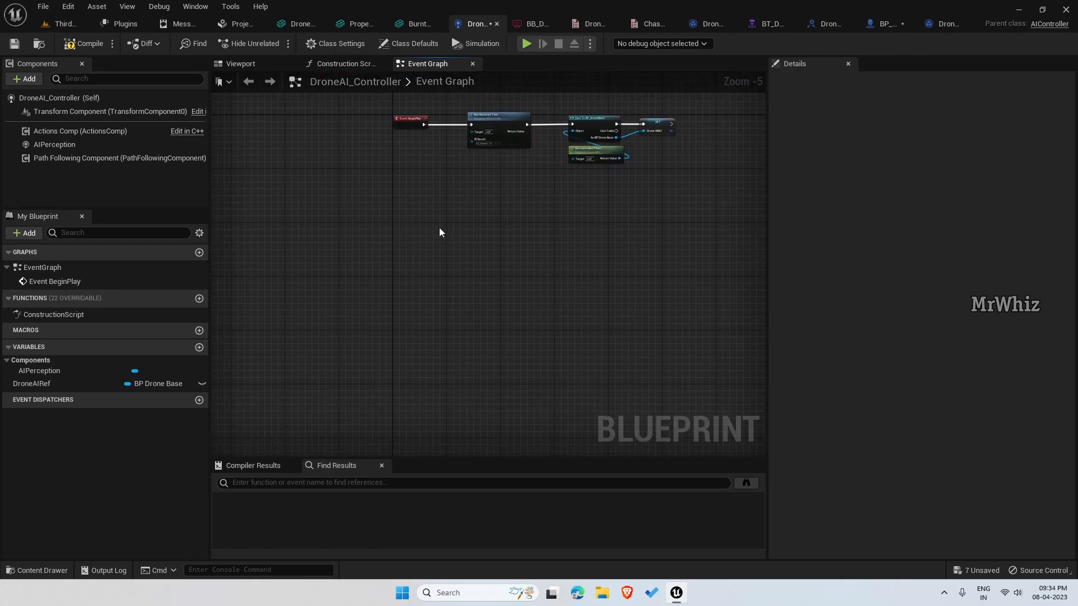
From AIPerception's On Perception Updated, loop the updated actors into a Branch.
{"action": "left_click", "coordinate": [54, 145]}
{"action": "type", "text": "f"}
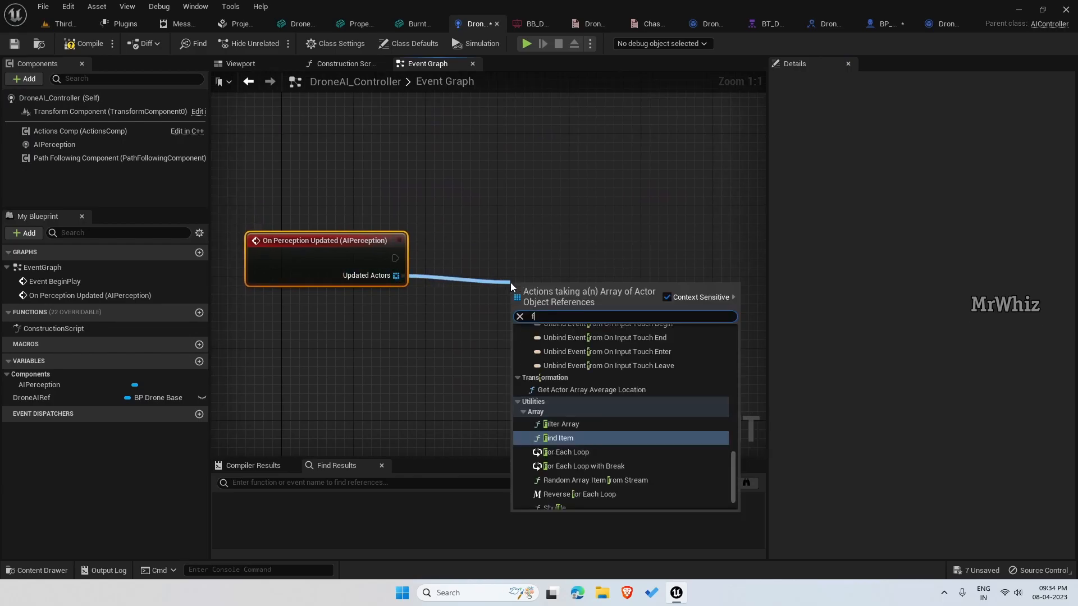
{"action": "left_click", "coordinate": [564, 451]}
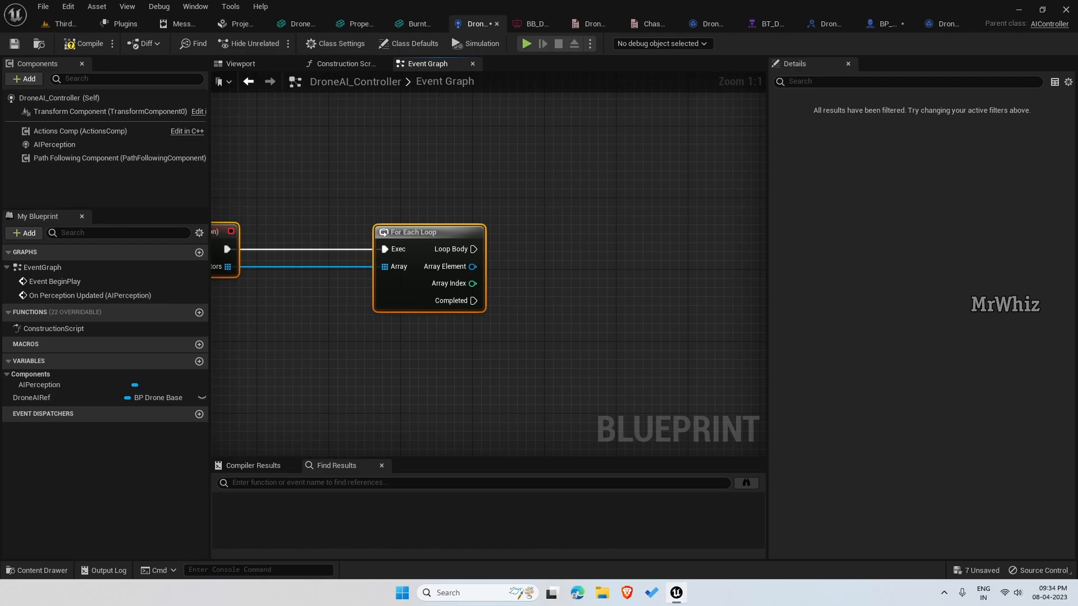
{"action": "mouse_move", "coordinate": [520, 337]}
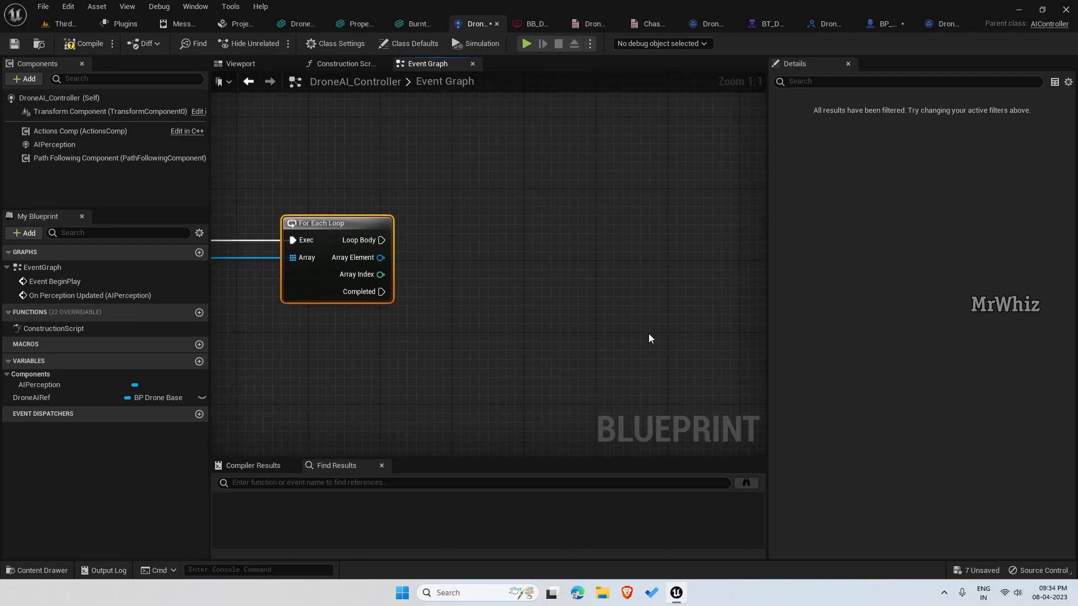
{"action": "left_click_drag", "start_coordinate": [381, 240], "coordinate": [635, 240]}
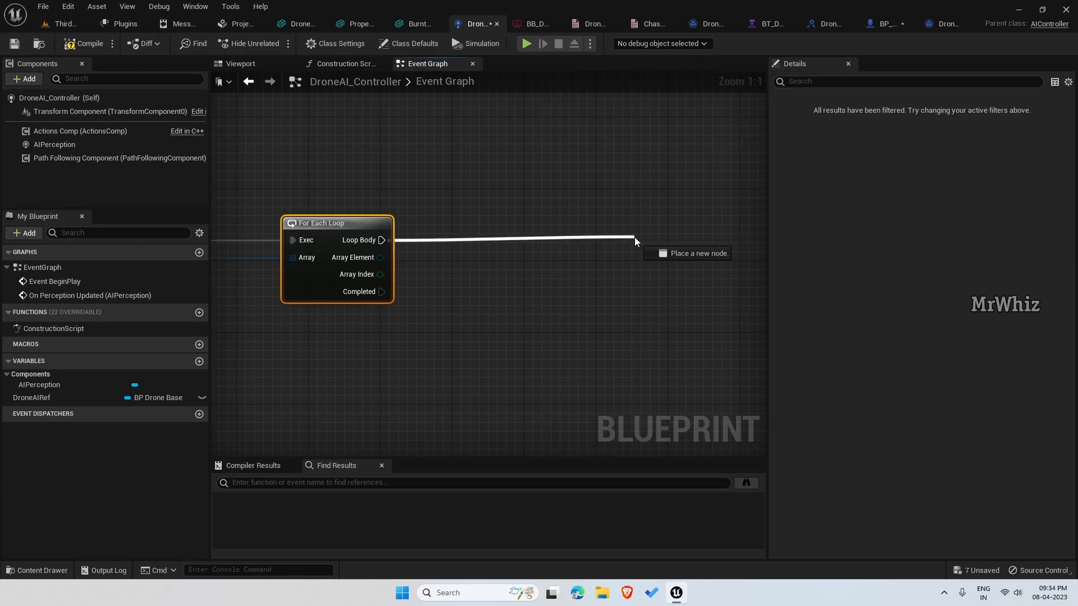
{"action": "type", "text": "branch"}
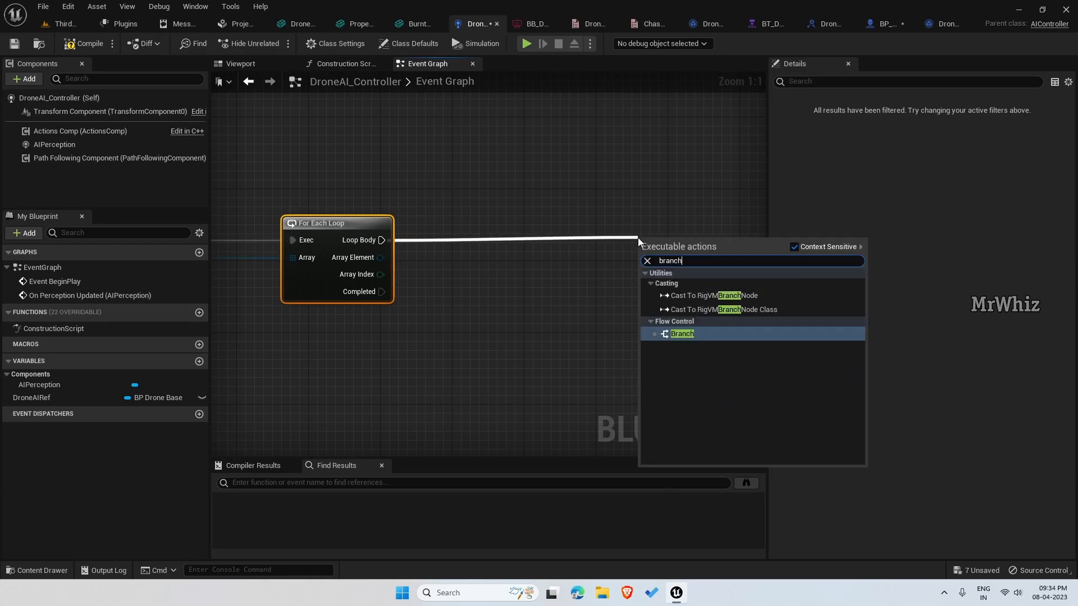
{"action": "left_click", "coordinate": [681, 333]}
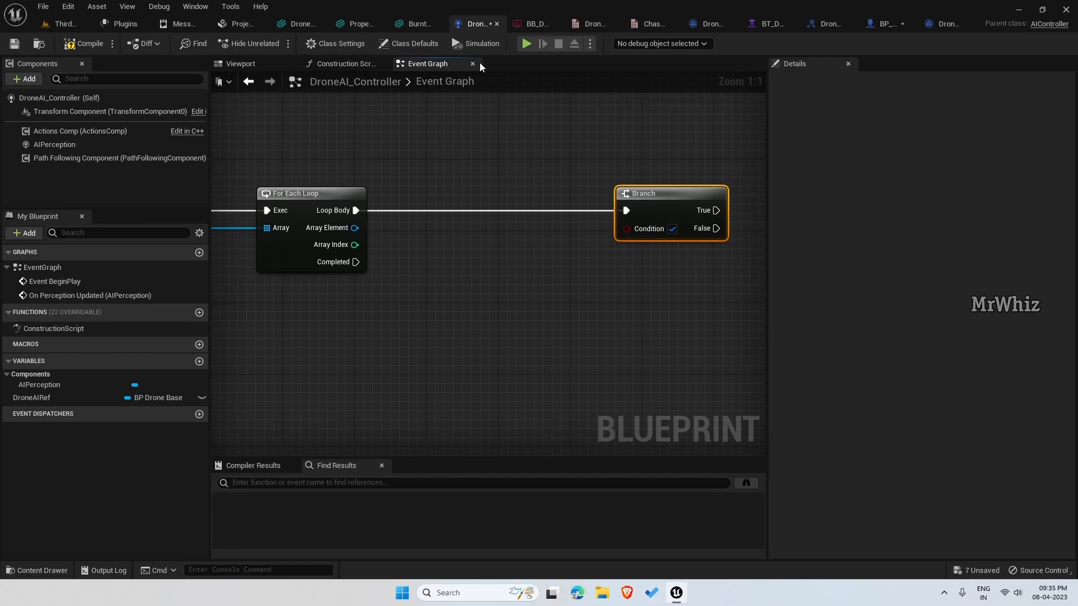
Browse the Content Drawer to the ThirdPerson Blueprints folder.
{"action": "left_click", "coordinate": [65, 24]}
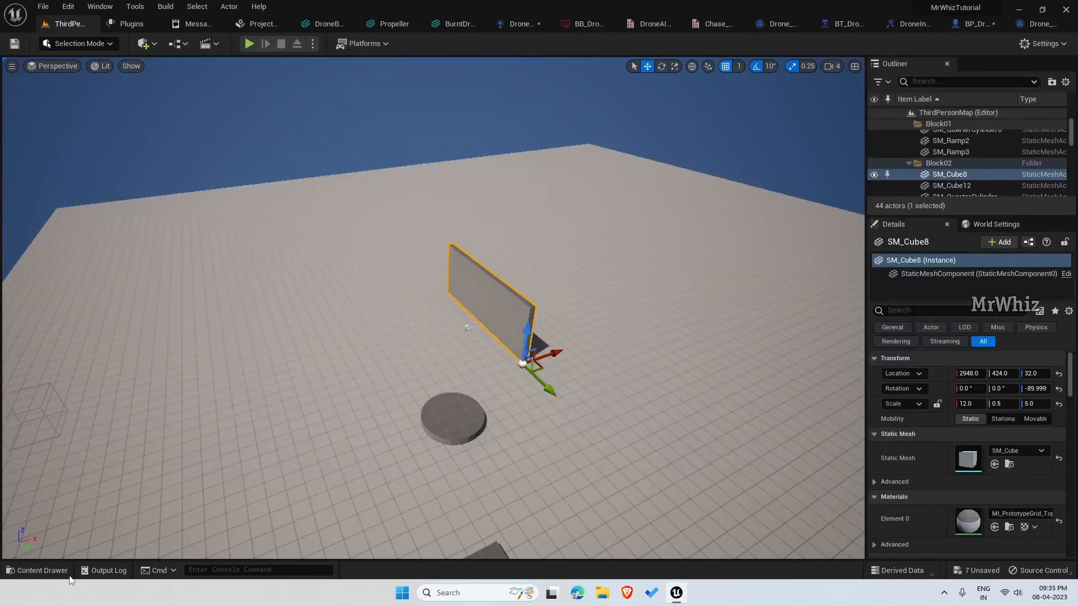
{"action": "left_click", "coordinate": [37, 575]}
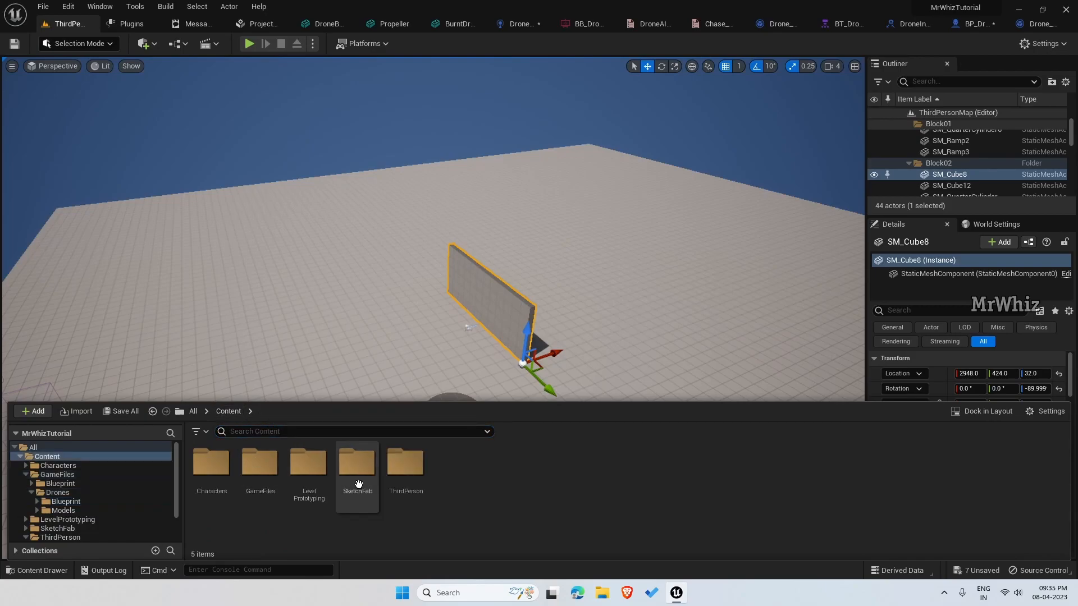
{"action": "double_click", "coordinate": [405, 464]}
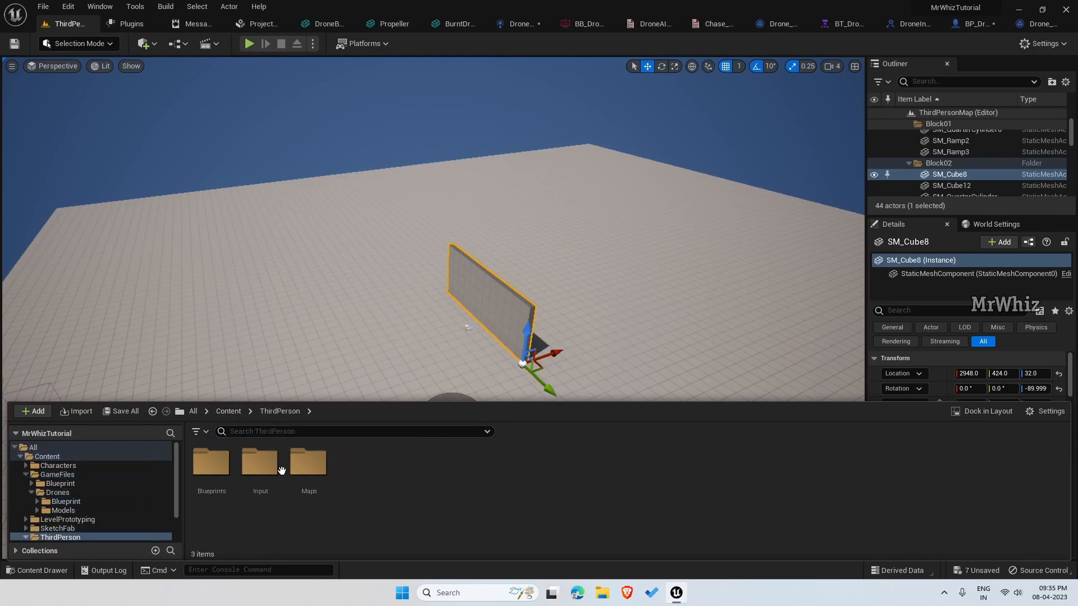
{"action": "left_click", "coordinate": [60, 508]}
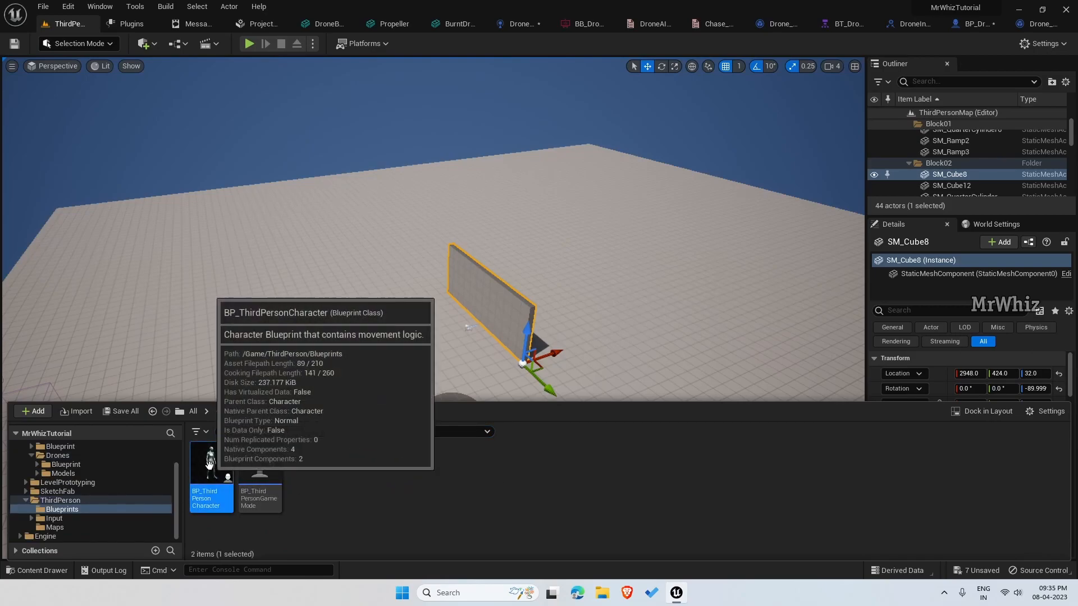
Add the actor tag 'Player' to BP_ThirdPersonCharacter and return to DroneAI_Controller.
{"action": "double_click", "coordinate": [210, 461]}
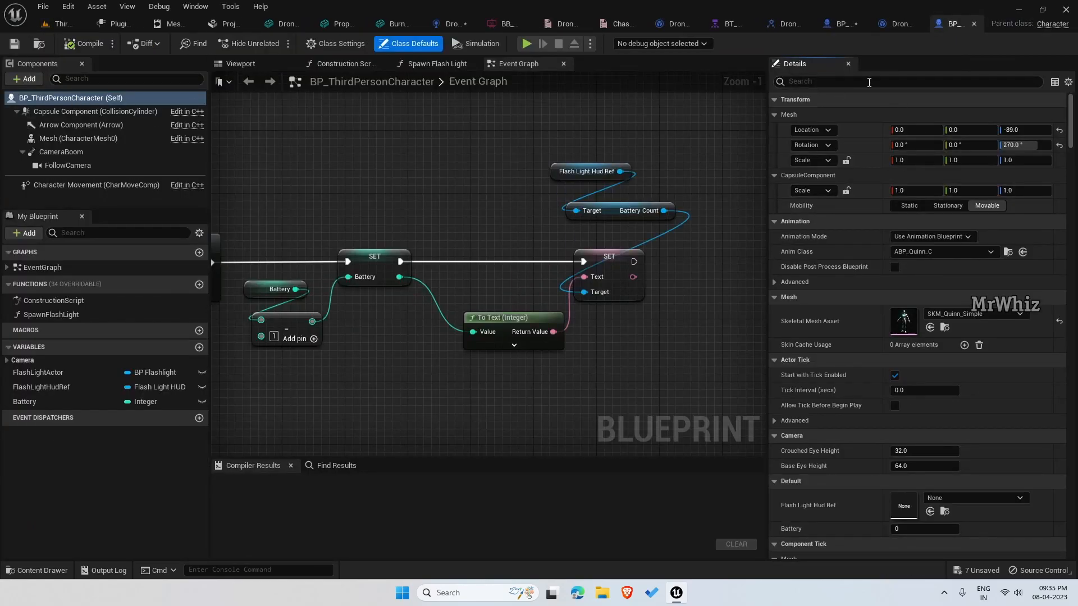
{"action": "type", "text": "tag"}
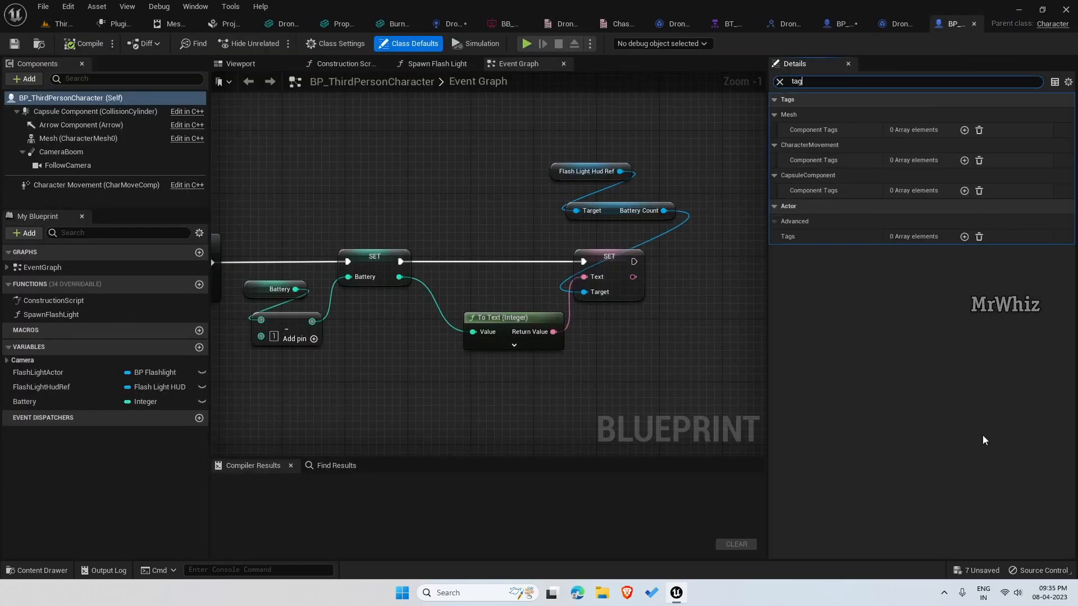
{"action": "mouse_move", "coordinate": [963, 237]}
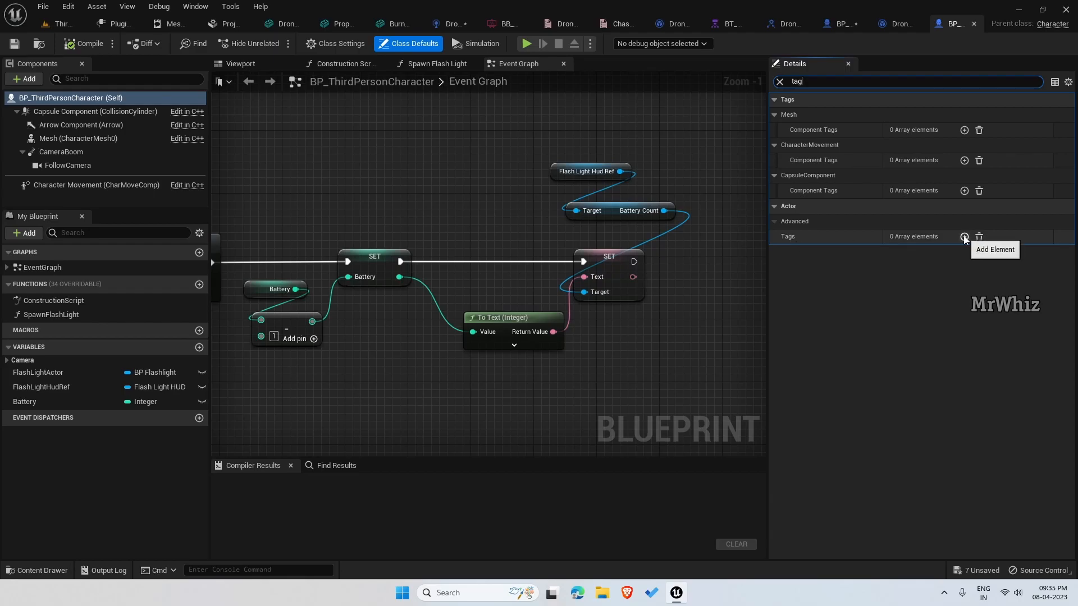
{"action": "left_click", "coordinate": [963, 236]}
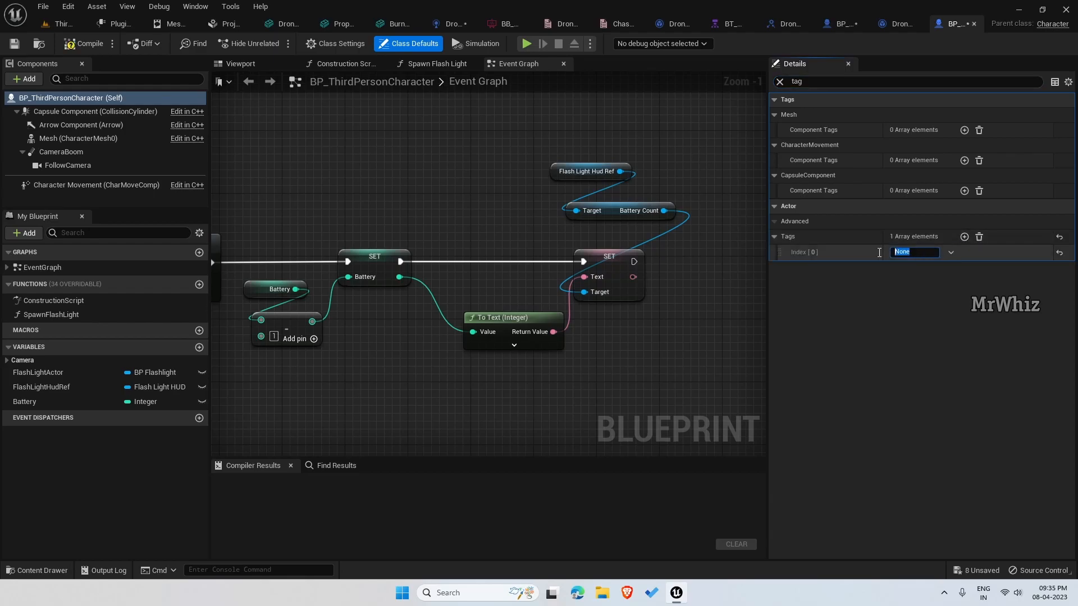
{"action": "type", "text": "Player"}
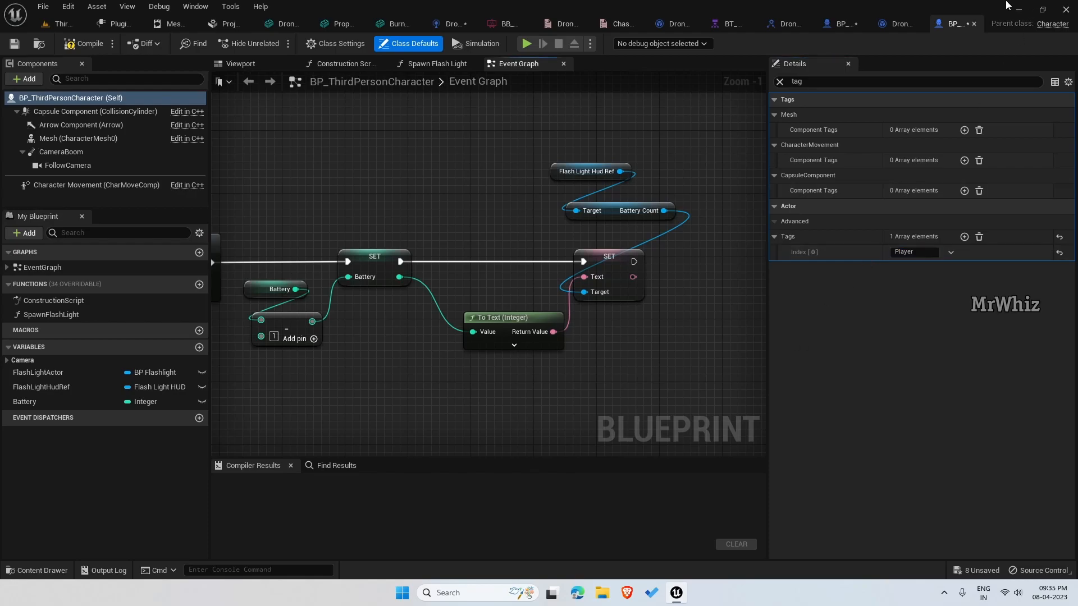
{"action": "left_click", "coordinate": [542, 24]}
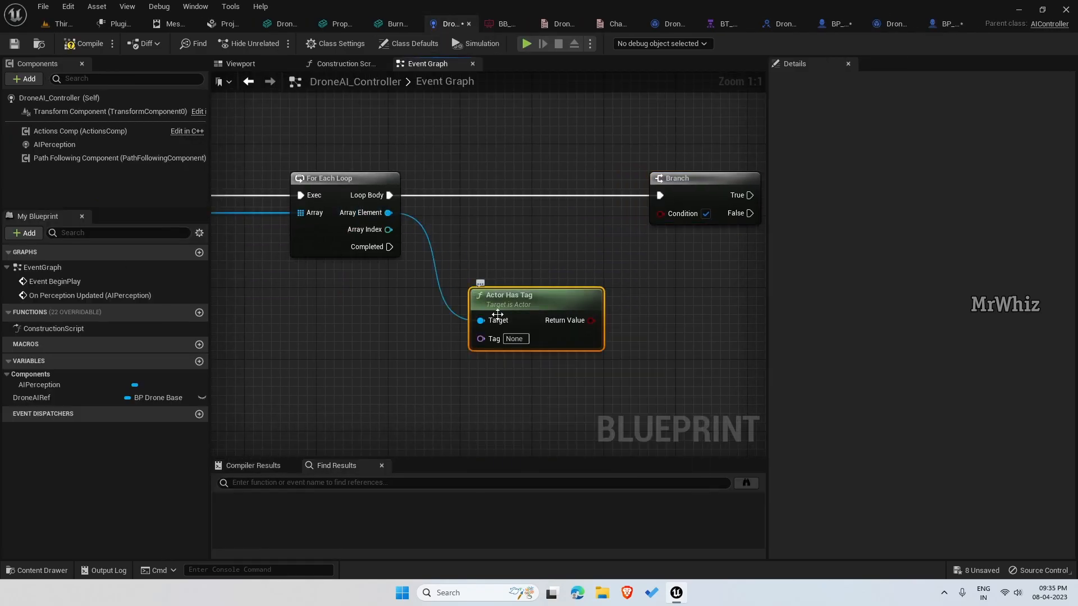
Set the Actor Has Tag node's Tag to 'Player' for the Branch condition.
{"action": "type", "text": "Player"}
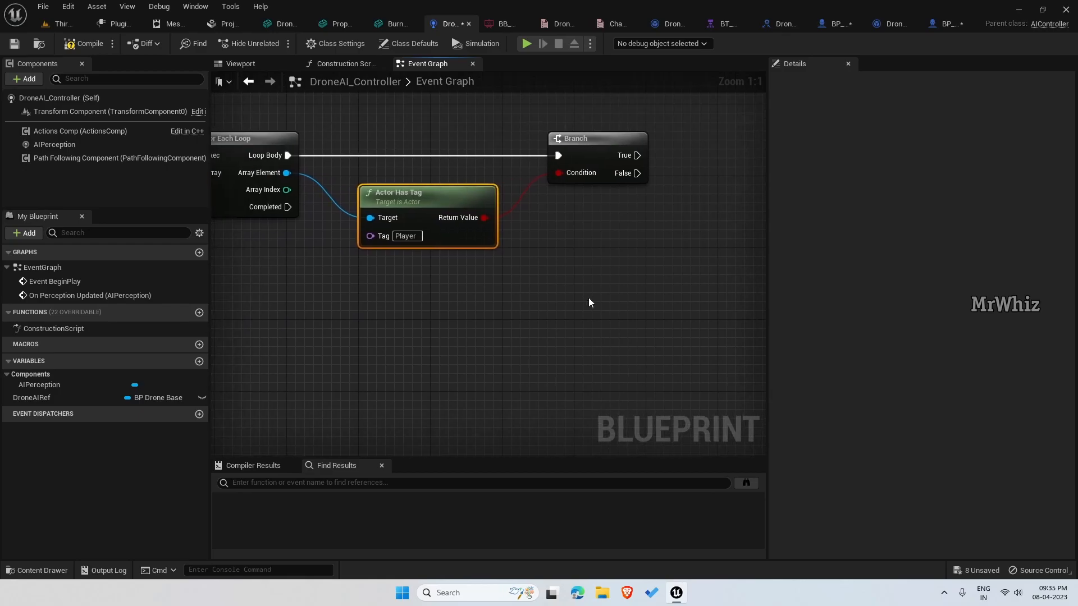
{"action": "mouse_move", "coordinate": [633, 326]}
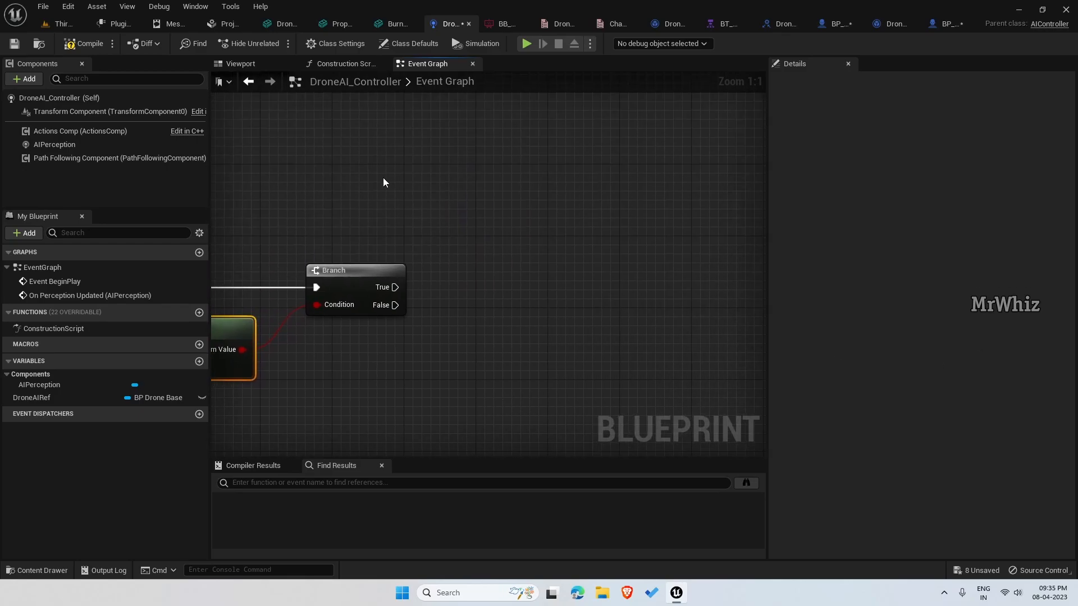
Add Get Actors Perception for AIPerception and wire it to the Branch True output.
{"action": "right_click", "coordinate": [384, 182]}
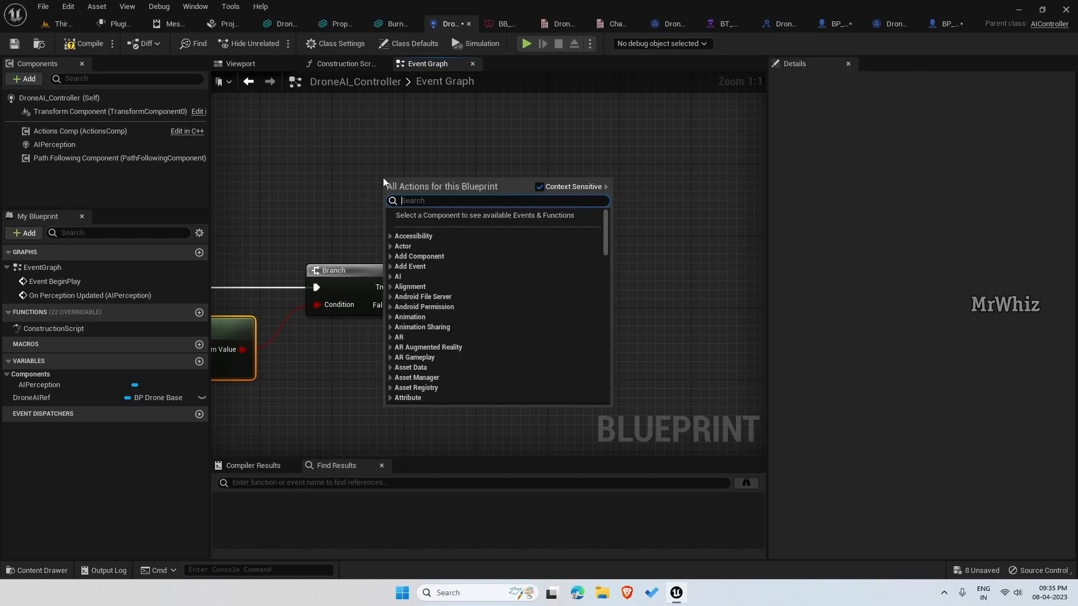
{"action": "type", "text": "ai perception"}
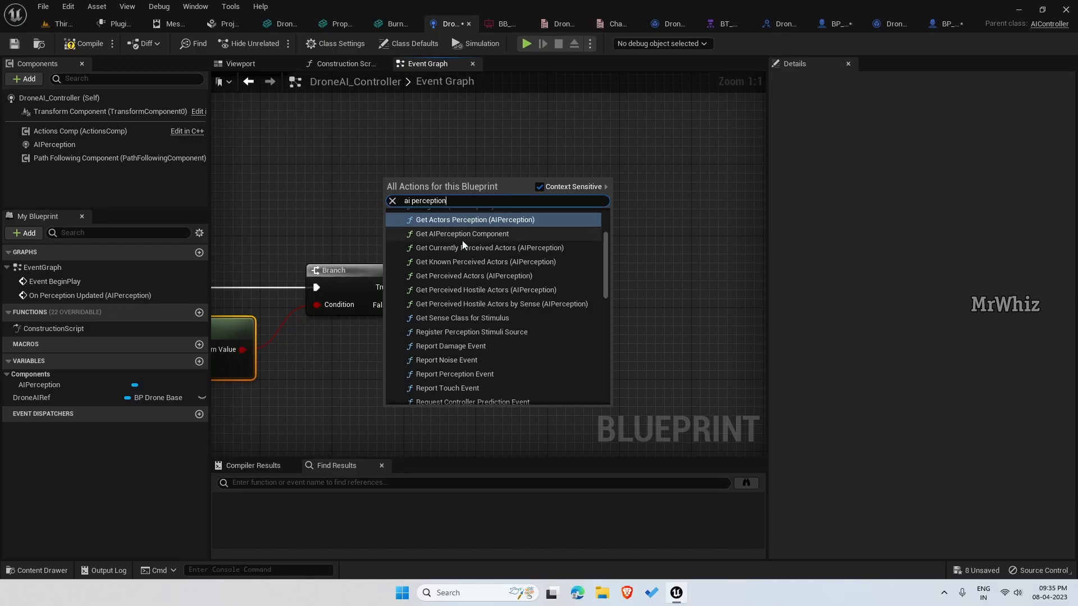
{"action": "left_click", "coordinate": [475, 219]}
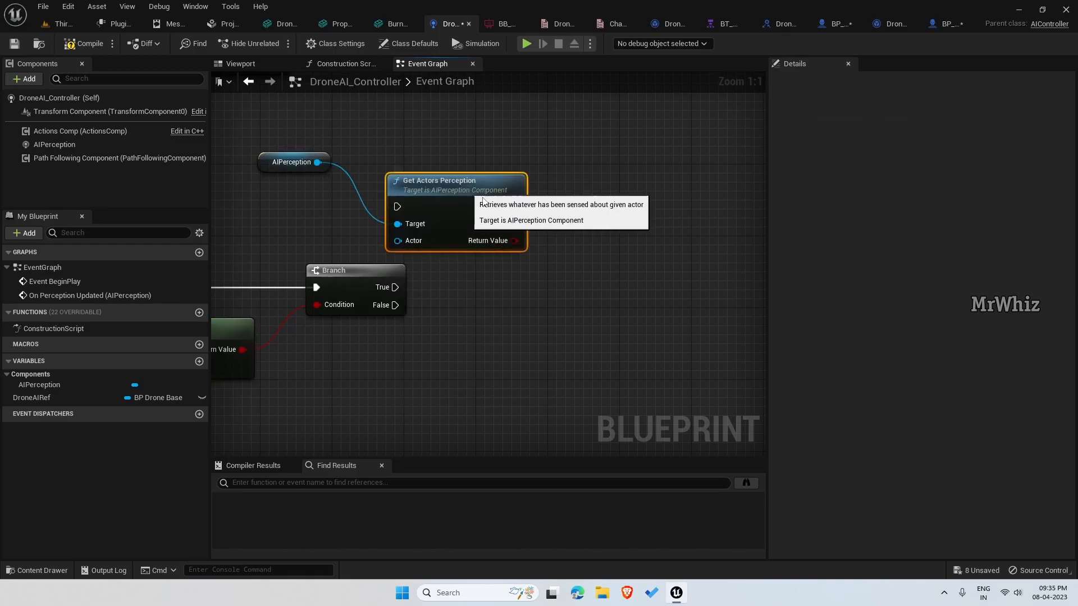
{"action": "left_click_drag", "start_coordinate": [456, 179], "coordinate": [554, 261]}
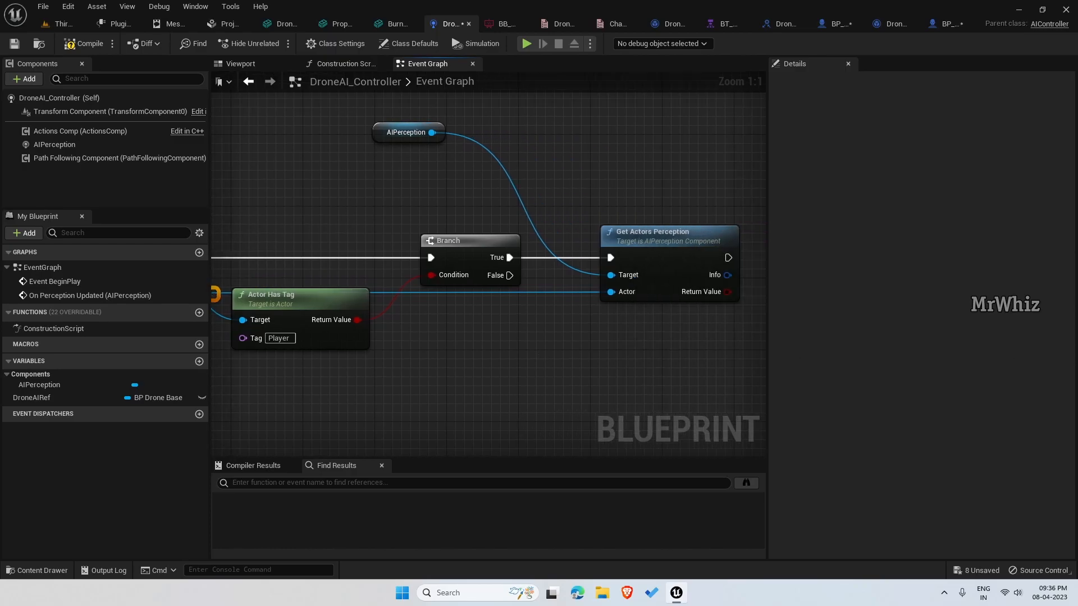
{"action": "mouse_move", "coordinate": [902, 389]}
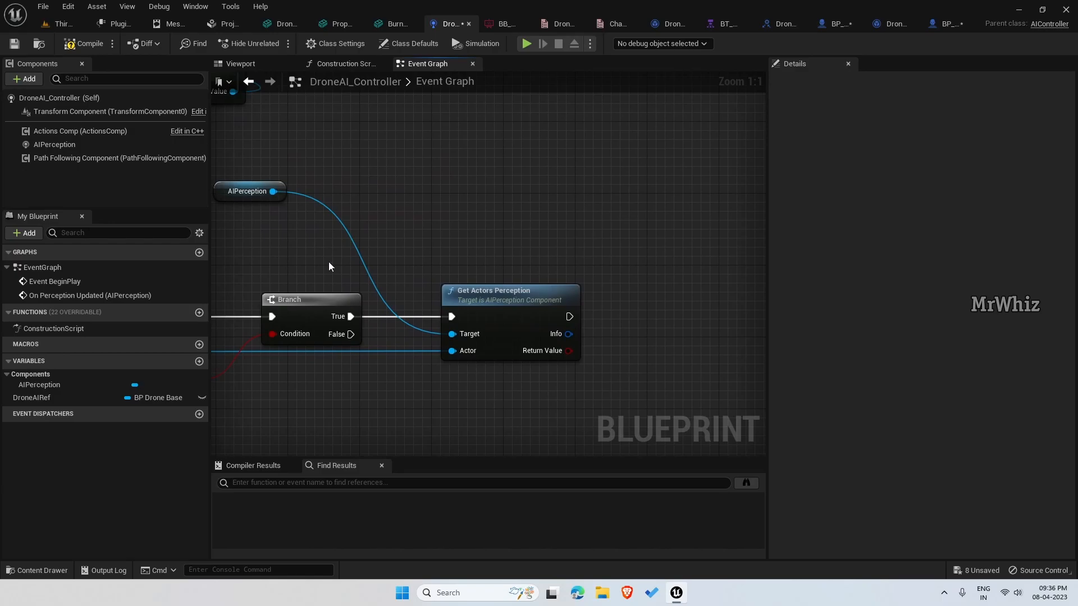
{"action": "left_click", "coordinate": [247, 191]}
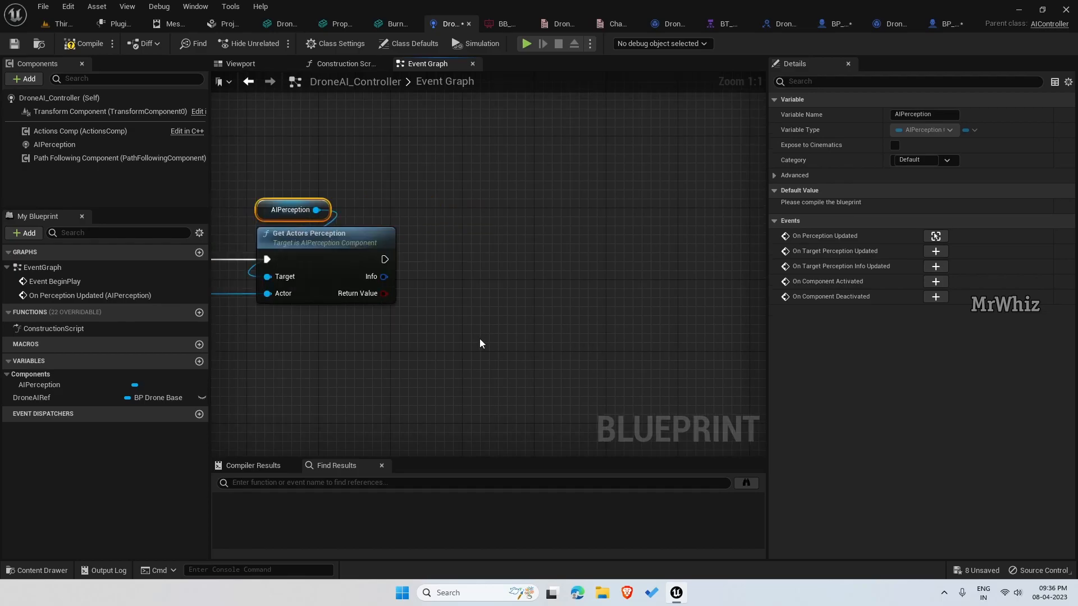
{"action": "mouse_move", "coordinate": [375, 298]}
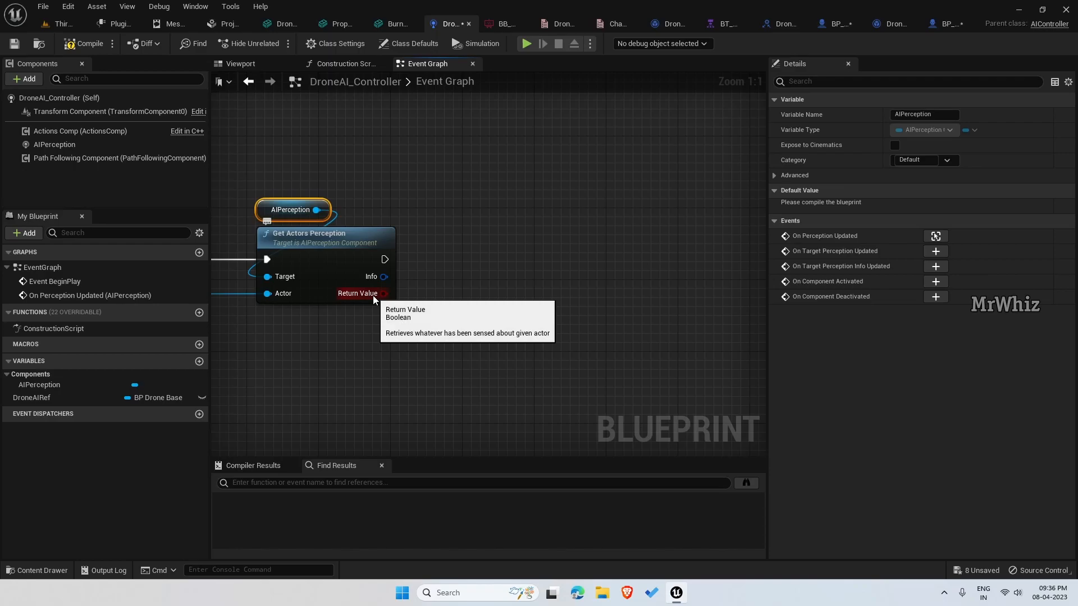
Split the Info struct pin and loop over its Last Sensed Stimuli.
{"action": "right_click", "coordinate": [357, 293]}
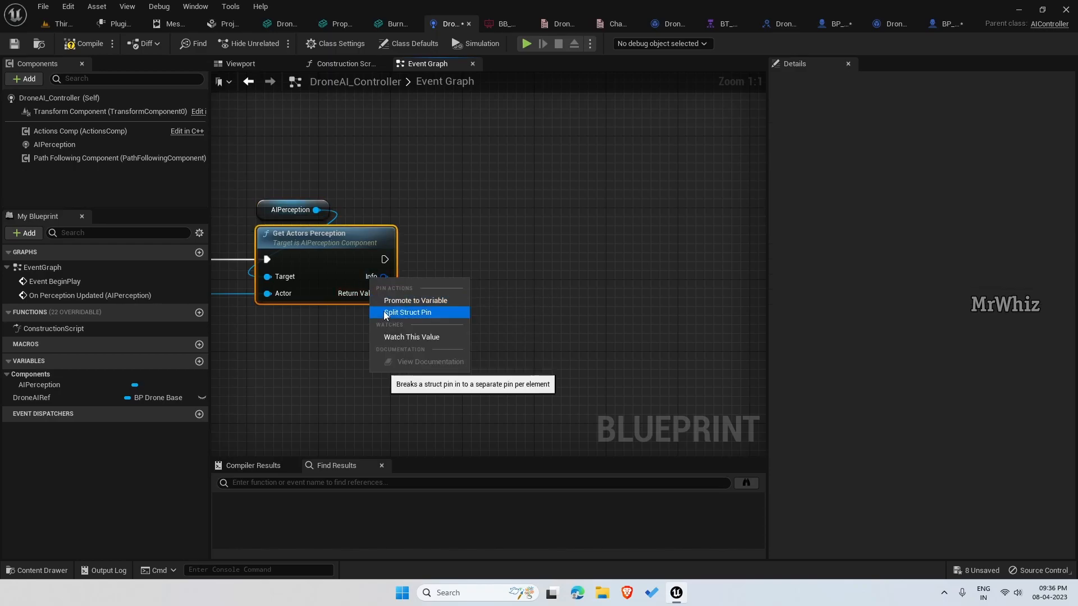
{"action": "left_click", "coordinate": [407, 312]}
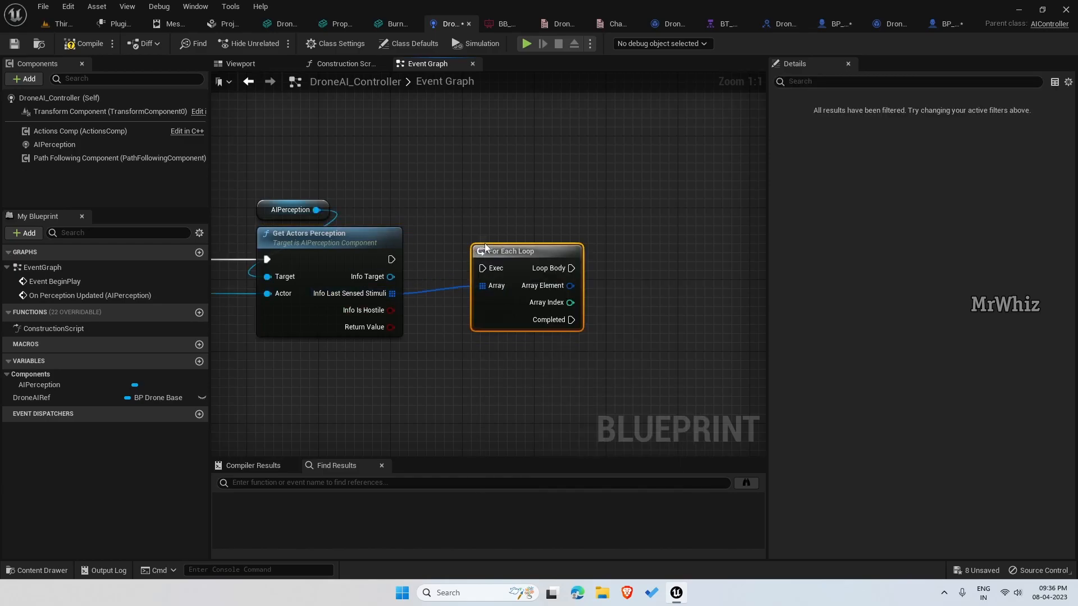
{"action": "left_click", "coordinate": [310, 234]}
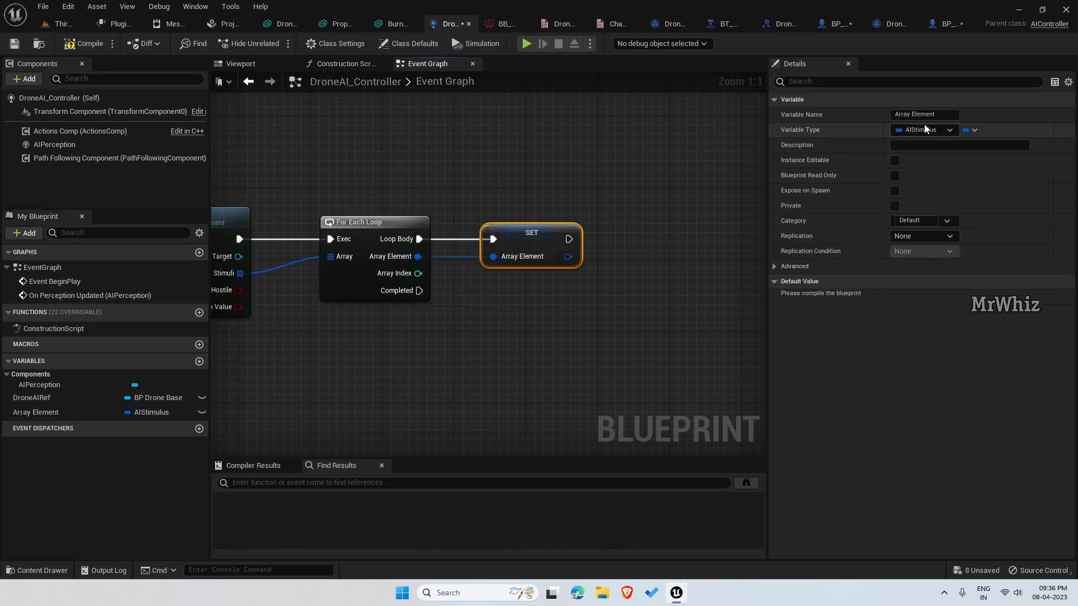
Rename the stored stimulus variable to ActiveSense, correcting the mistyped 'ACtive'.
{"action": "type", "text": "ACtive"}
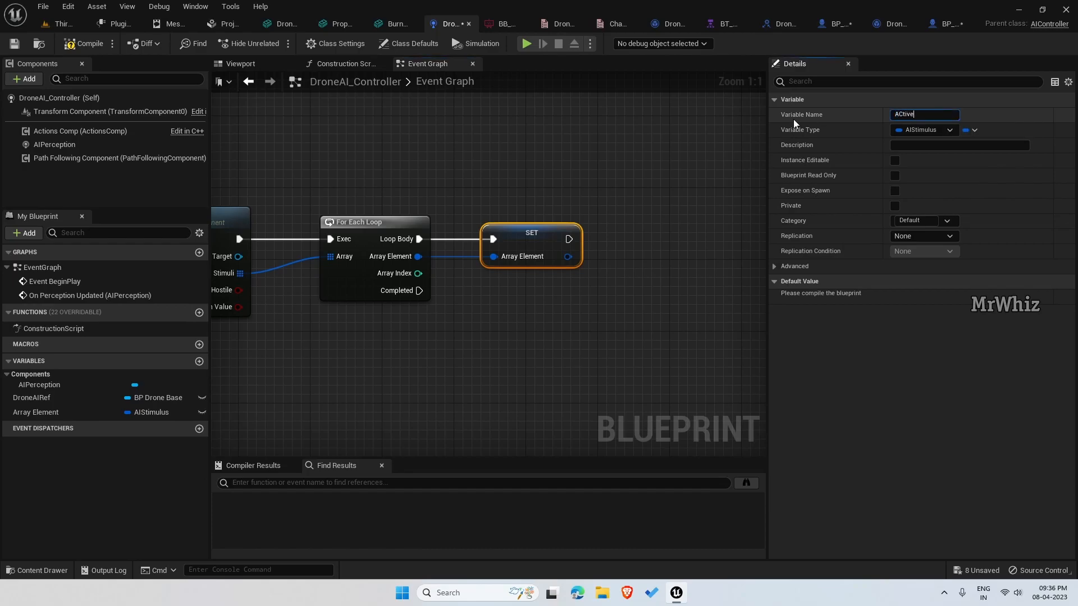
{"action": "key", "text": "Backspace"}
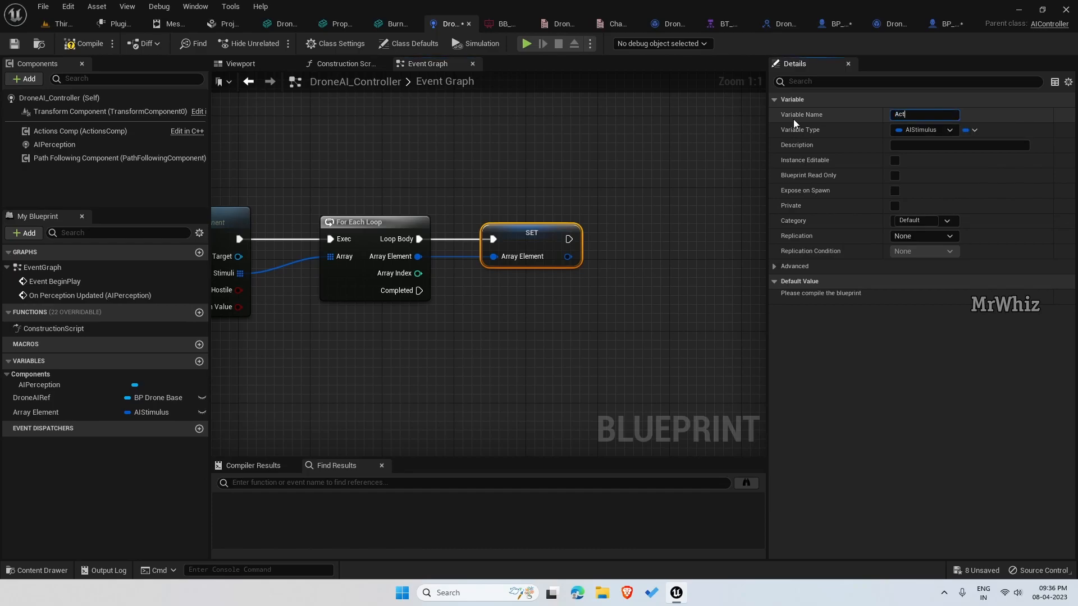
{"action": "type", "text": "ActiveSense"}
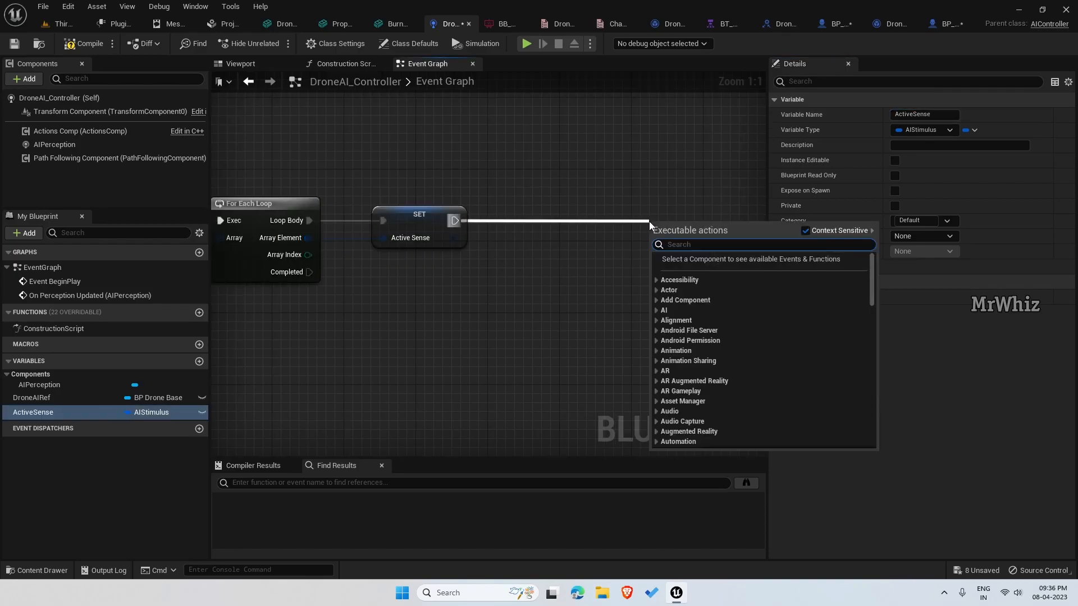
Add a Switch on Int node after SET Active Sense and wire its Selection pin.
{"action": "type", "text": "switch"}
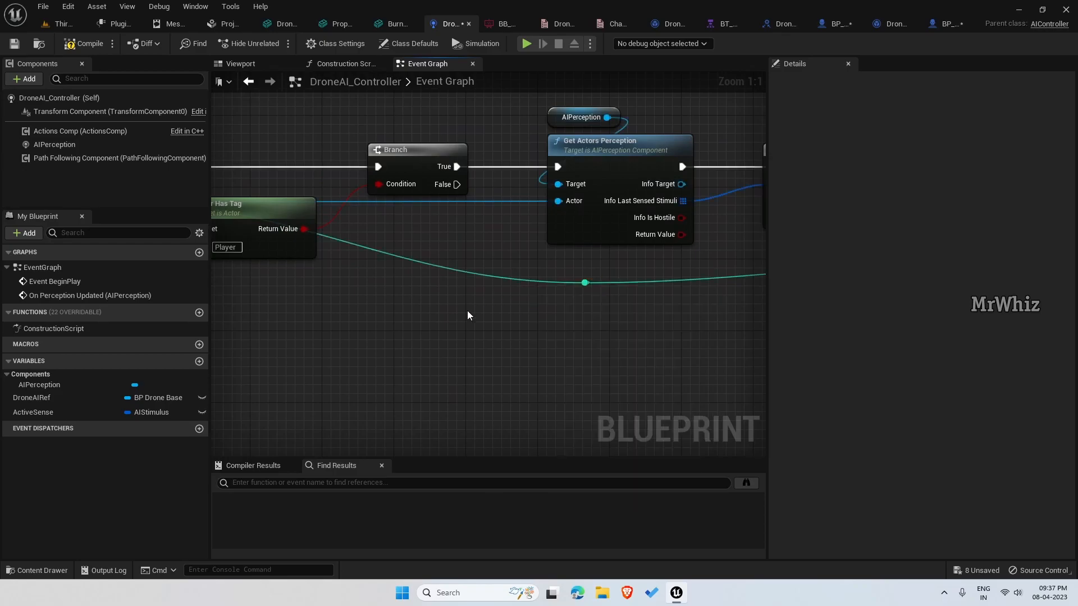
{"action": "left_click", "coordinate": [424, 256]}
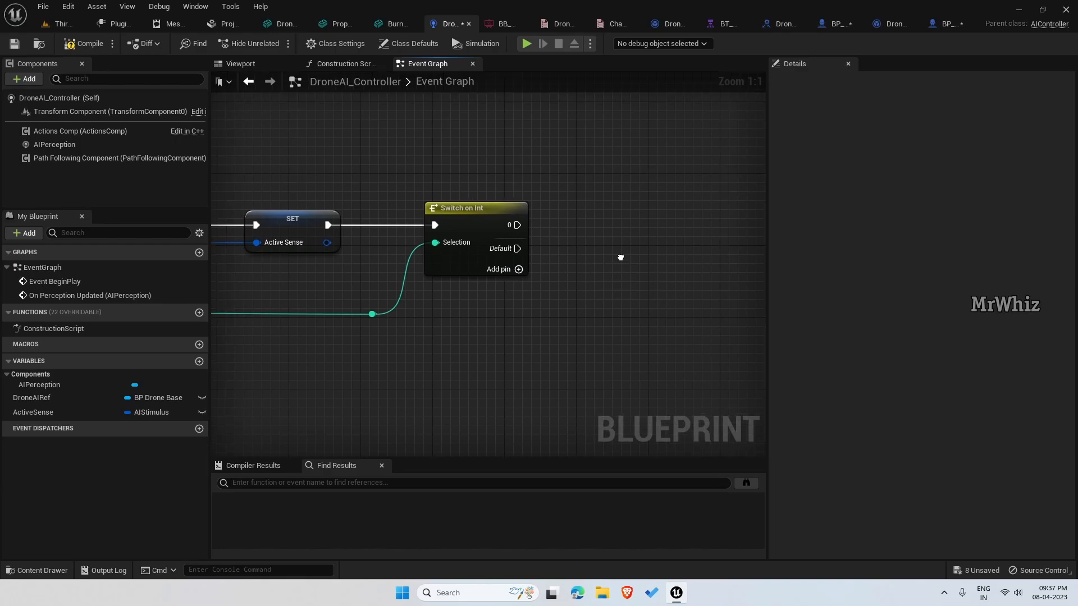
Create a SightSense custom event and call it from the Switch on Int's 0 case.
{"action": "scroll", "scroll_direction": "down", "scroll_amount": 3}
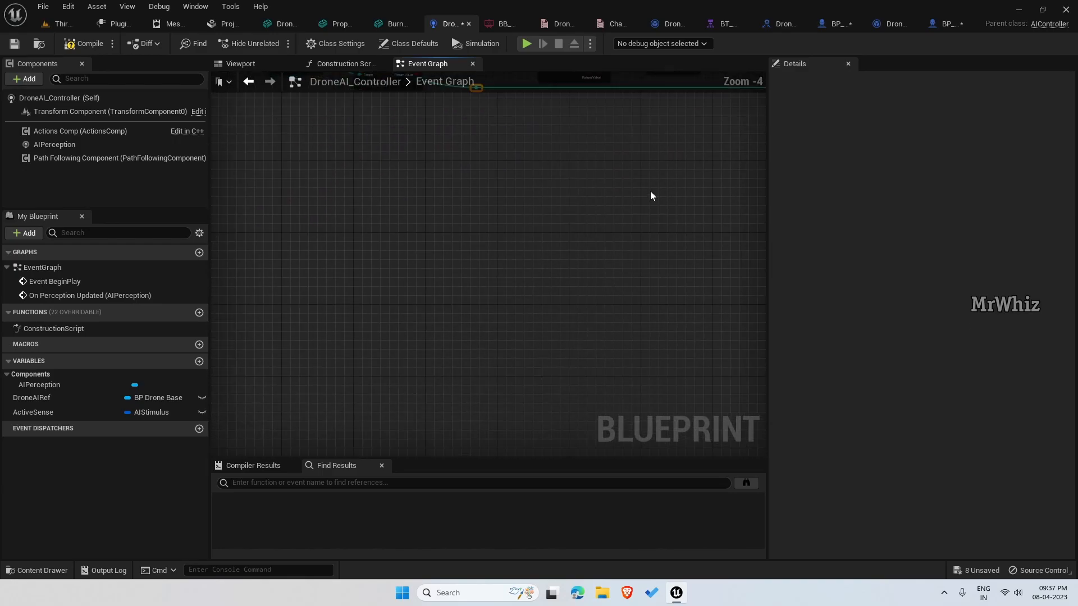
{"action": "type", "text": "cu"}
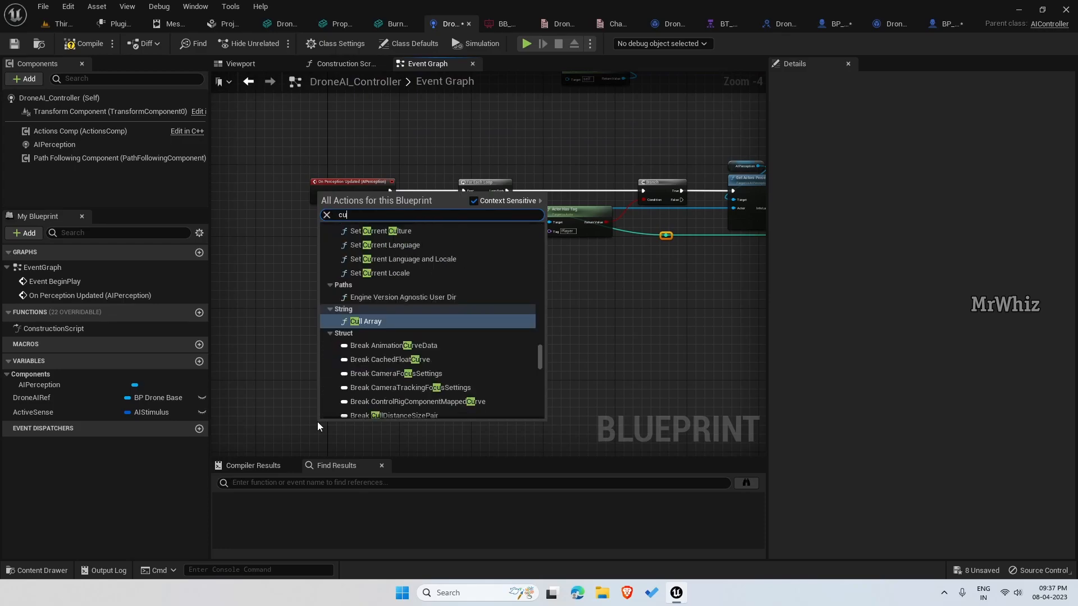
{"action": "left_click", "coordinate": [338, 432]}
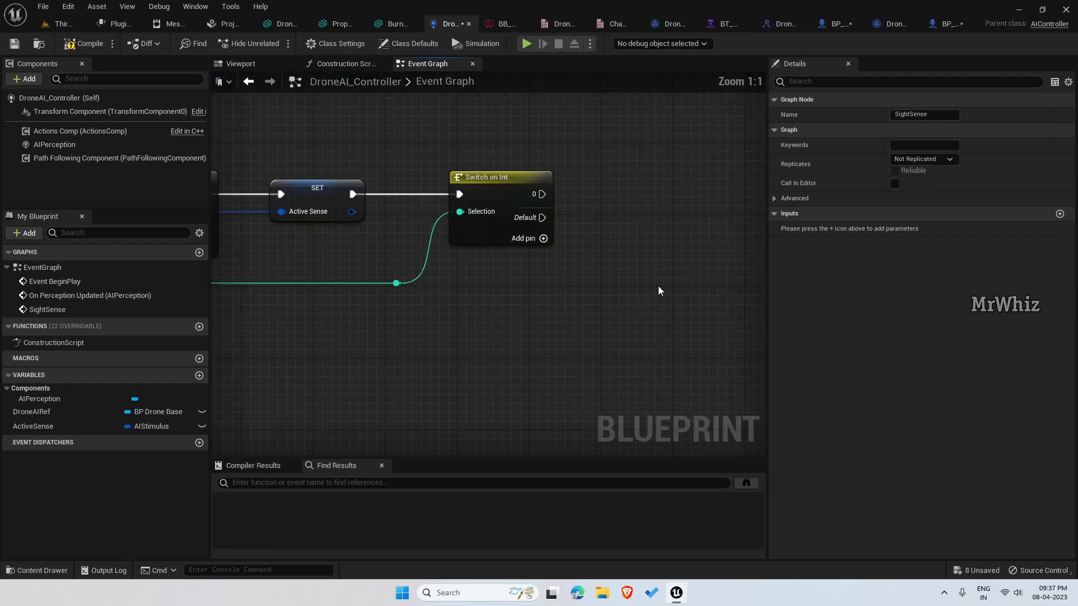
{"action": "left_click_drag", "start_coordinate": [544, 195], "coordinate": [626, 199]}
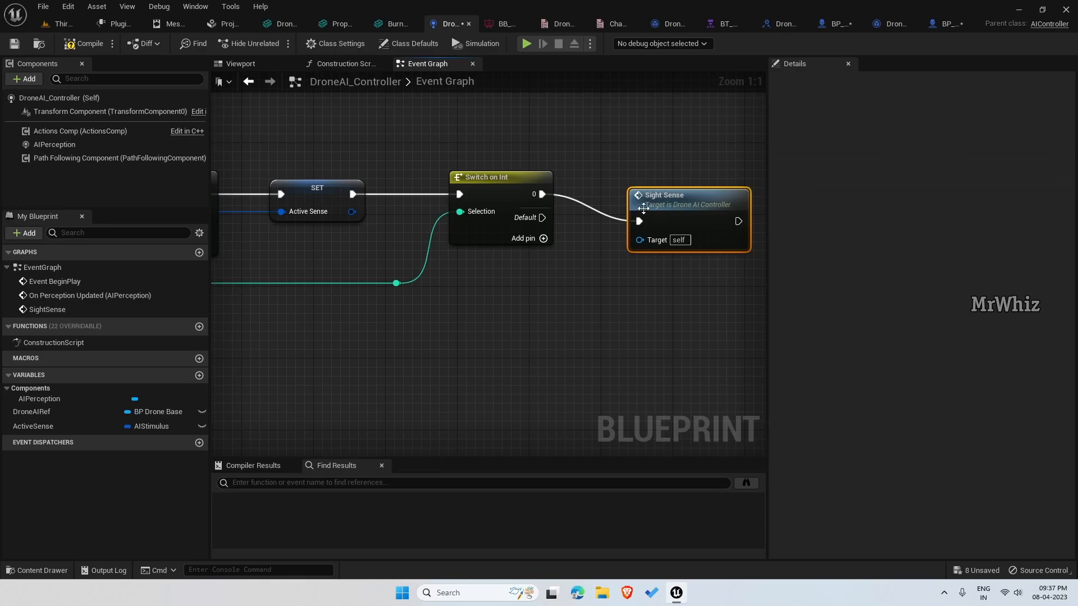
{"action": "scroll", "scroll_direction": "down", "scroll_amount": 3}
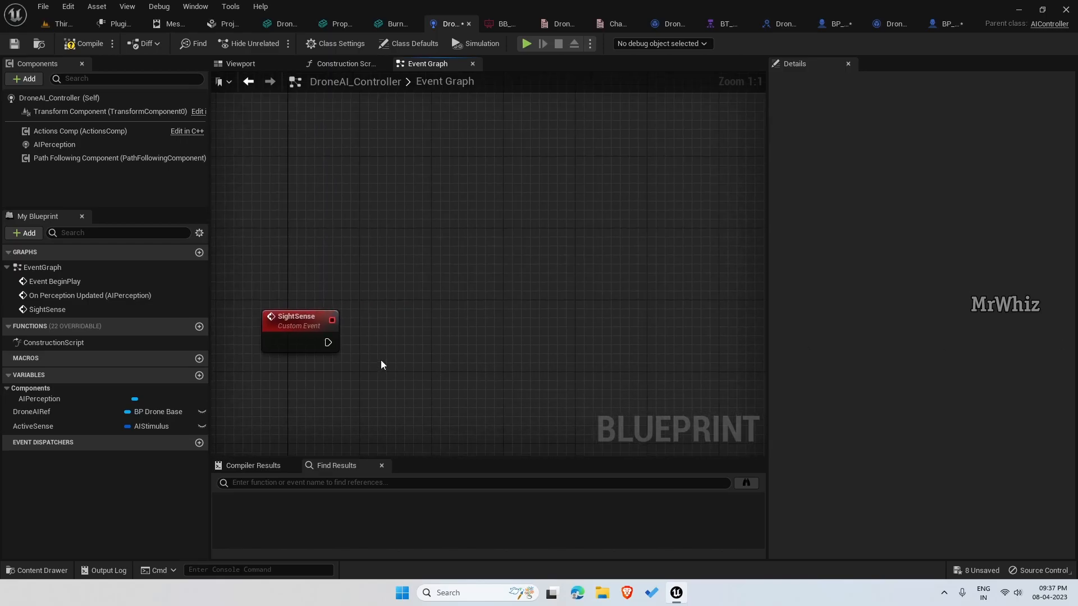
Add a Branch after SightSense and read ActiveSense into the graph.
{"action": "left_click_drag", "start_coordinate": [327, 343], "coordinate": [508, 342]}
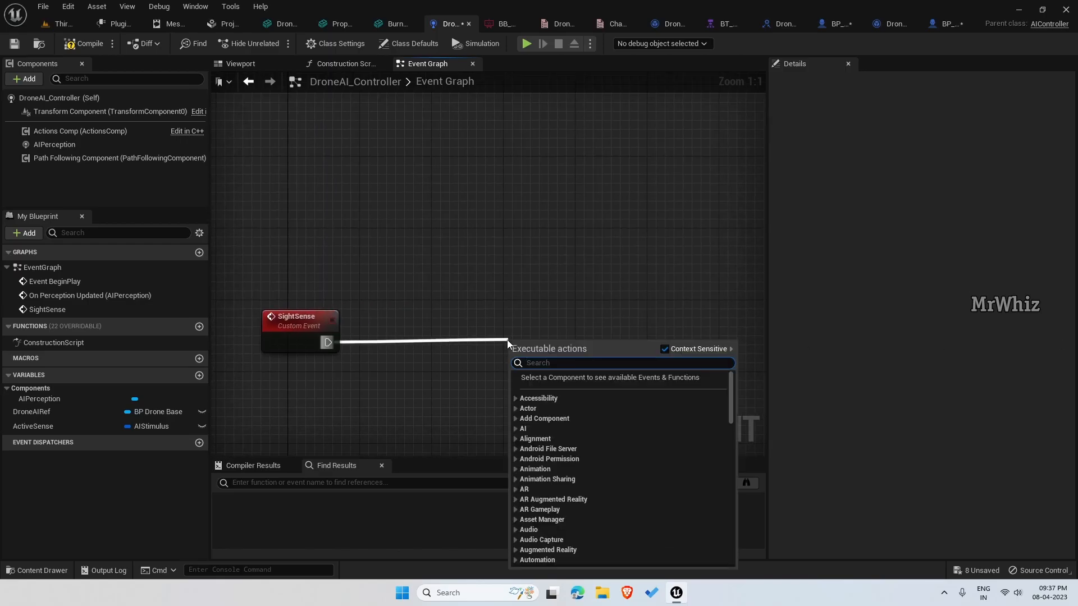
{"action": "left_click", "coordinate": [531, 344]}
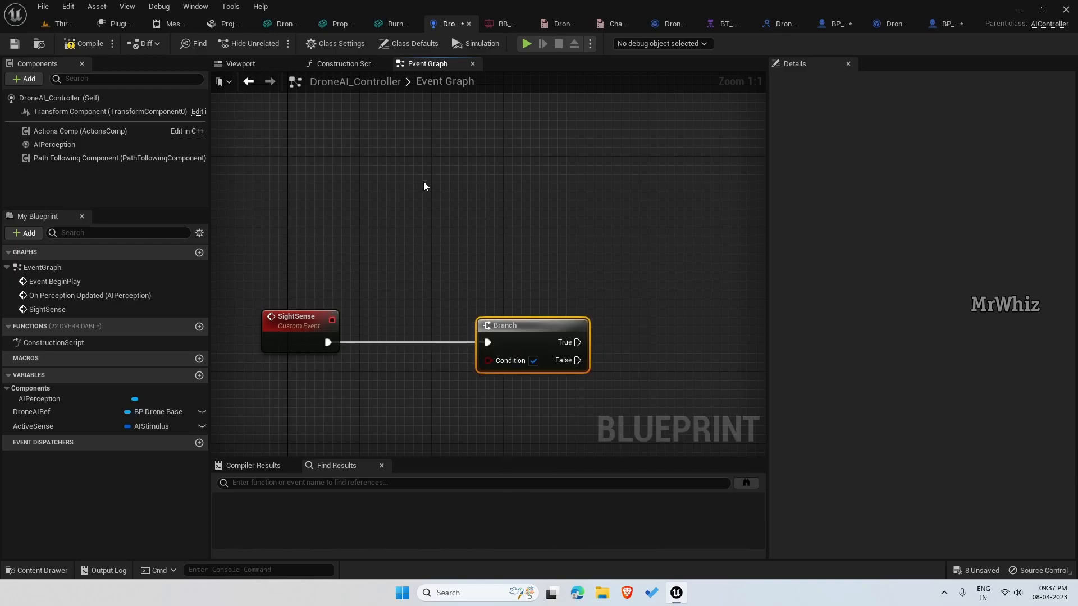
{"action": "left_click", "coordinate": [33, 427]}
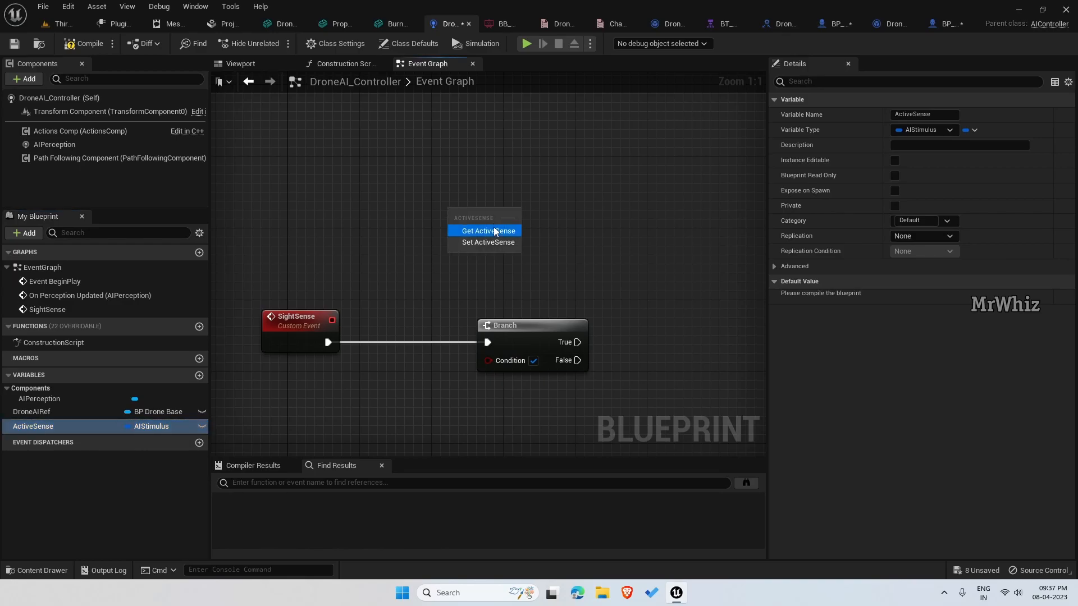
{"action": "type", "text": "st"}
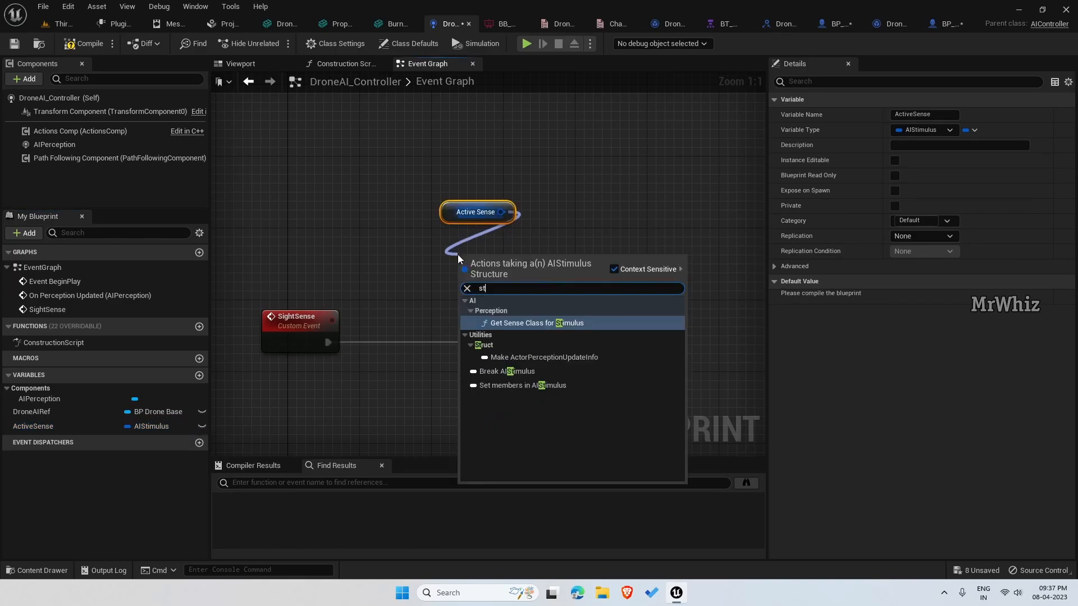
{"action": "left_click", "coordinate": [529, 323]}
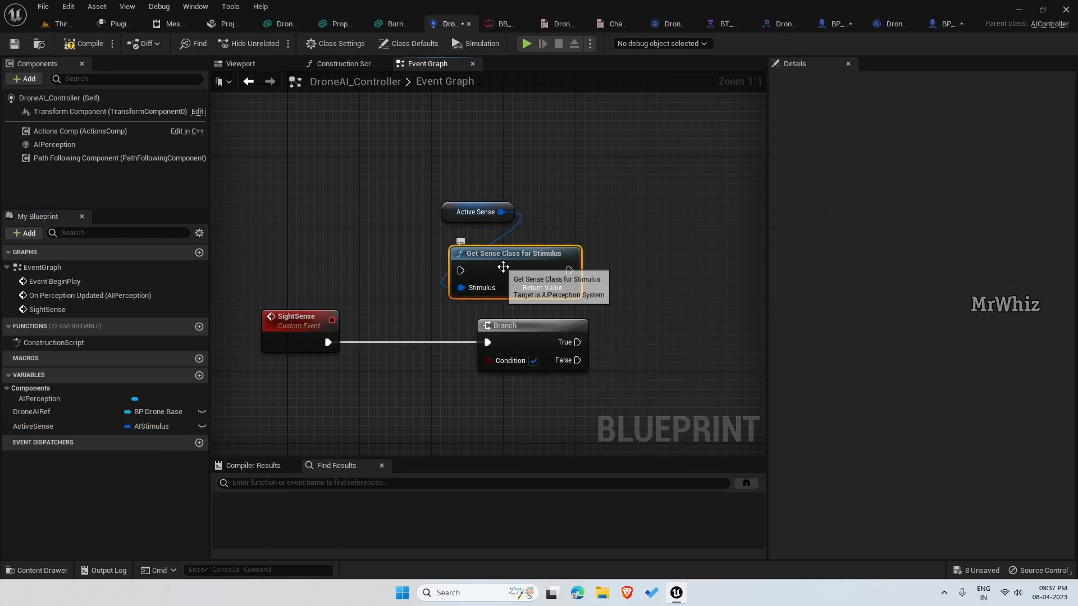
{"action": "mouse_move", "coordinate": [591, 293]}
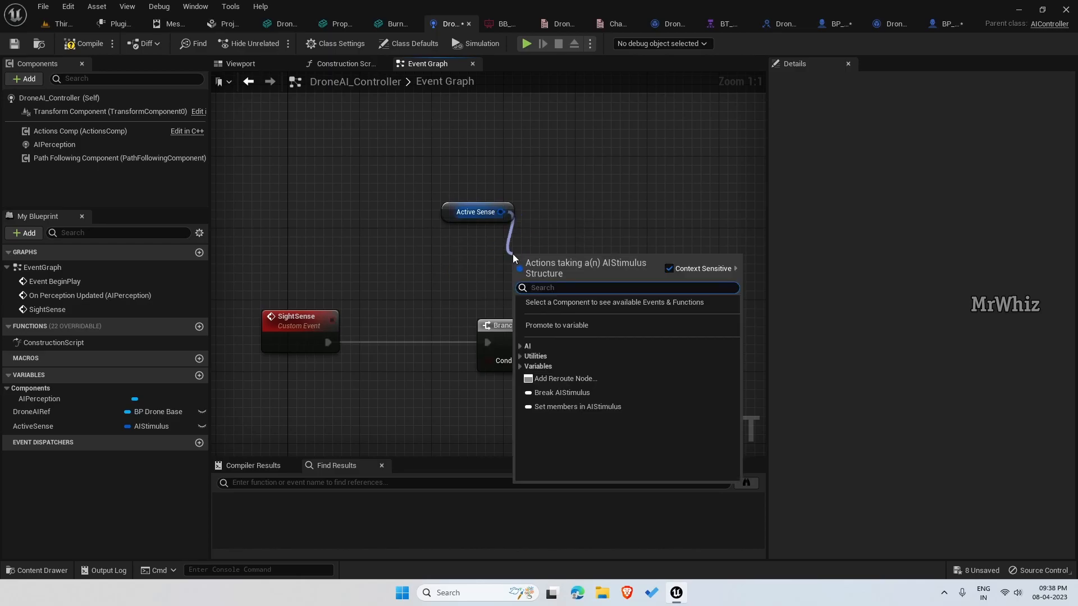
Break the ActiveSense AIStimulus, feed Successfully Sensed to the Branch and store Stimulus/Receiver Location.
{"action": "type", "text": "stim"}
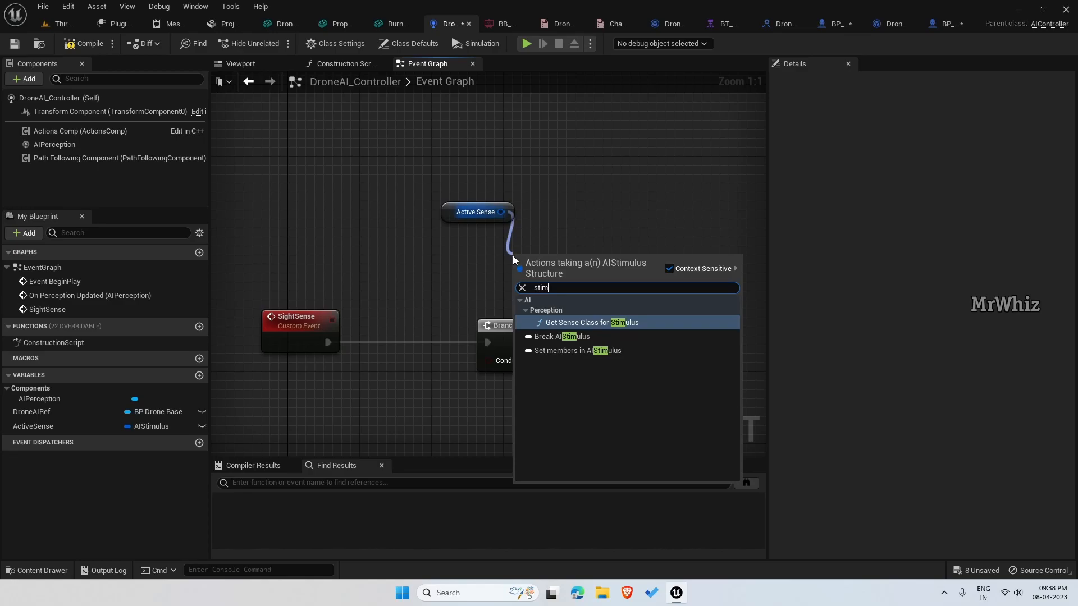
{"action": "left_click", "coordinate": [559, 336]}
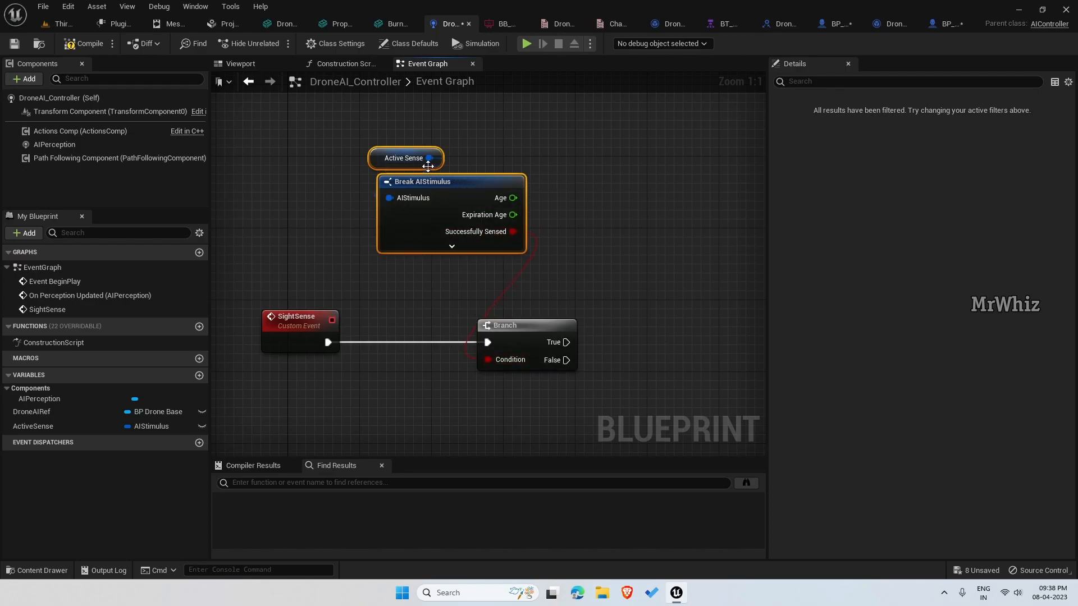
{"action": "left_click", "coordinate": [404, 158]}
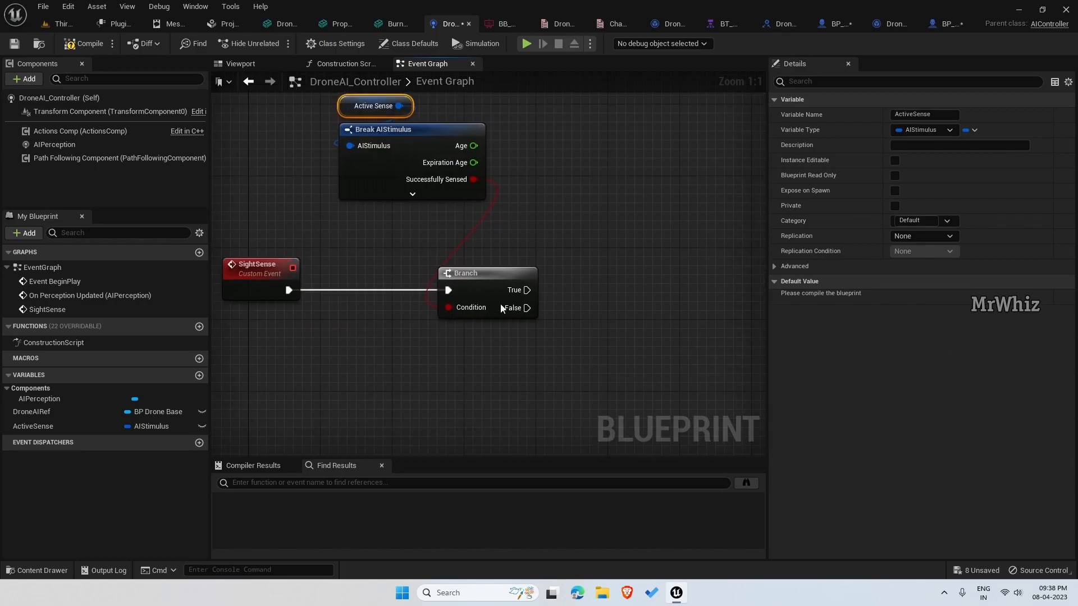
{"action": "left_click", "coordinate": [412, 195]}
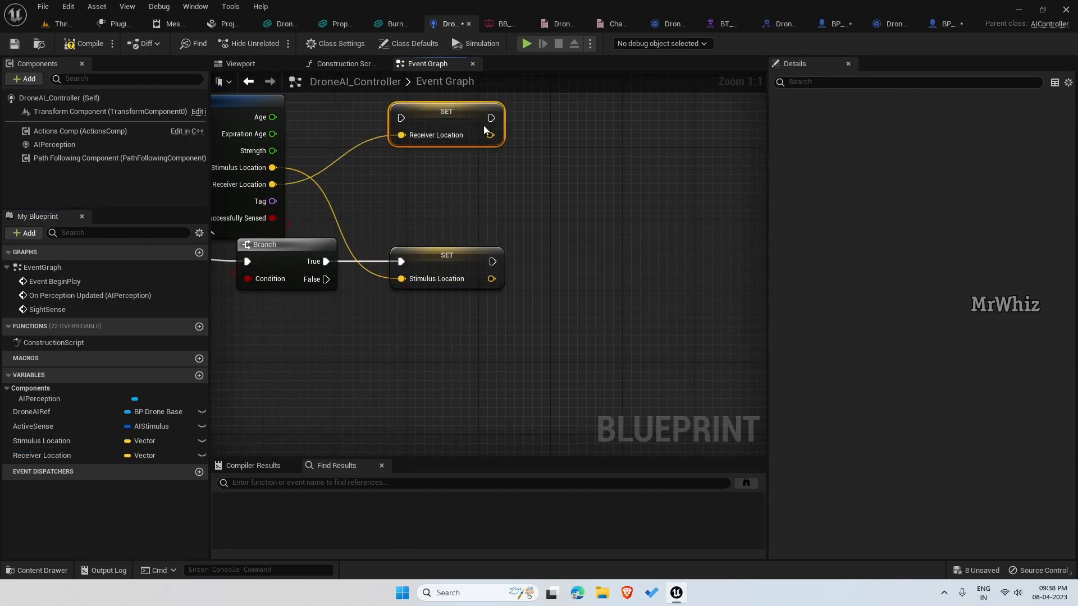
Place a Drone AIRef getter in empty graph space, leaving it unconnected after cancelling the 'stat' search.
{"action": "left_click_drag", "start_coordinate": [446, 123], "coordinate": [607, 269]}
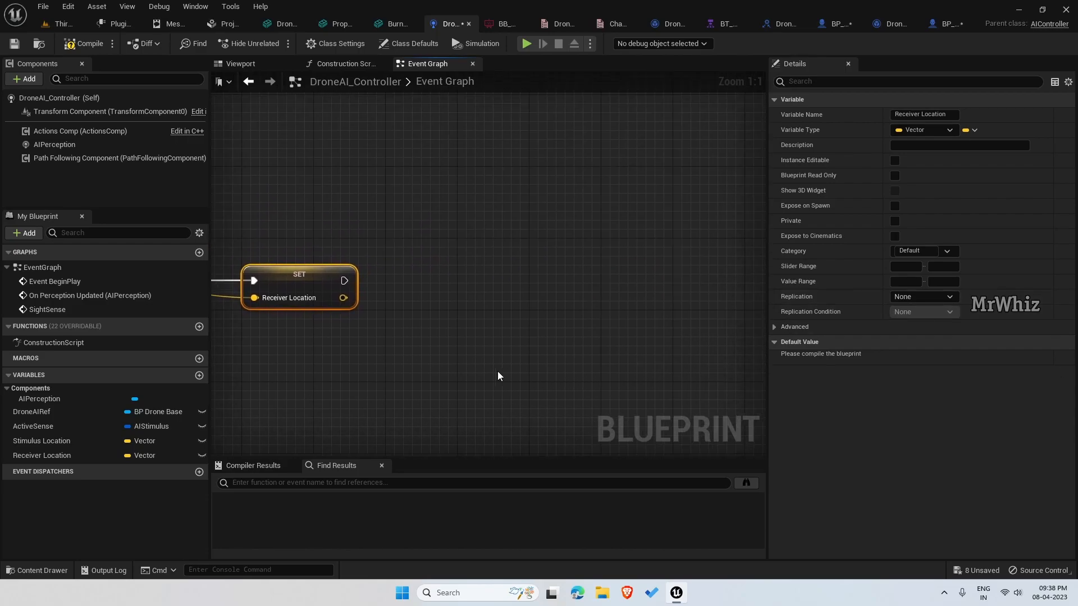
{"action": "type", "text": "dro"}
{"action": "type", "text": "ai"}
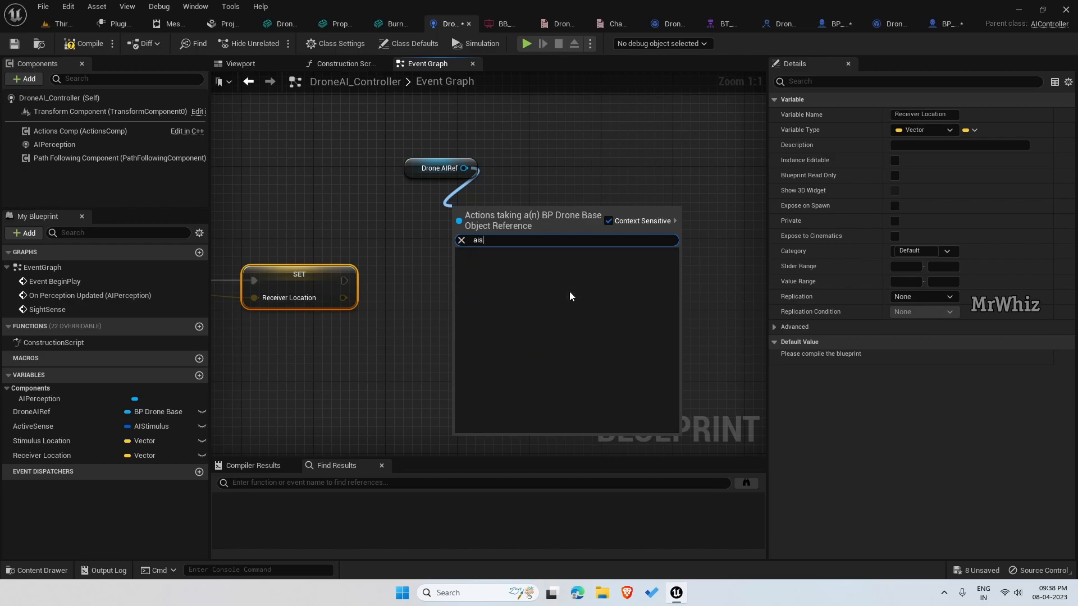
{"action": "type", "text": "stat"}
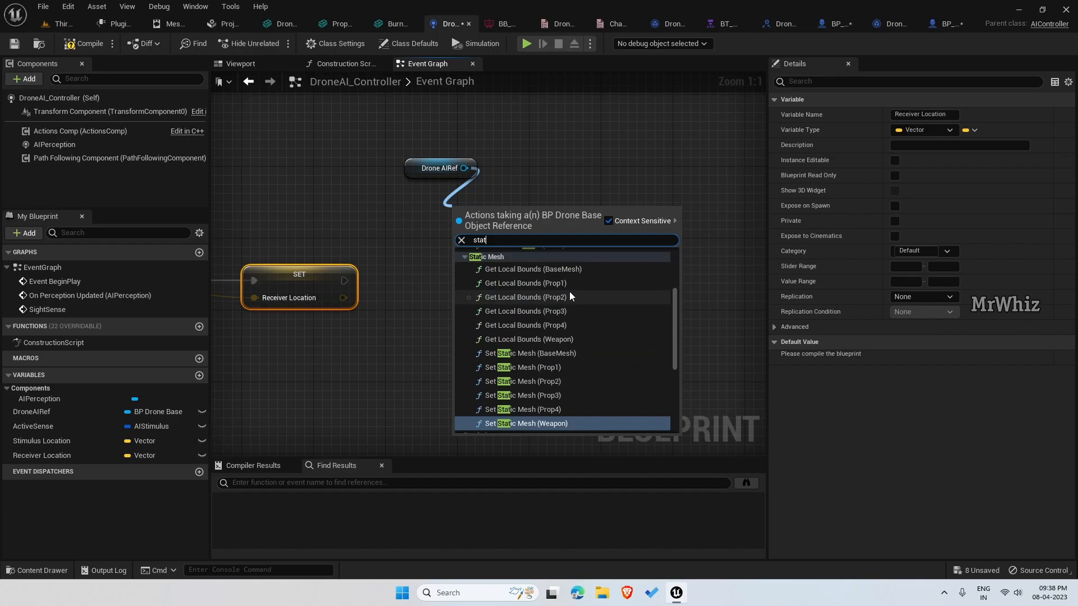
{"action": "scroll", "scroll_direction": "down", "scroll_amount": 3}
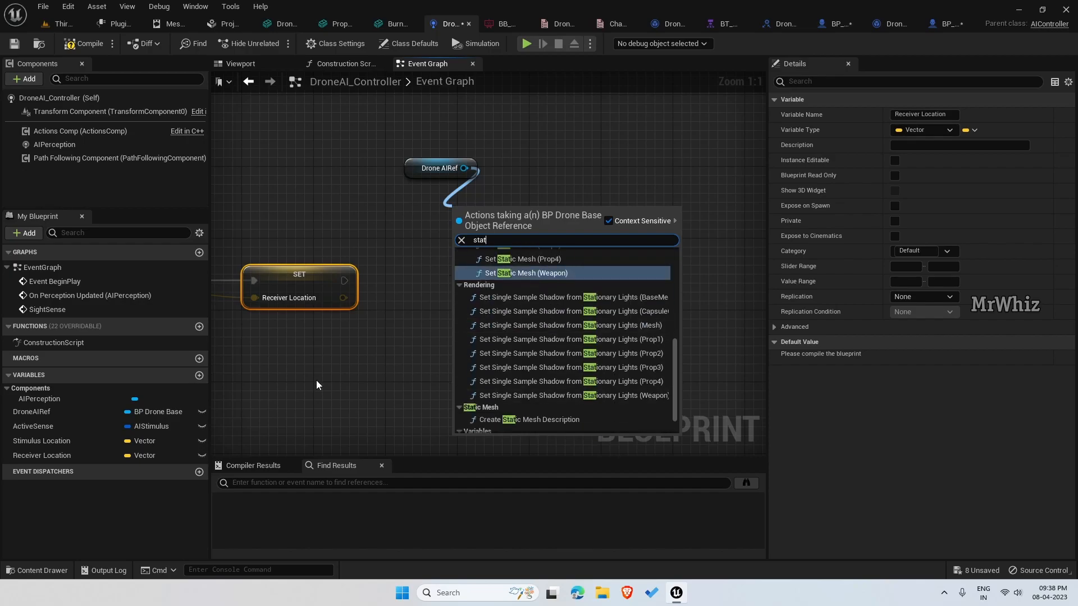
{"action": "left_click", "coordinate": [615, 23]}
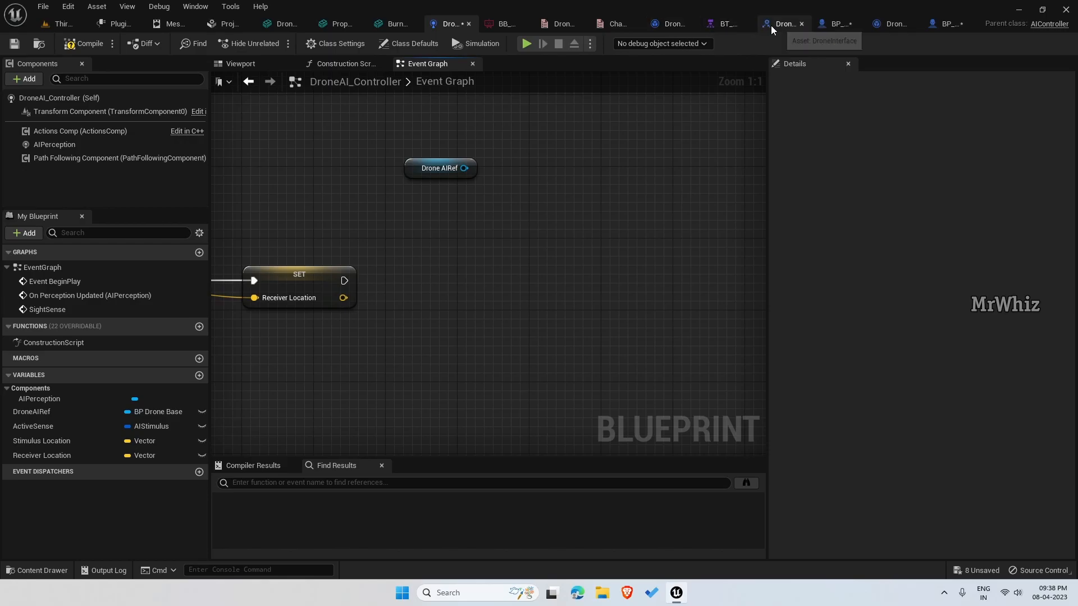
{"action": "mouse_move", "coordinate": [838, 23]}
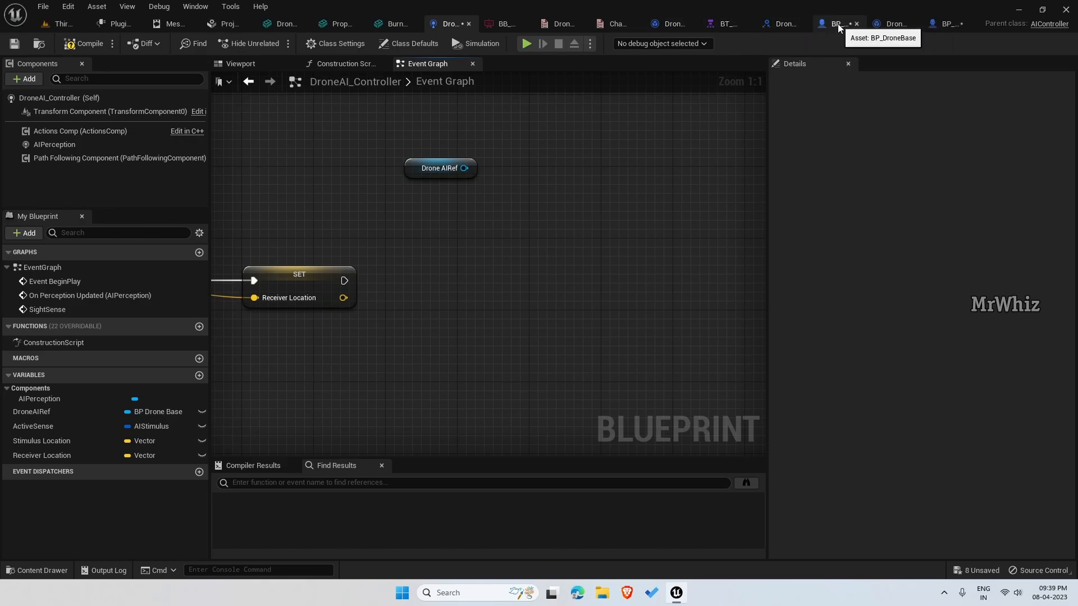
In BP_DroneBase add an AIState variable of type Drone AI States.
{"action": "left_click", "coordinate": [838, 24]}
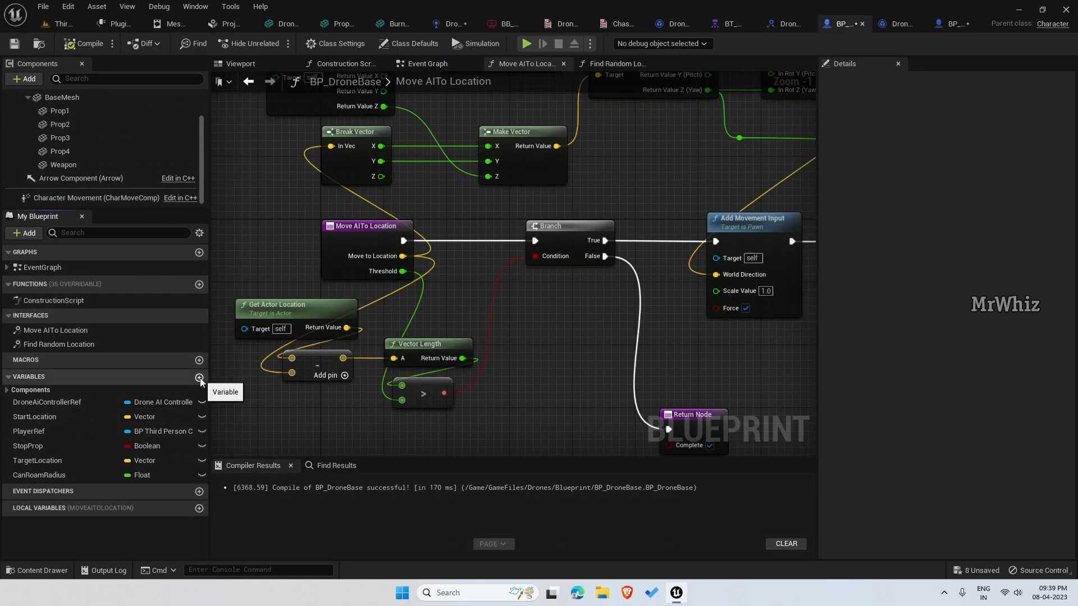
{"action": "left_click", "coordinate": [200, 377]}
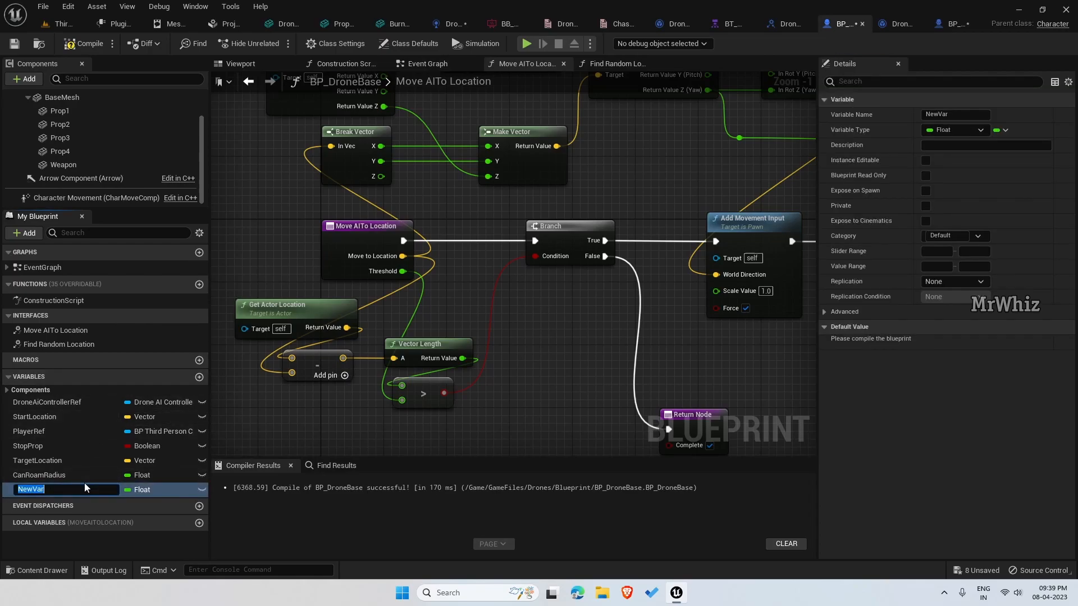
{"action": "type", "text": "A"}
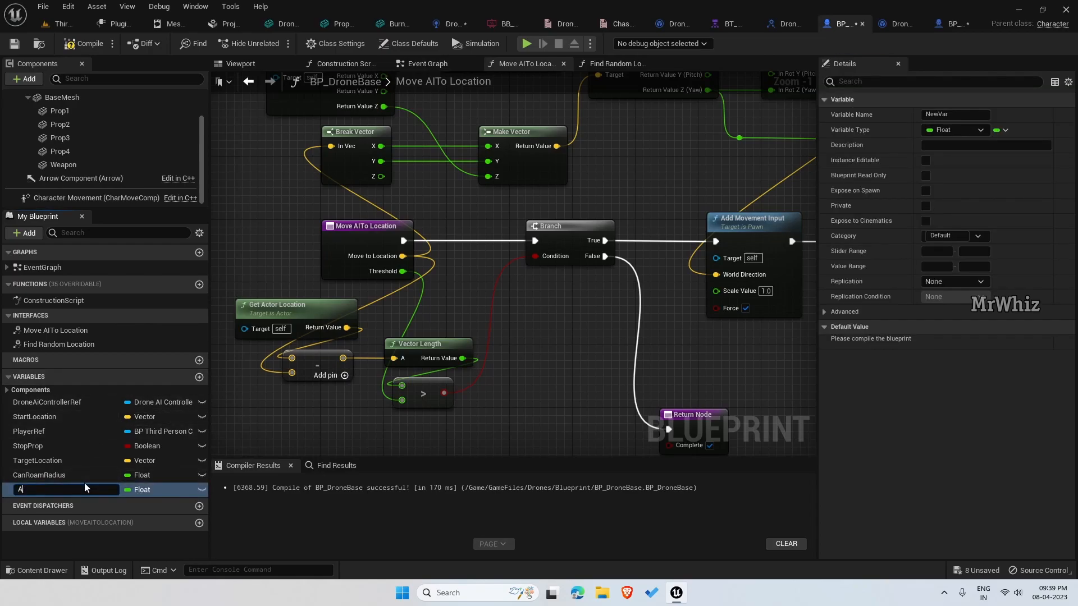
{"action": "type", "text": "AIState"}
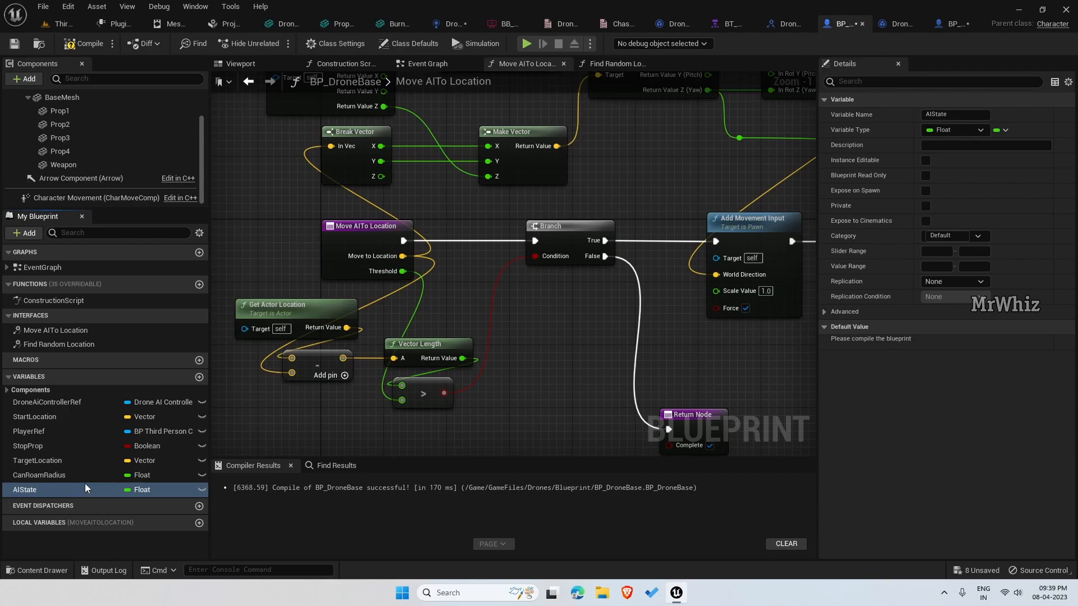
{"action": "left_click", "coordinate": [145, 489]}
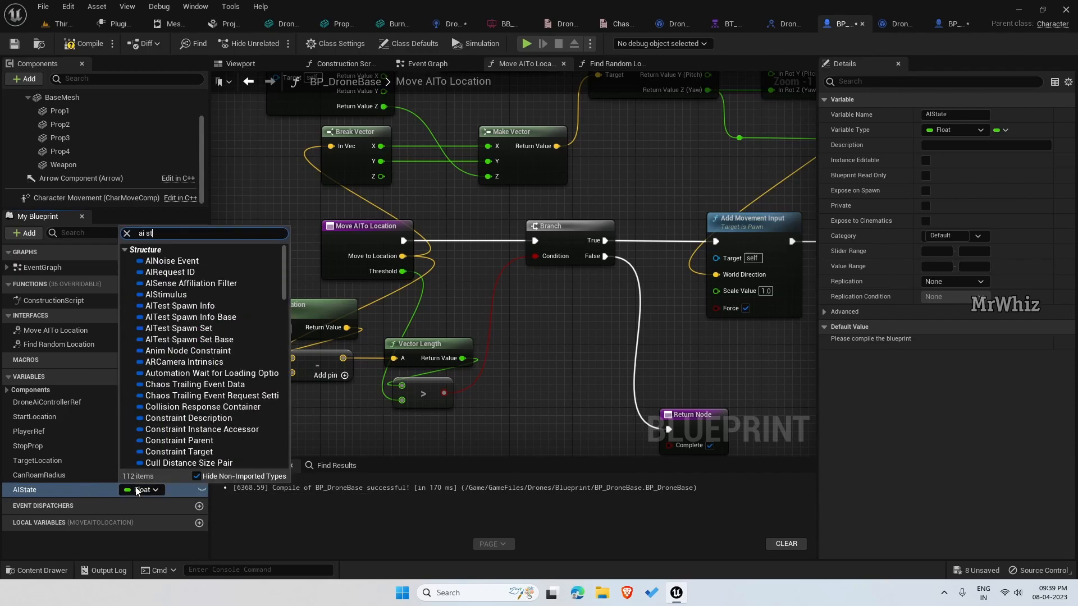
{"action": "left_click", "coordinate": [158, 489]}
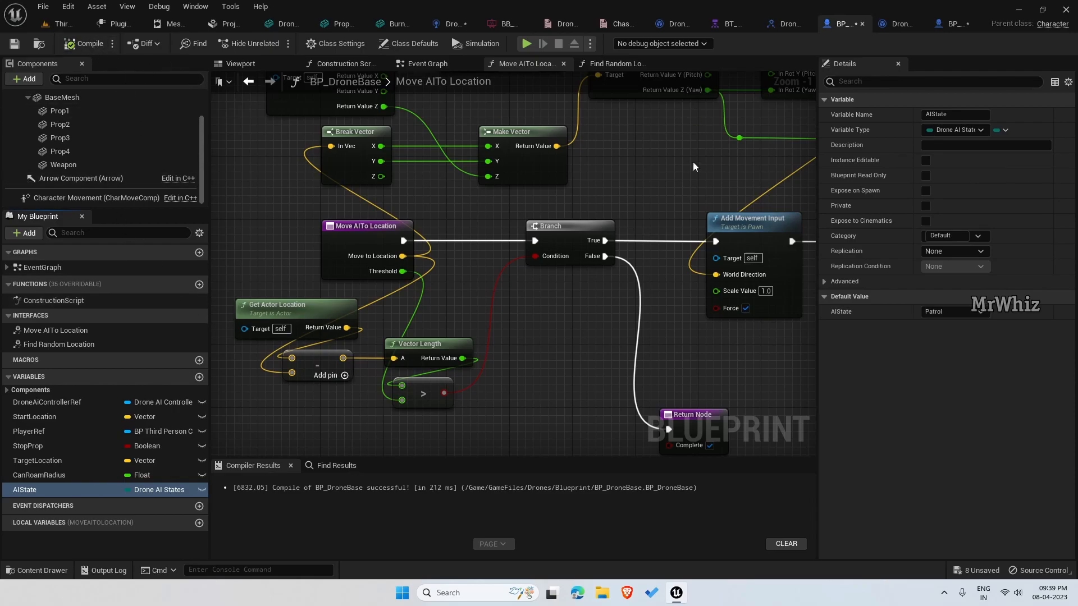
{"action": "mouse_move", "coordinate": [788, 24]}
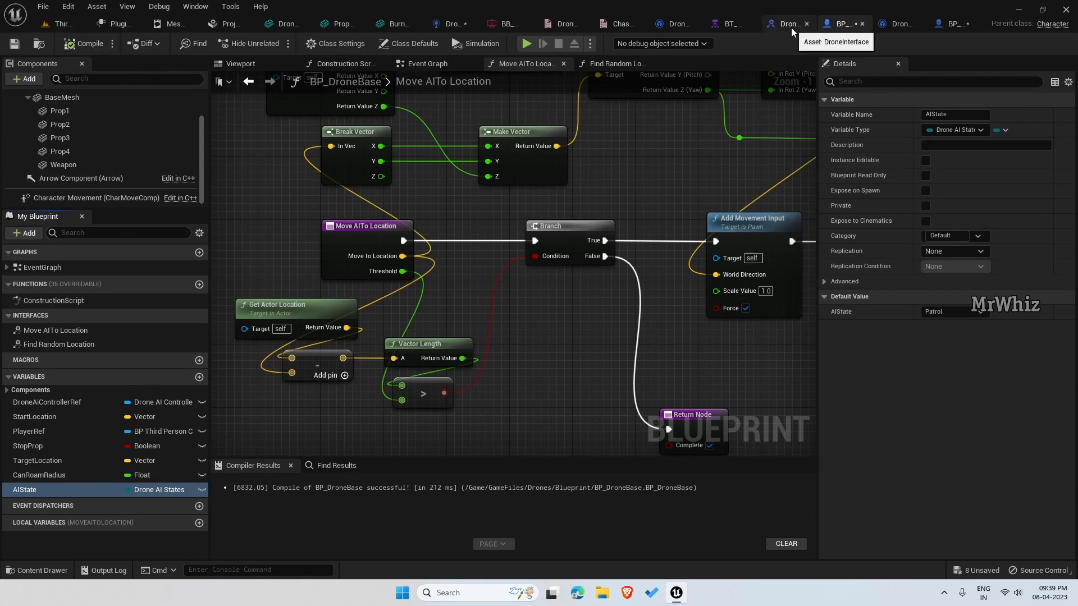
{"action": "mouse_move", "coordinate": [448, 24]}
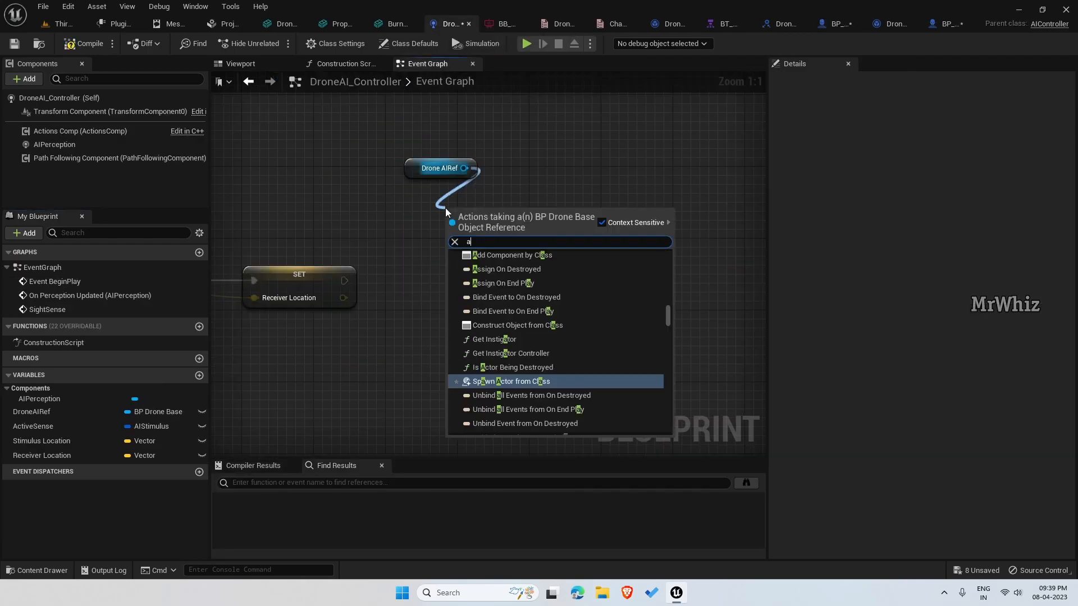
{"action": "type", "text": "i ste"}
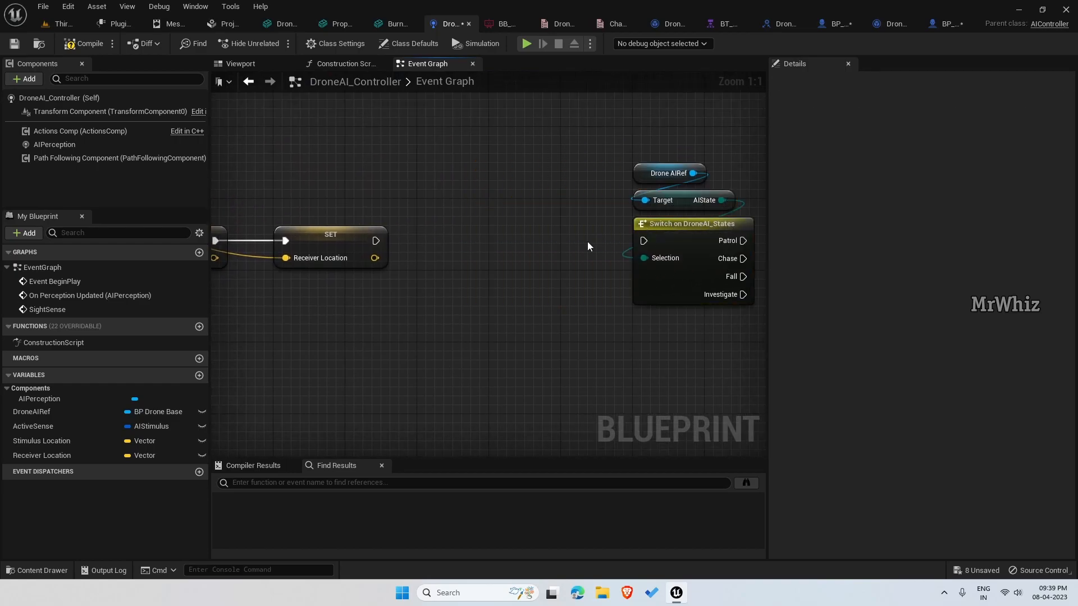
{"action": "left_click_drag", "start_coordinate": [385, 233], "coordinate": [540, 237]}
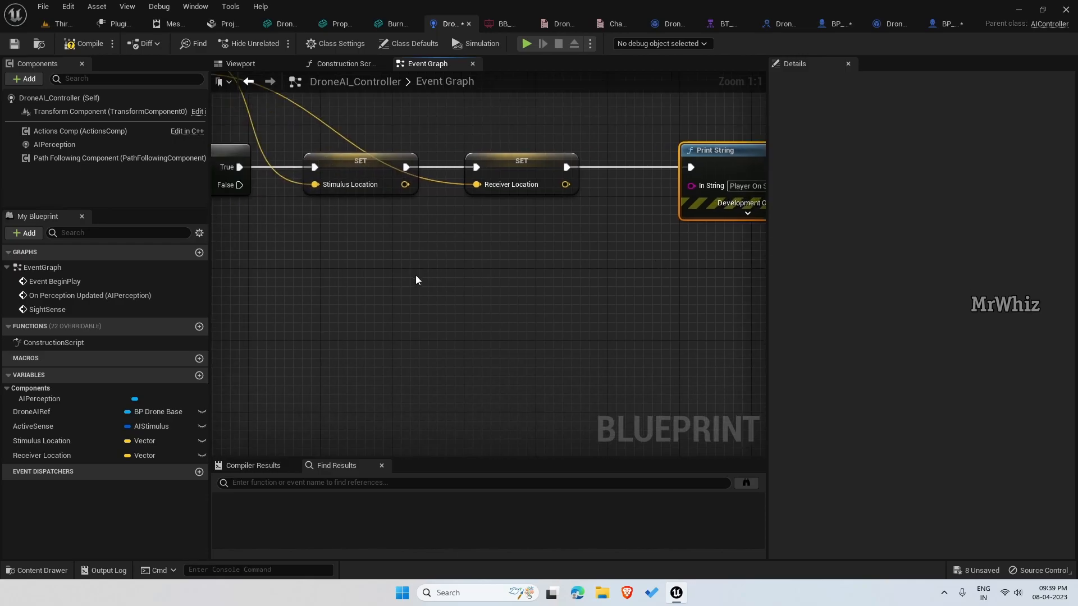
{"action": "left_click_drag", "start_coordinate": [240, 185], "coordinate": [308, 324]}
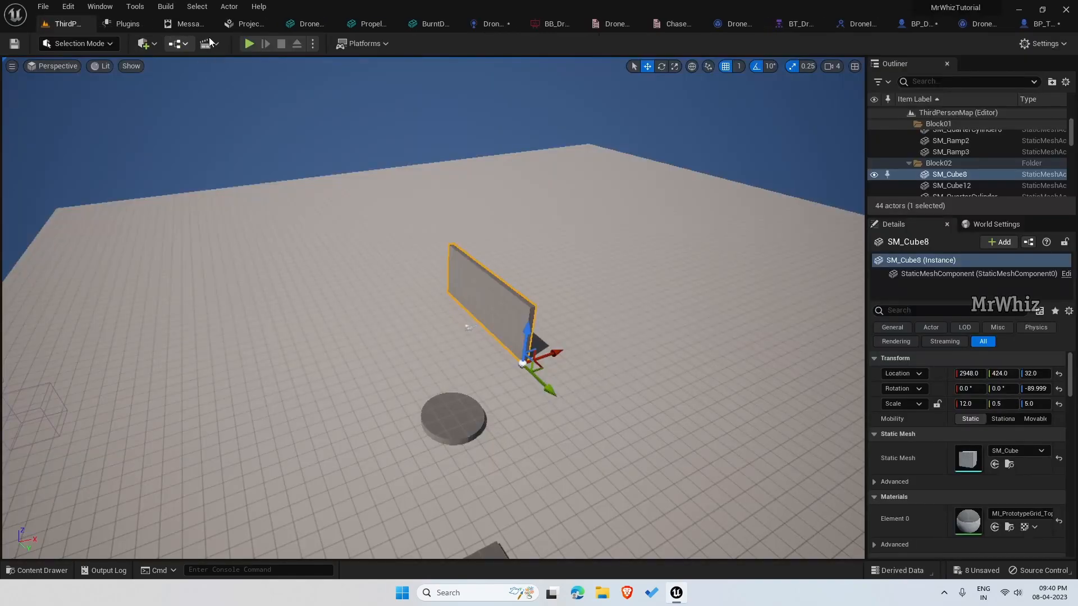
Run a play-in-editor test of the drone, stop it, and return to DroneAI_Controller.
{"action": "left_click", "coordinate": [249, 44]}
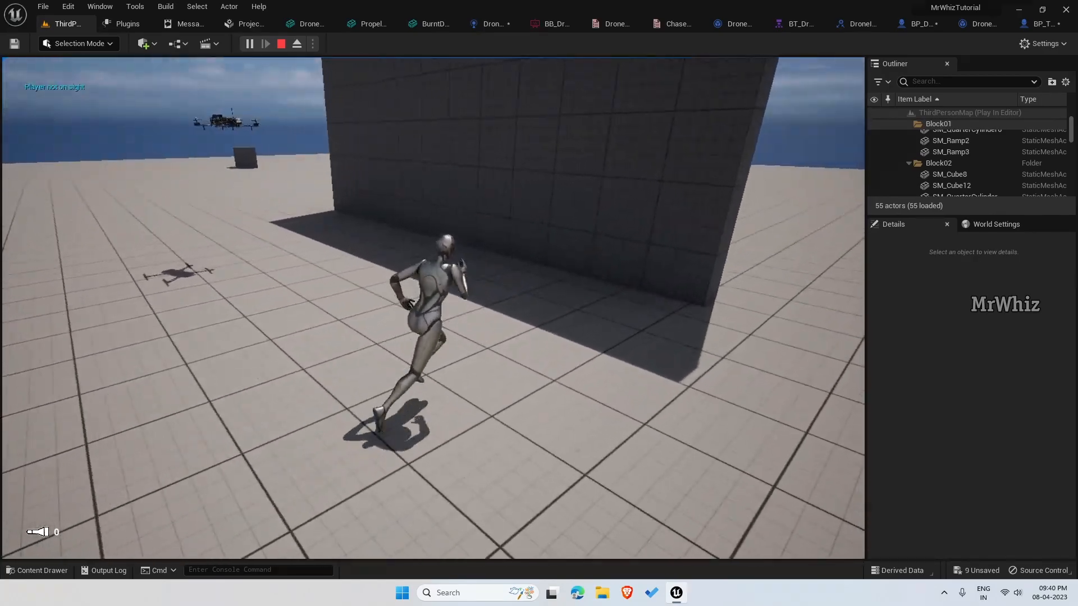
{"action": "left_click", "coordinate": [295, 44]}
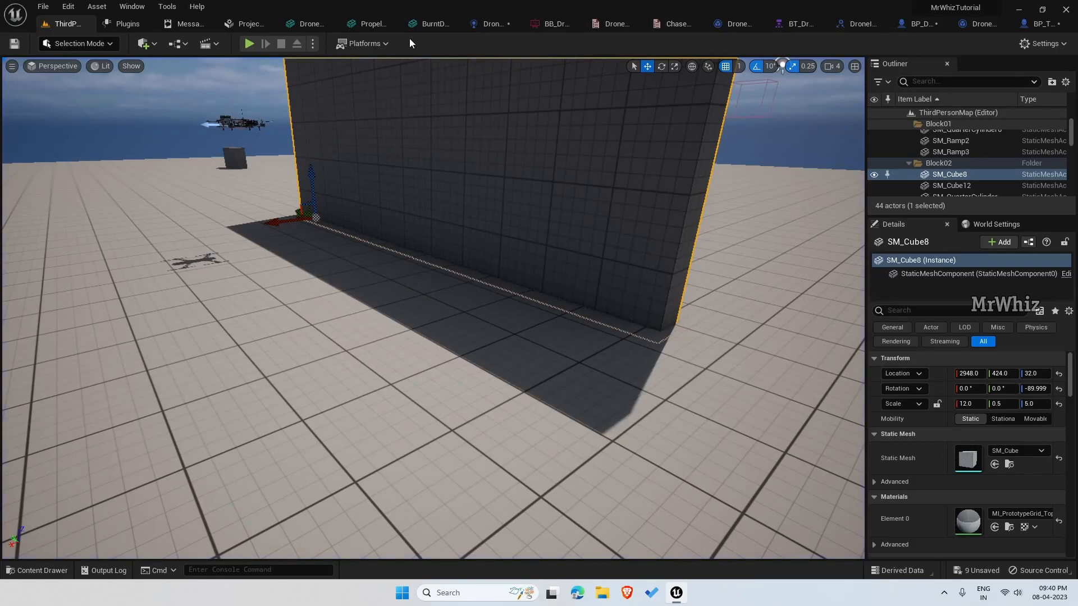
{"action": "mouse_move", "coordinate": [491, 24]}
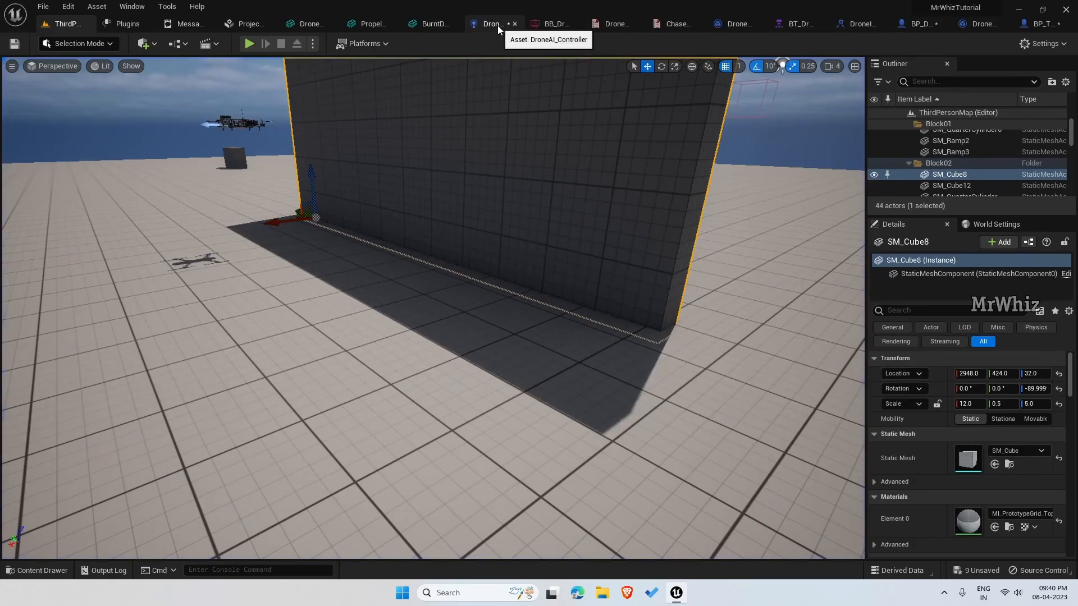
{"action": "left_click", "coordinate": [491, 24]}
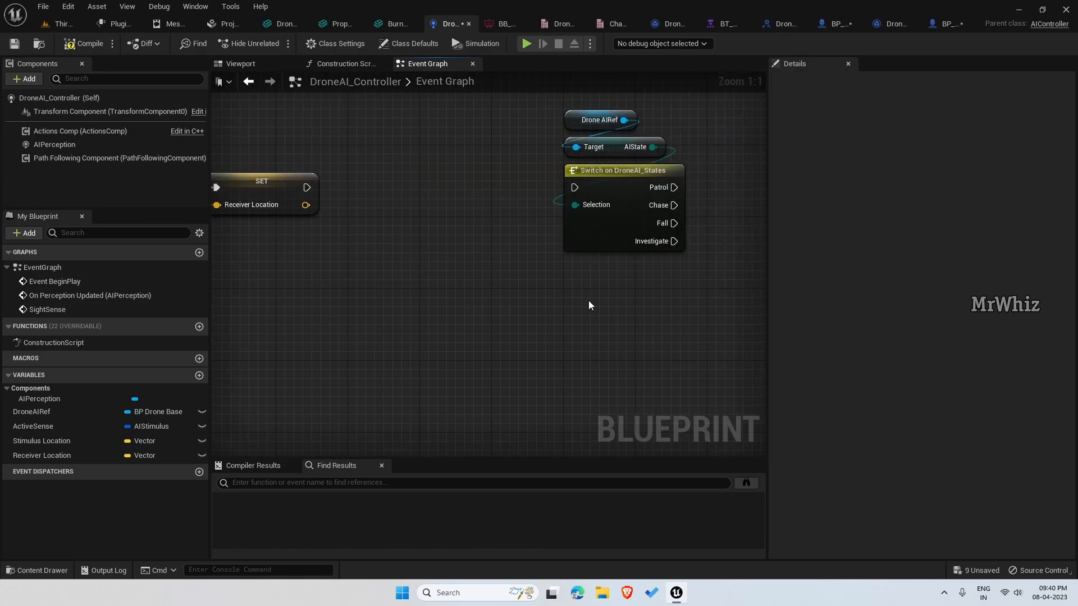
Run the Switch on DroneAI_States after Receiver Location is set.
{"action": "left_click_drag", "start_coordinate": [618, 145], "coordinate": [444, 146]}
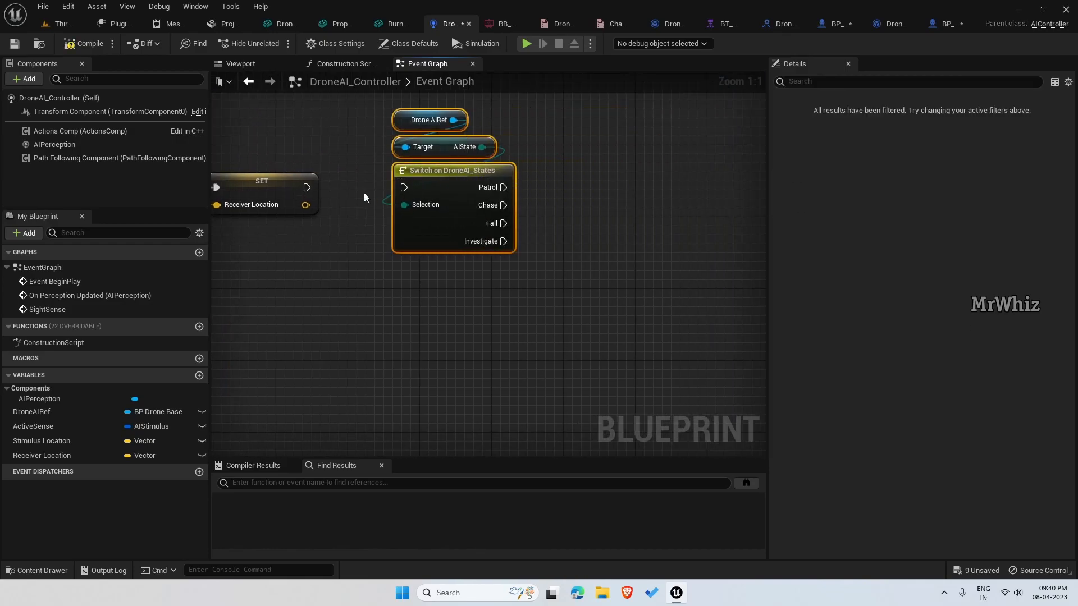
{"action": "left_click_drag", "start_coordinate": [307, 188], "coordinate": [404, 187]}
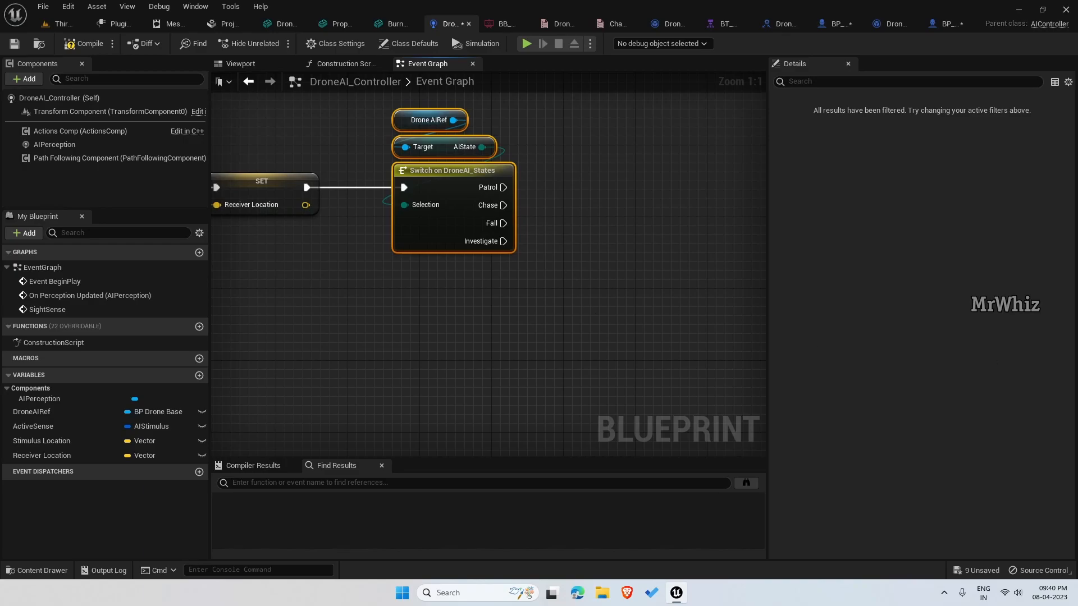
{"action": "mouse_move", "coordinate": [658, 308]}
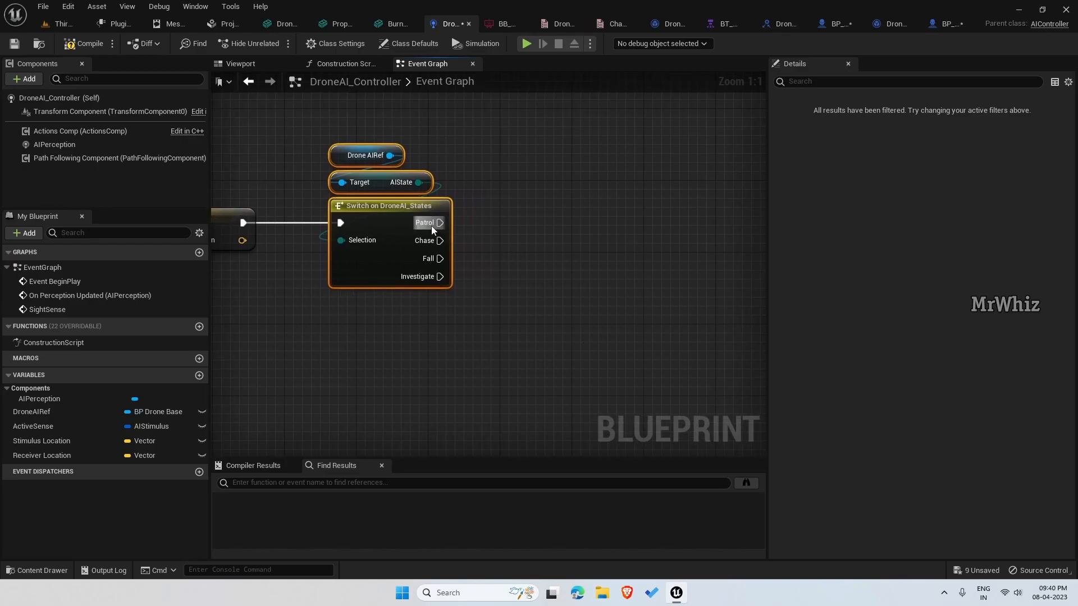
{"action": "mouse_move", "coordinate": [432, 283]}
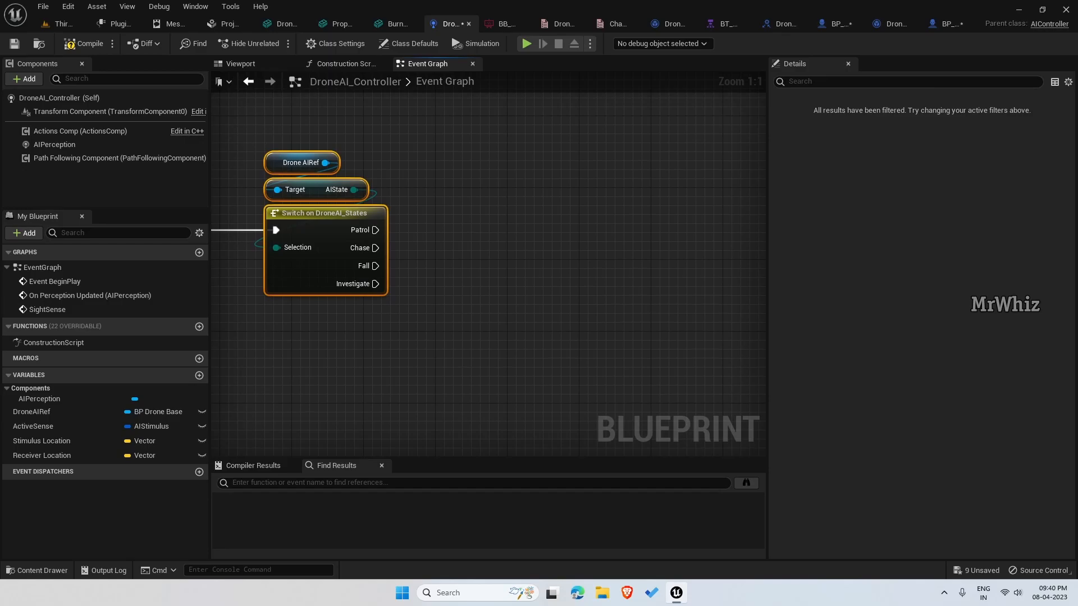
{"action": "left_click", "coordinate": [300, 162]}
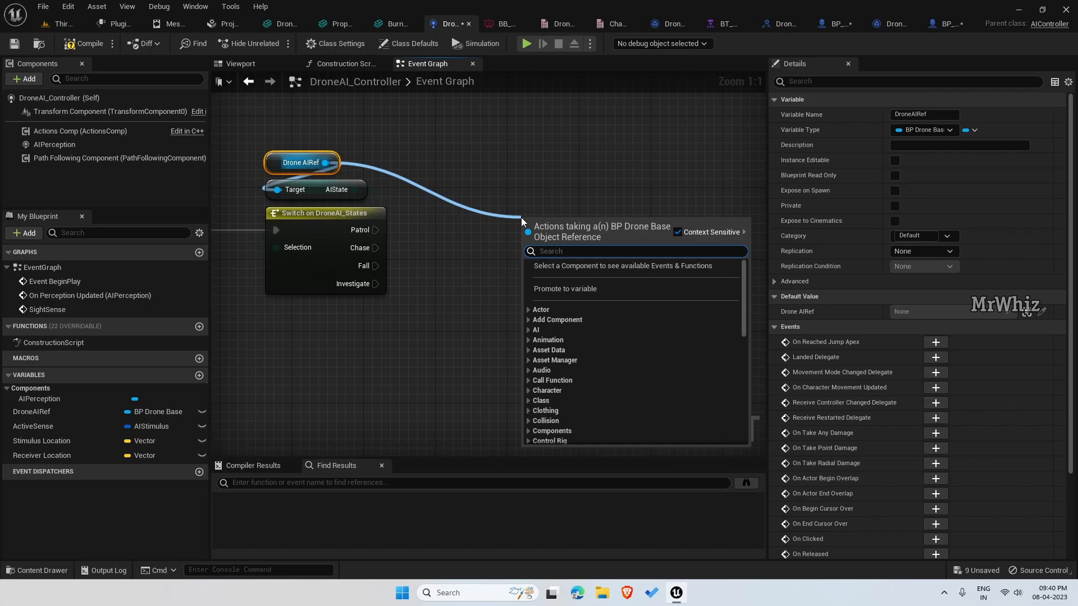
Add SET AIState on Drone AIRef from Patrol and Investigate, choosing Chase.
{"action": "type", "text": "aiu"}
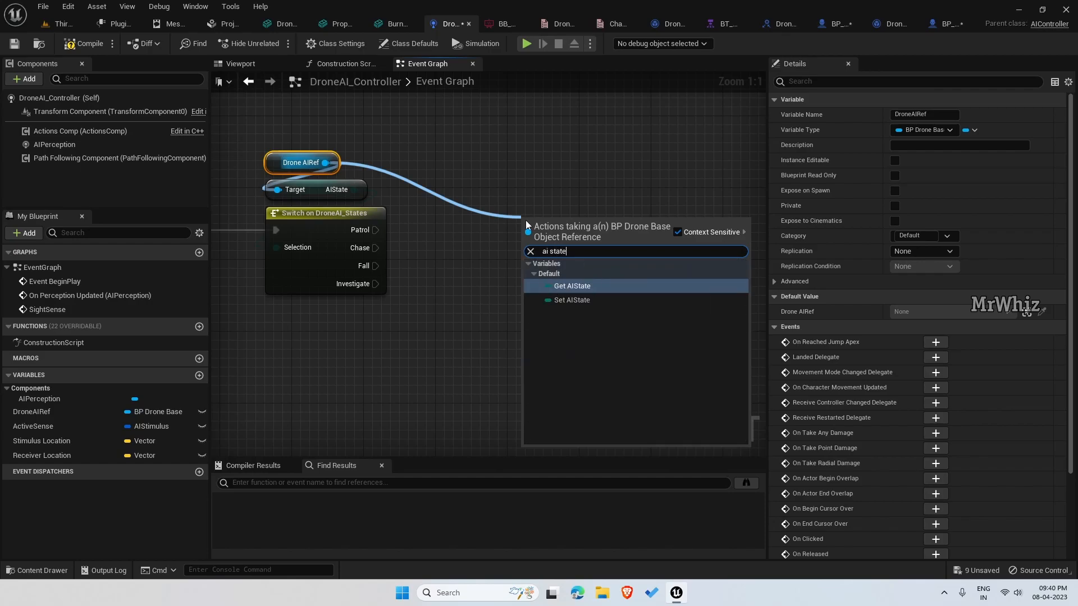
{"action": "left_click", "coordinate": [572, 300]}
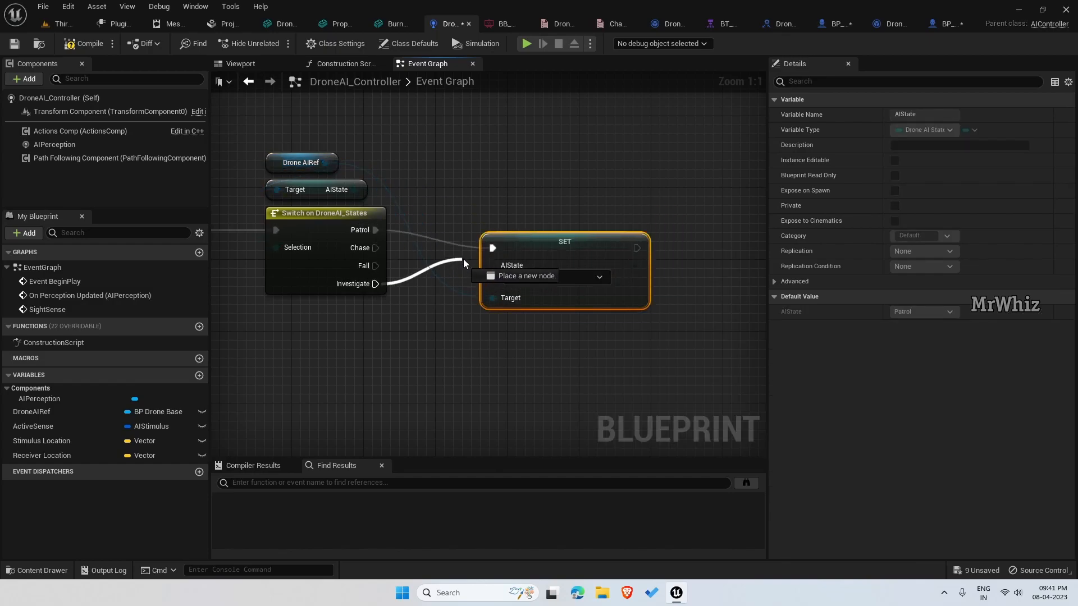
{"action": "left_click", "coordinate": [553, 277]}
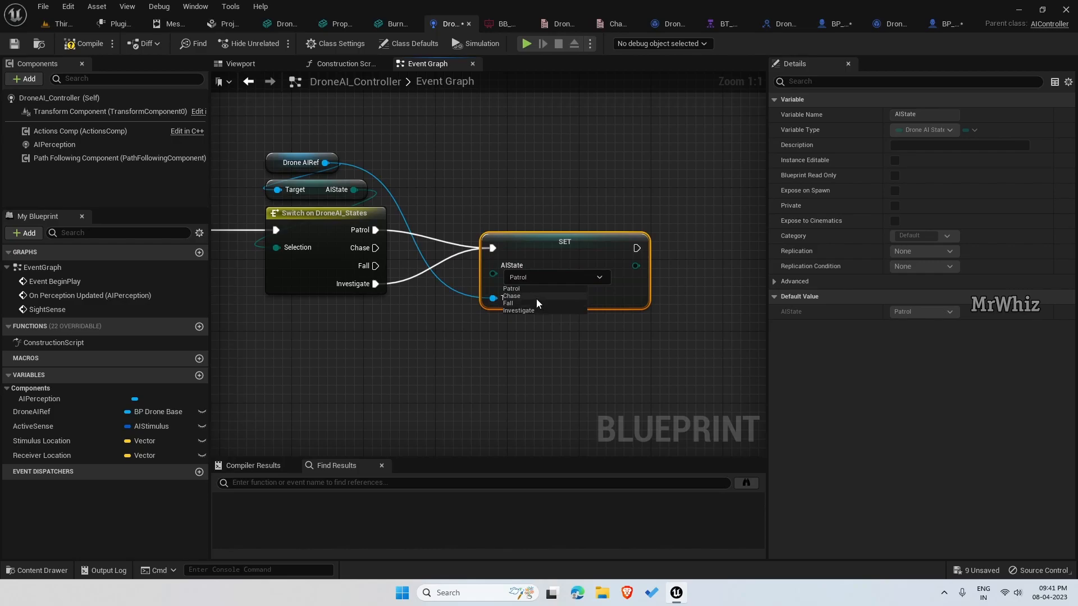
{"action": "left_click", "coordinate": [511, 295]}
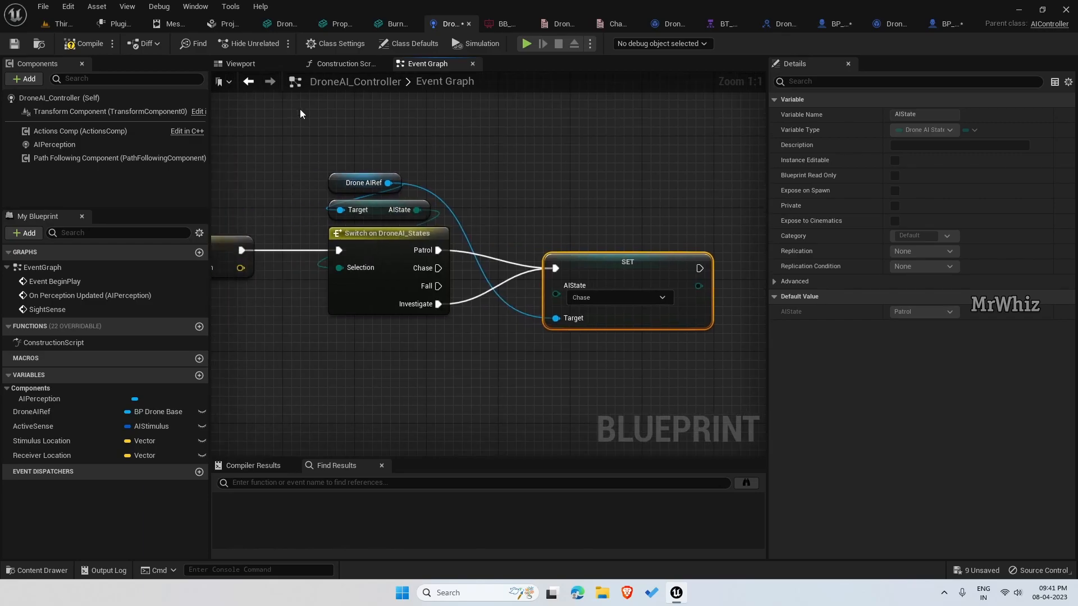
{"action": "mouse_move", "coordinate": [723, 23]}
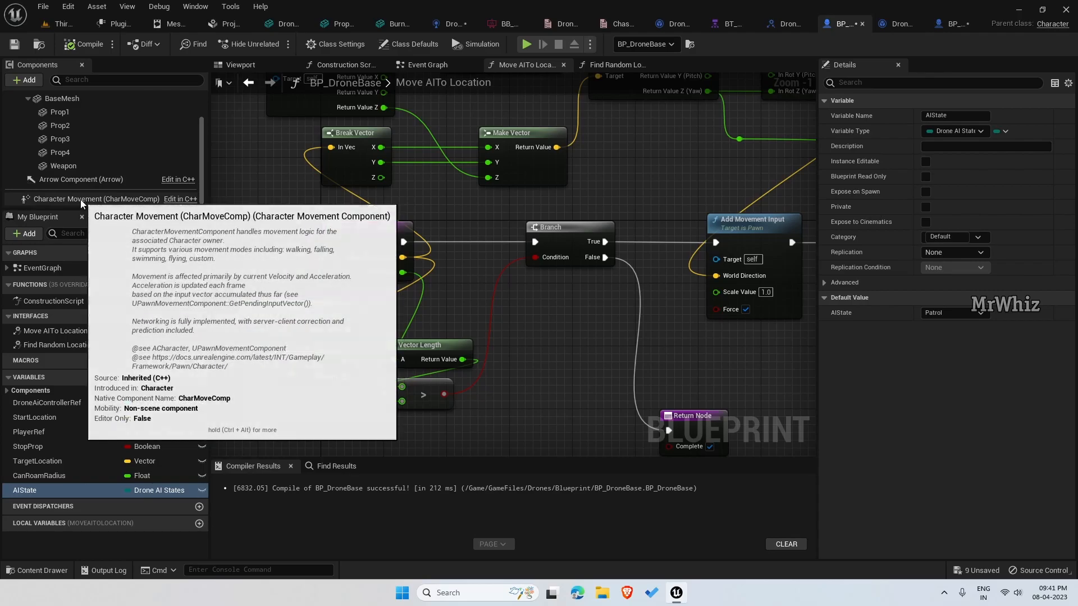
Set BP_DroneBase's Character Movement Max Fly Speed to 400 and recompile.
{"action": "left_click", "coordinate": [96, 199]}
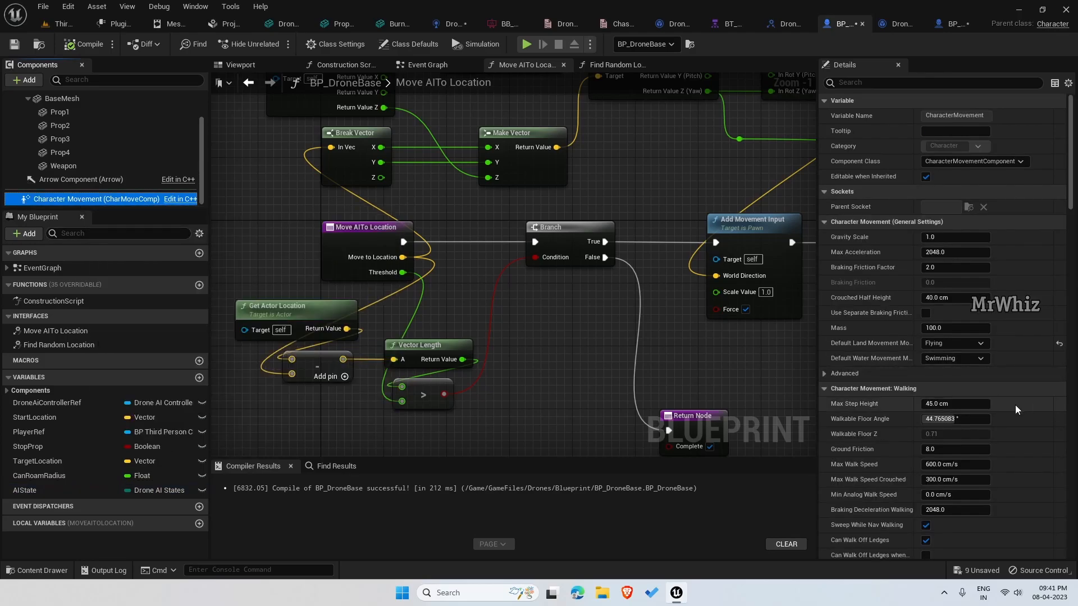
{"action": "scroll", "scroll_direction": "down", "scroll_amount": 3}
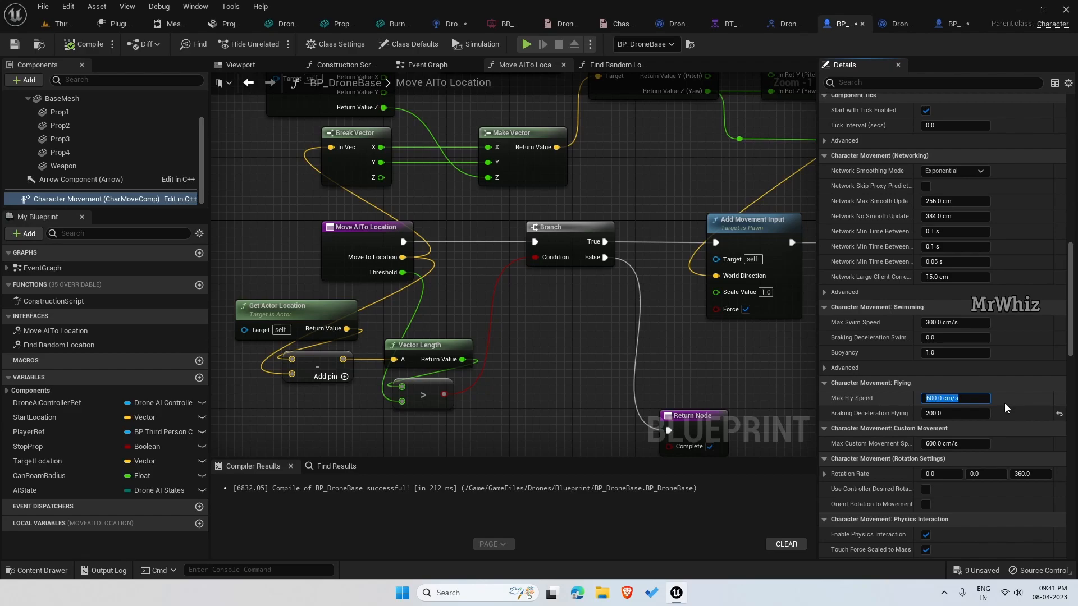
{"action": "type", "text": "400"}
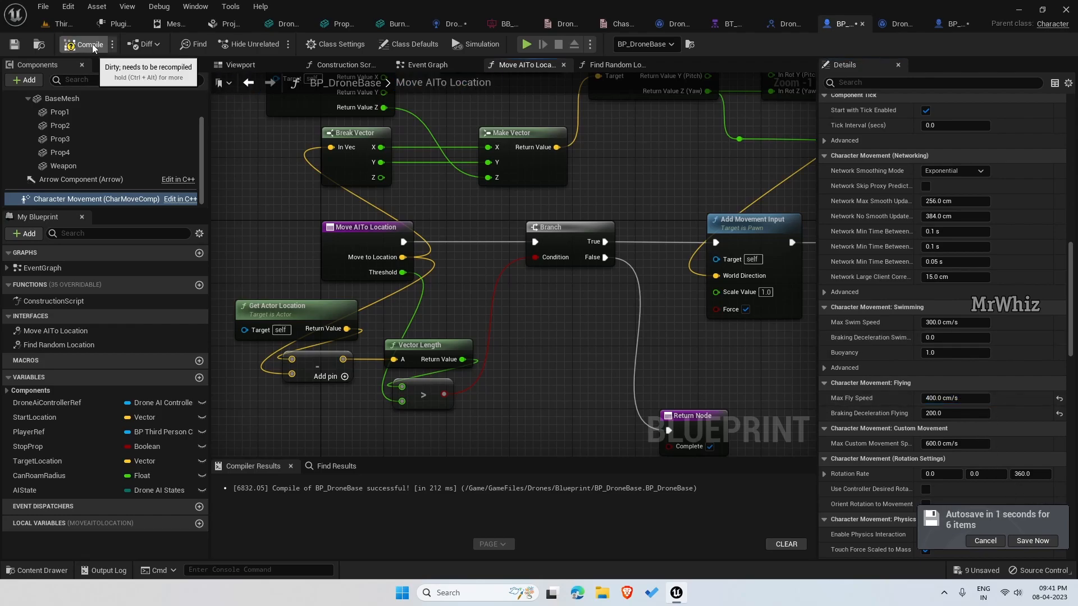
{"action": "left_click", "coordinate": [83, 44]}
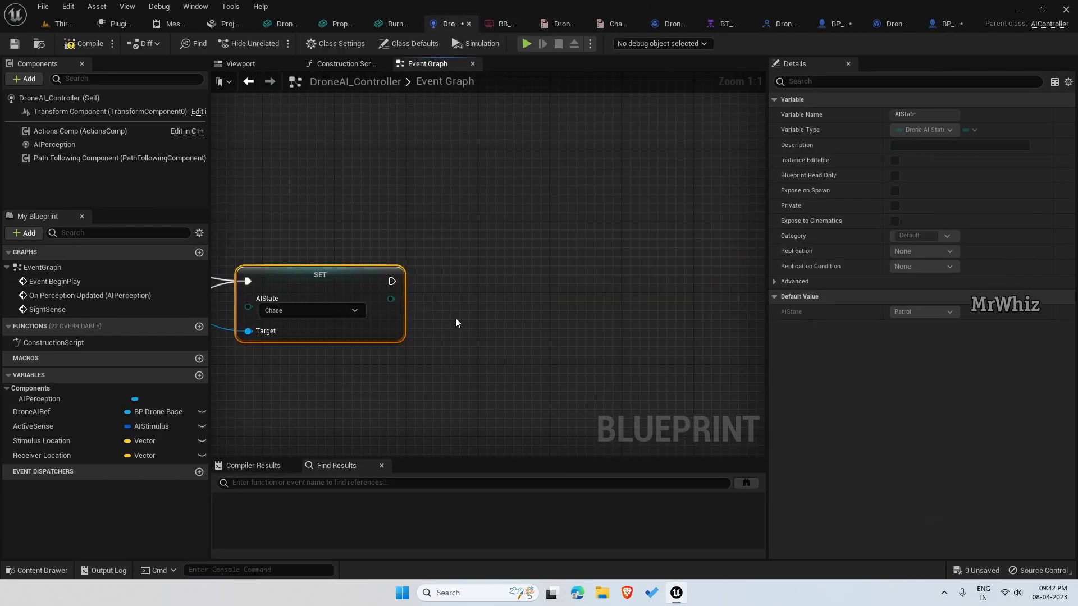
{"action": "mouse_move", "coordinate": [465, 195]}
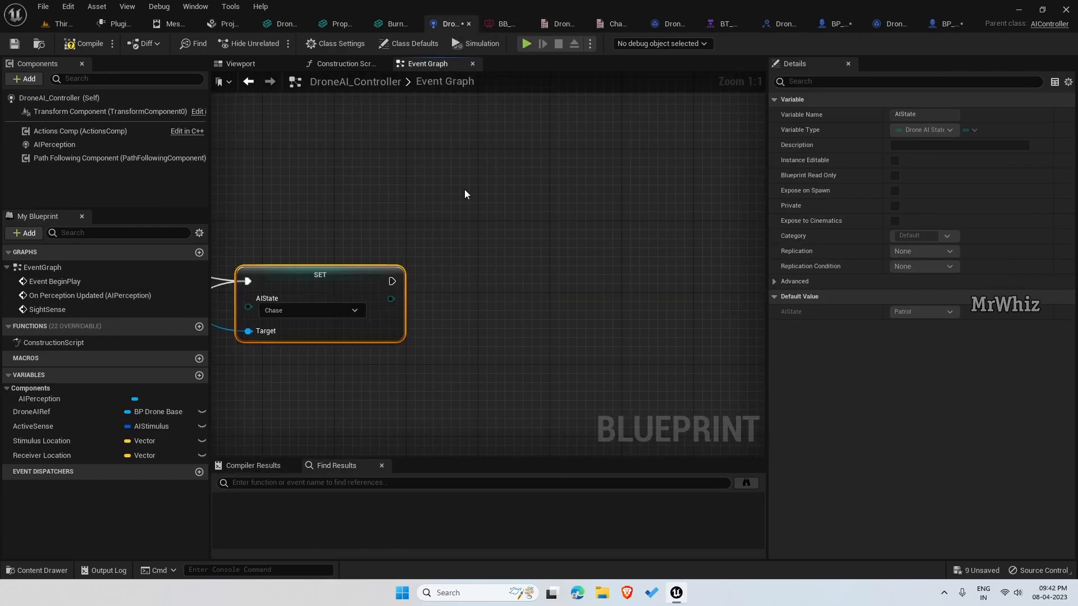
After SET AIState, set Drone AIRef's Character Movement Max Fly Speed to 600.0.
{"action": "type", "text": "drone ai"}
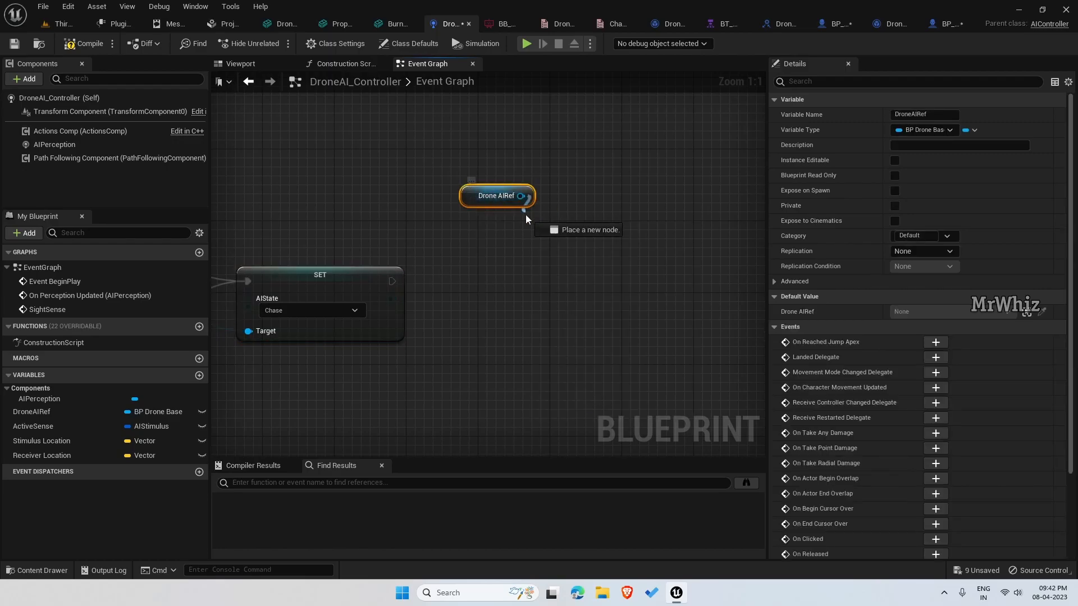
{"action": "type", "text": "charactyer"}
{"action": "type", "text": "max fluy"}
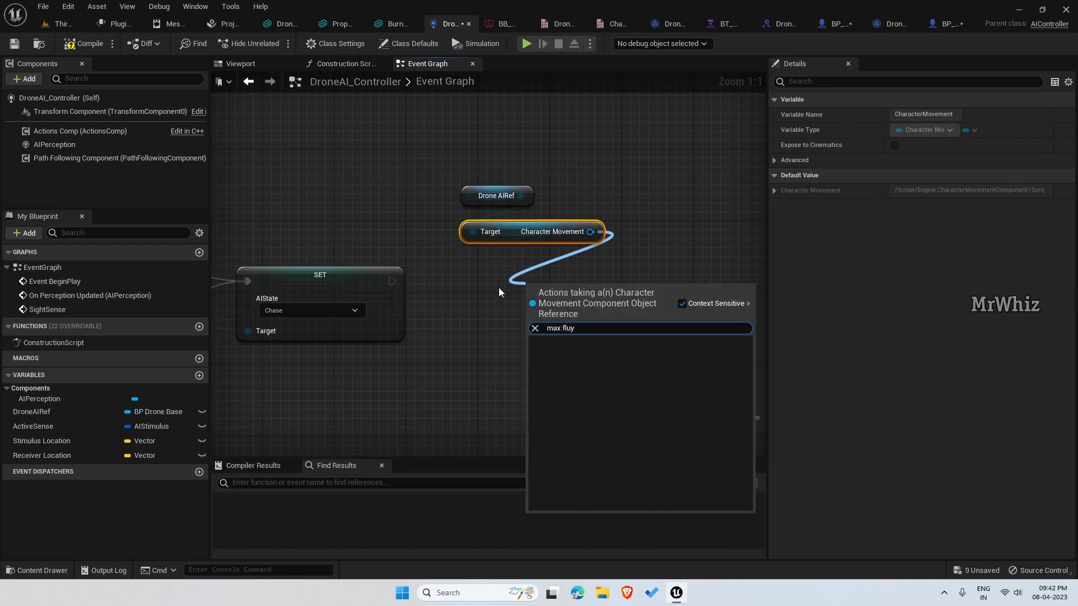
{"action": "left_click", "coordinate": [561, 328]}
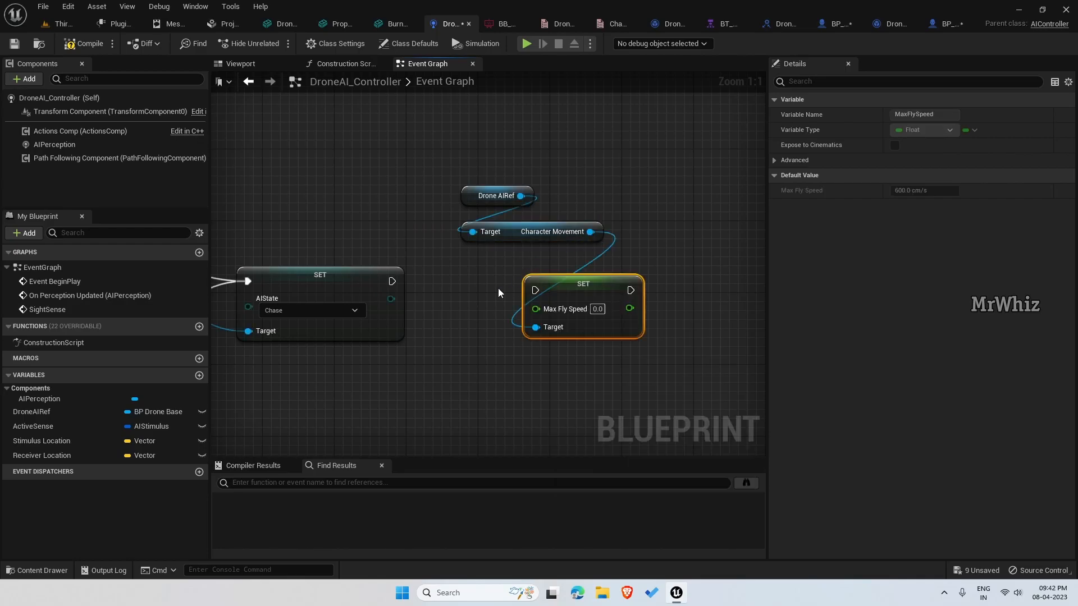
{"action": "left_click_drag", "start_coordinate": [582, 283], "coordinate": [520, 274]}
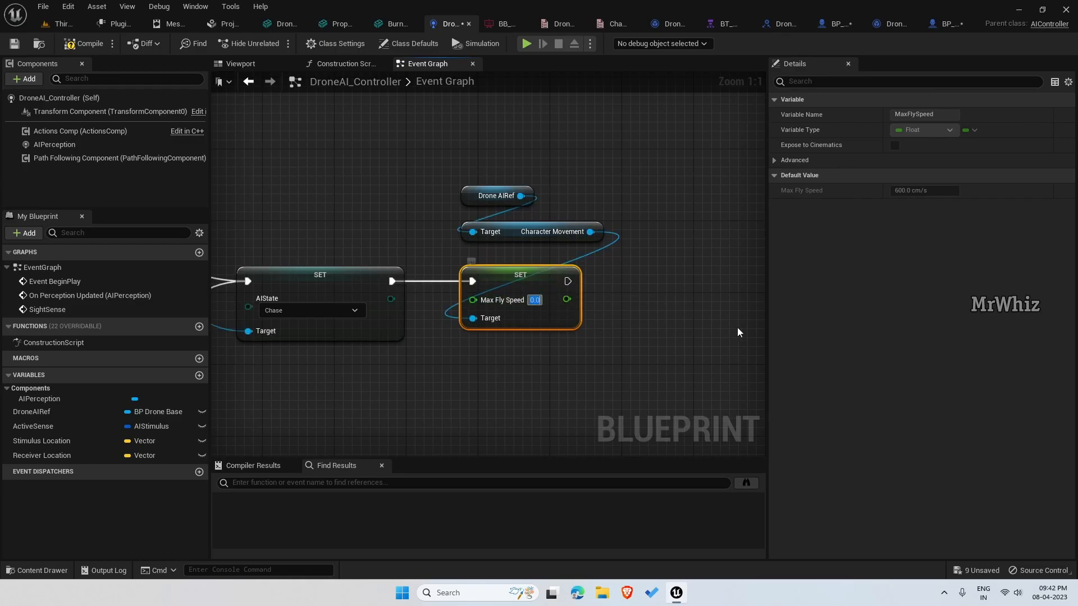
{"action": "type", "text": "600.0"}
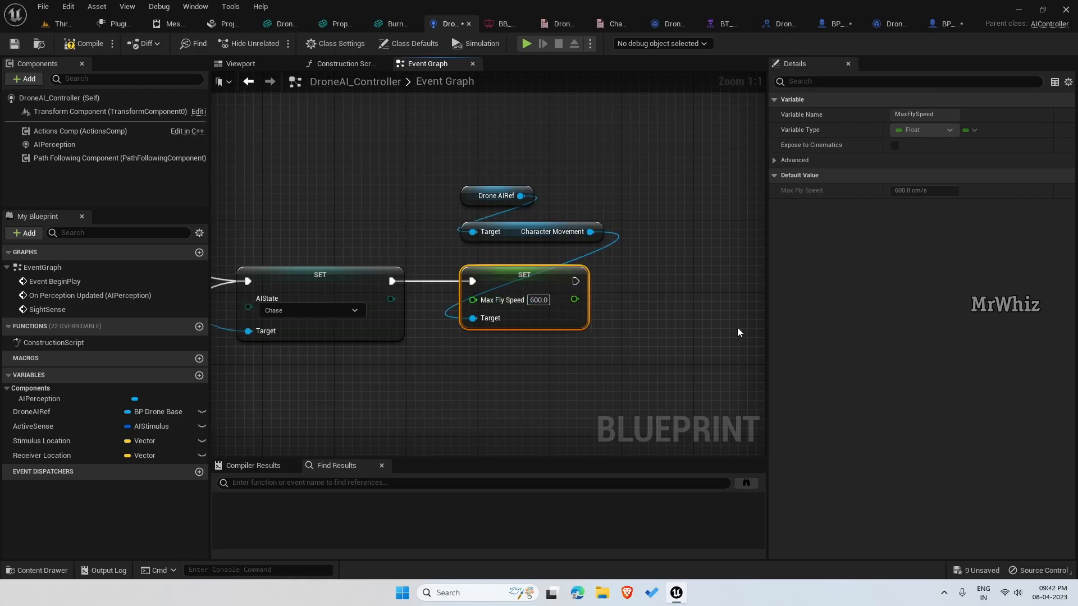
{"action": "scroll", "scroll_direction": "down", "scroll_amount": 3}
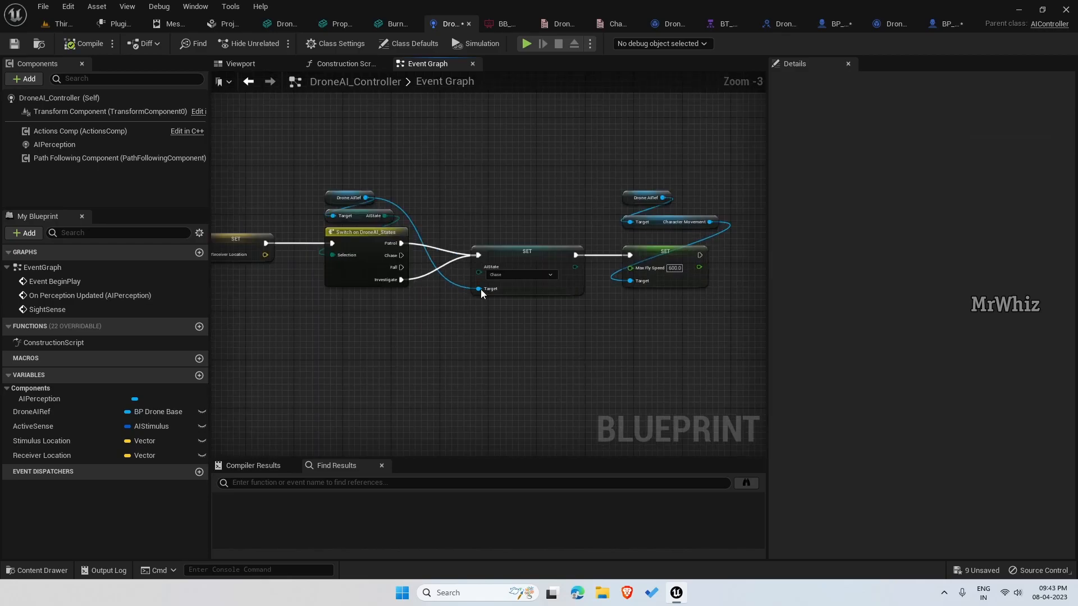
{"action": "mouse_move", "coordinate": [722, 23]}
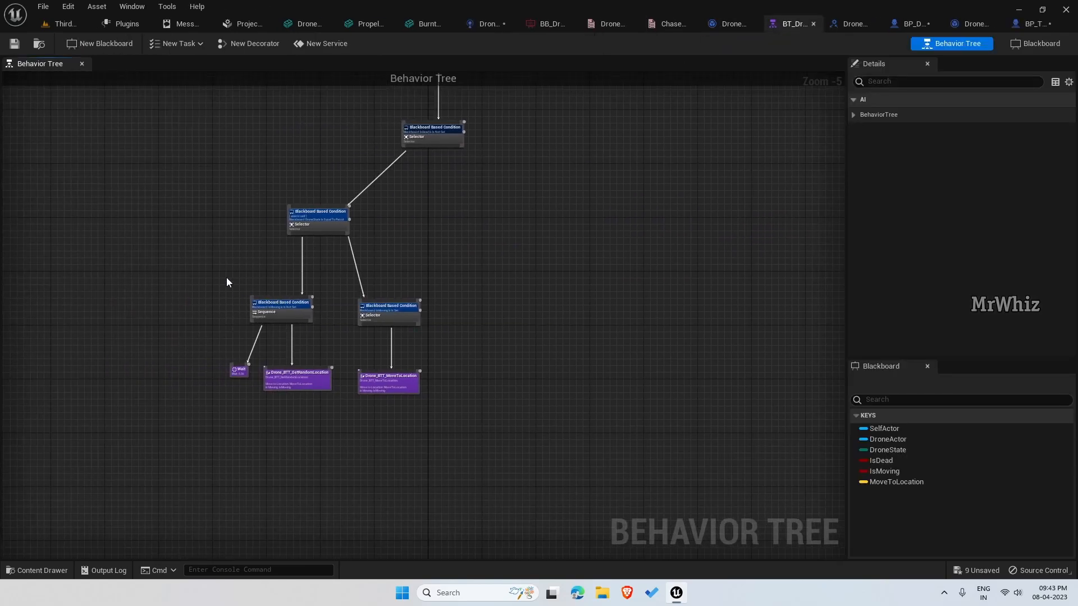
Select the Blackboard Based Condition decorators in BT_Drone's lower branches to view details.
{"action": "left_click", "coordinate": [388, 310]}
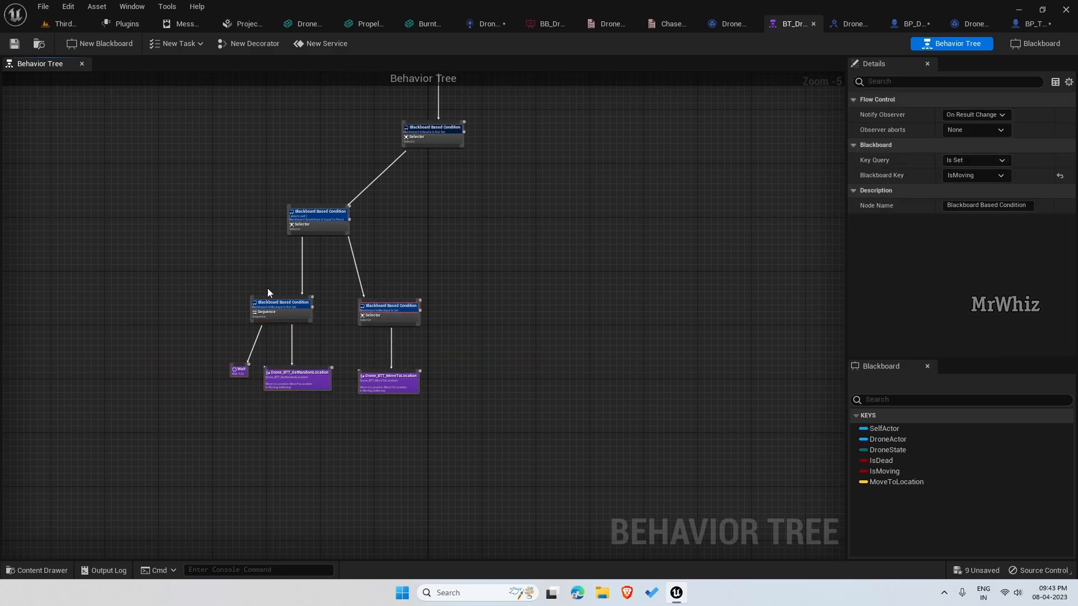
{"action": "left_click", "coordinate": [388, 311]}
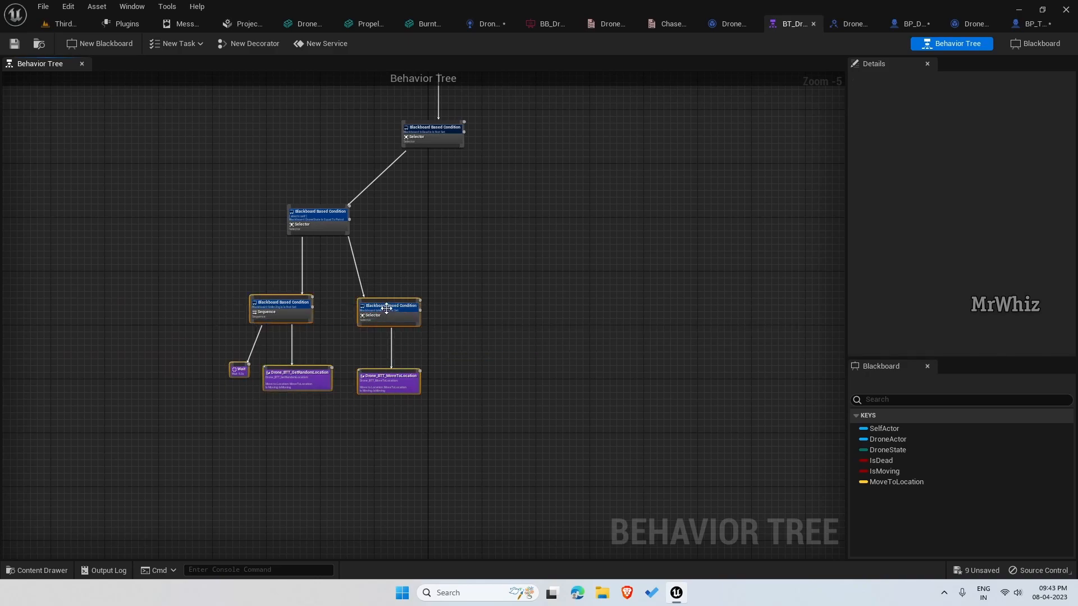
{"action": "mouse_move", "coordinate": [287, 379]}
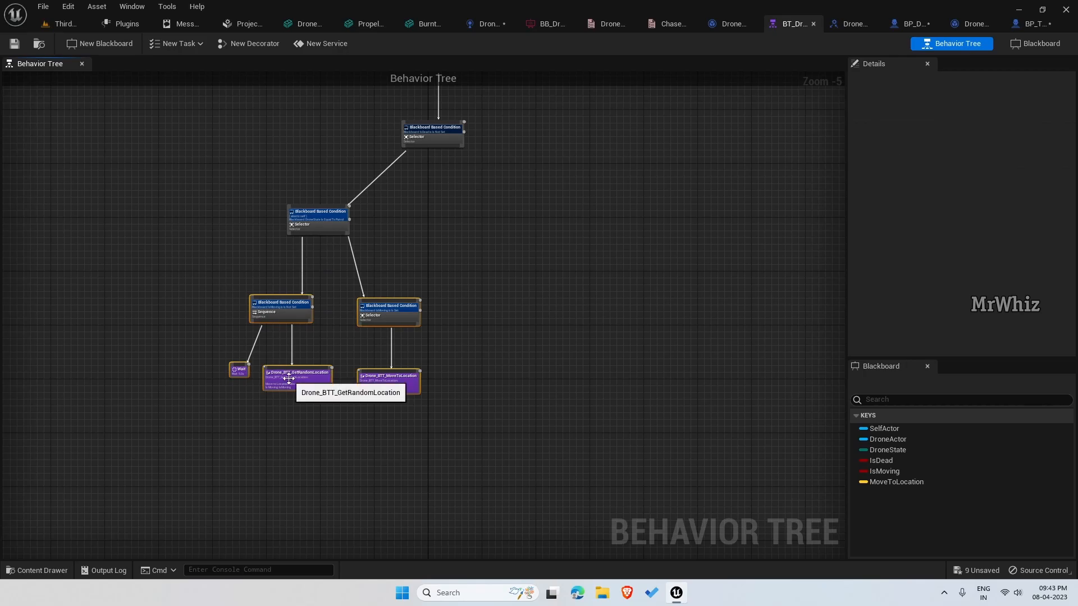